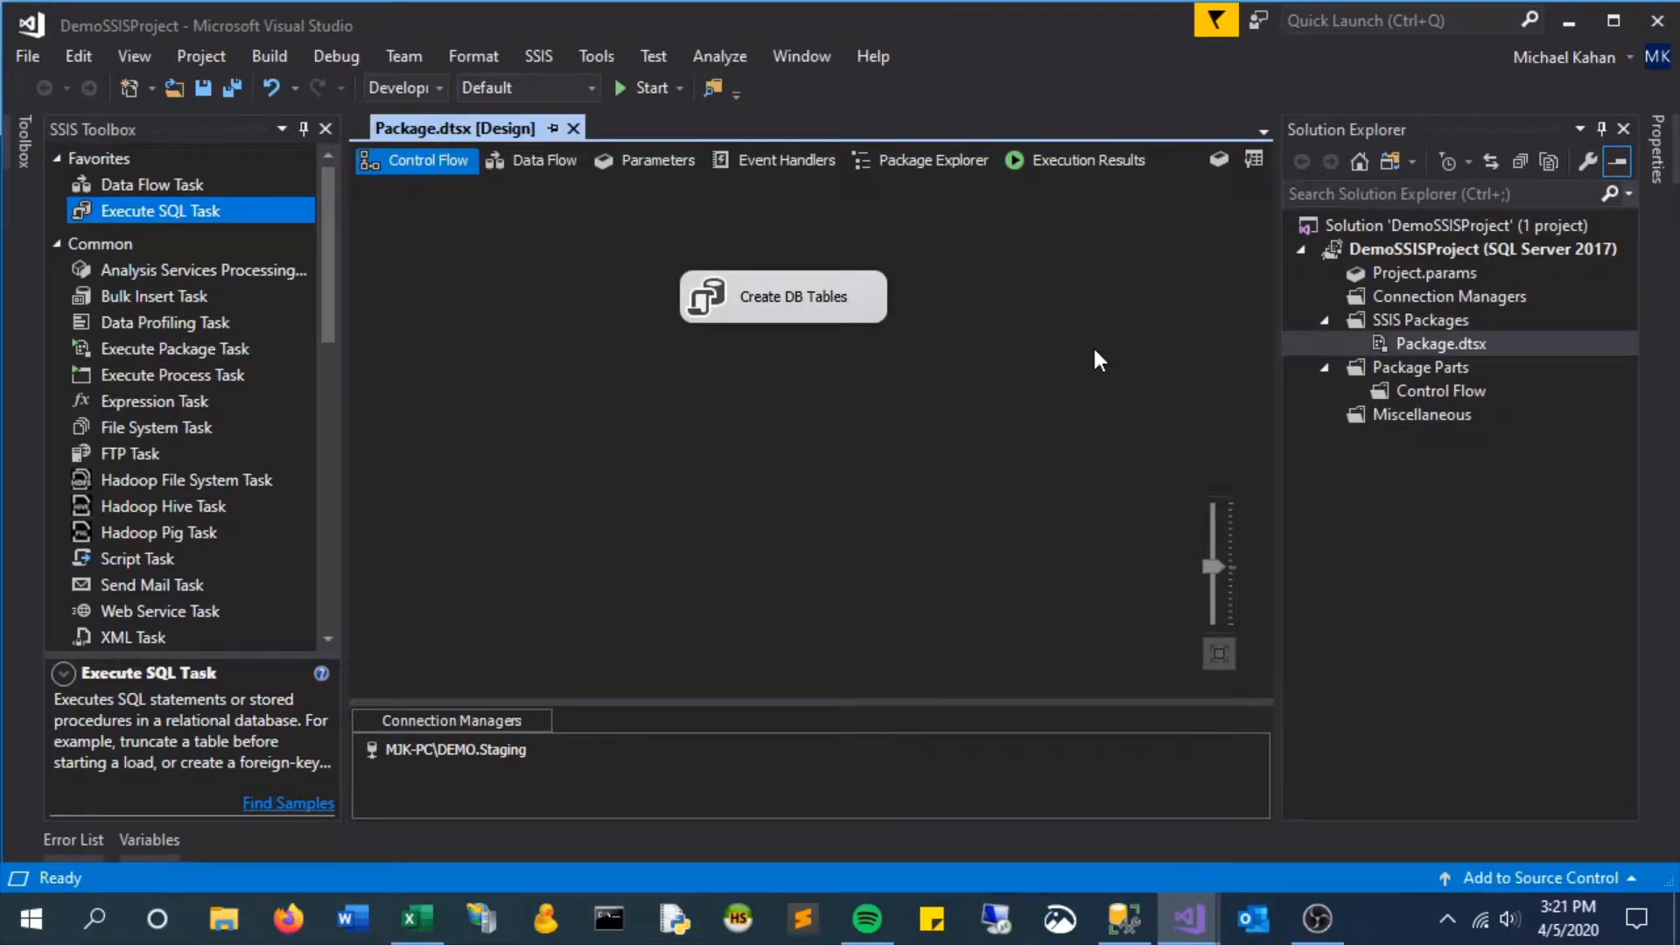
{"action": "mouse_move", "coordinate": [154, 184]}
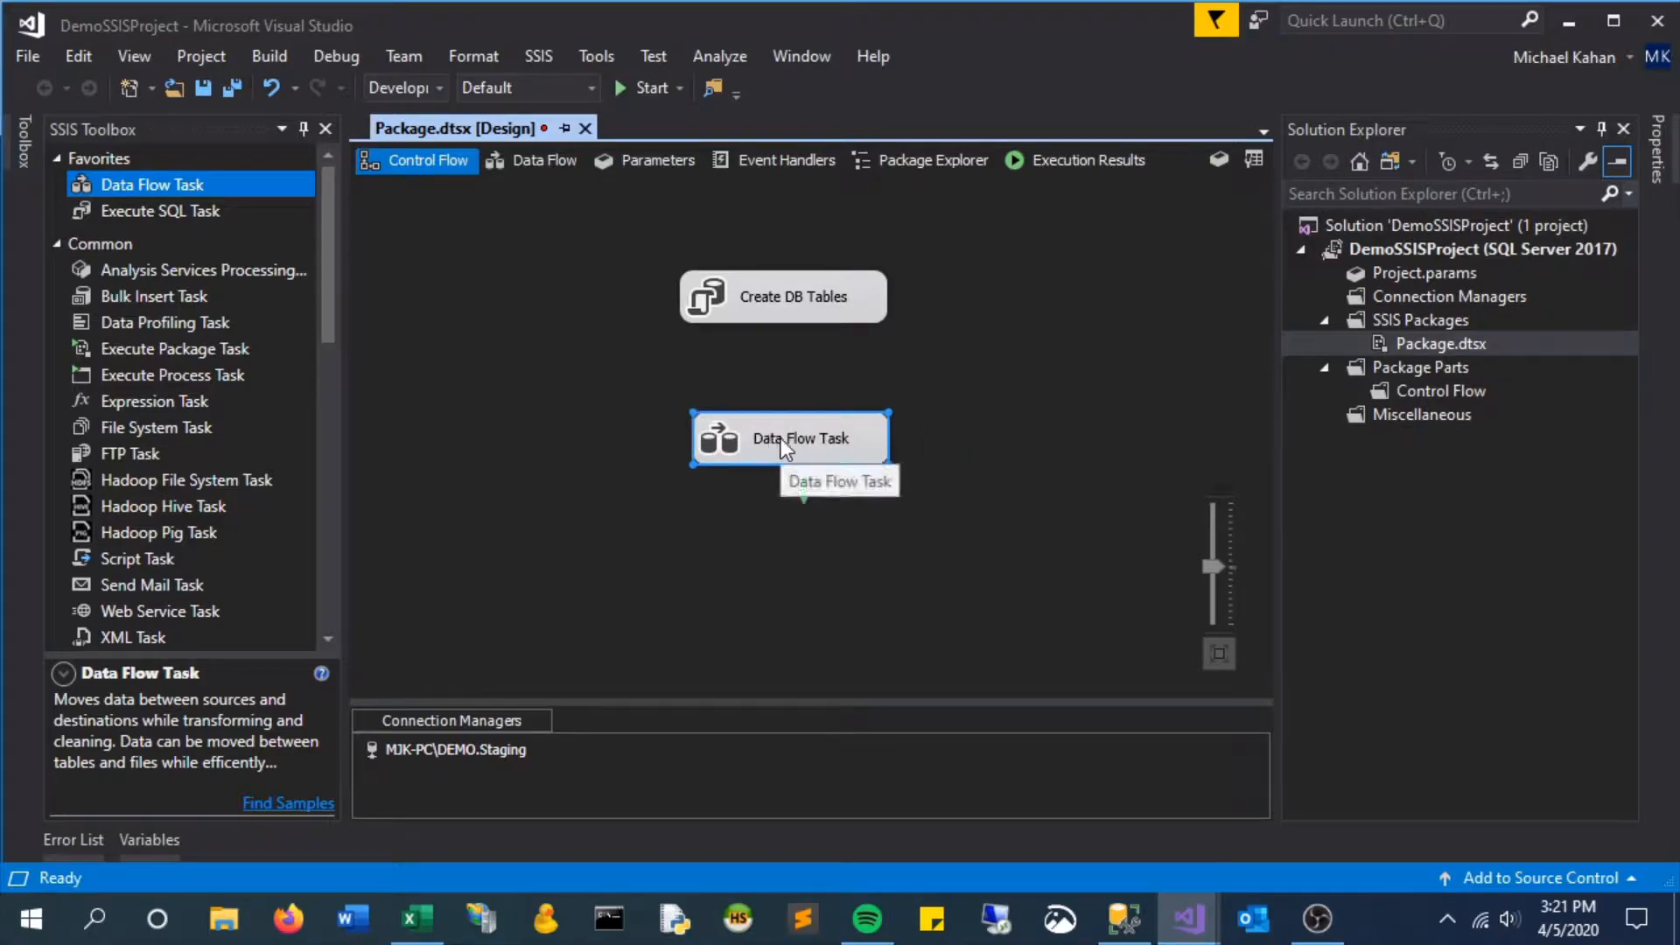
Step: Place a Data Flow Task on the control flow linked after Create DB Tables
{"action": "left_click", "coordinate": [784, 297]}
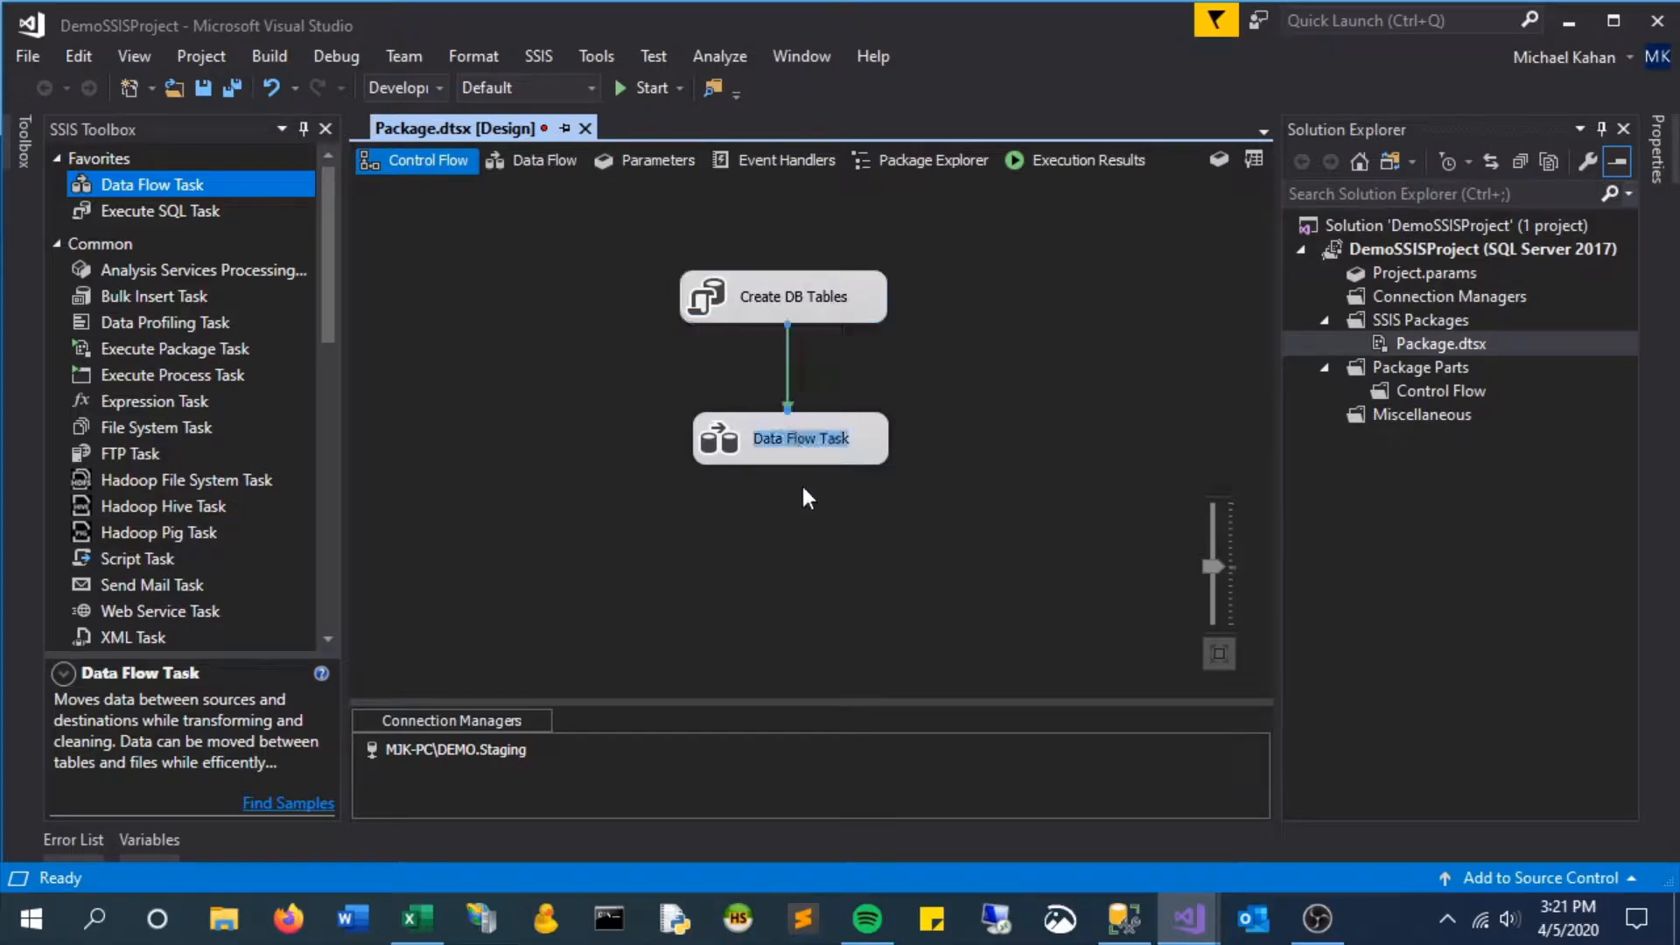
{"action": "right_click", "coordinate": [789, 438]}
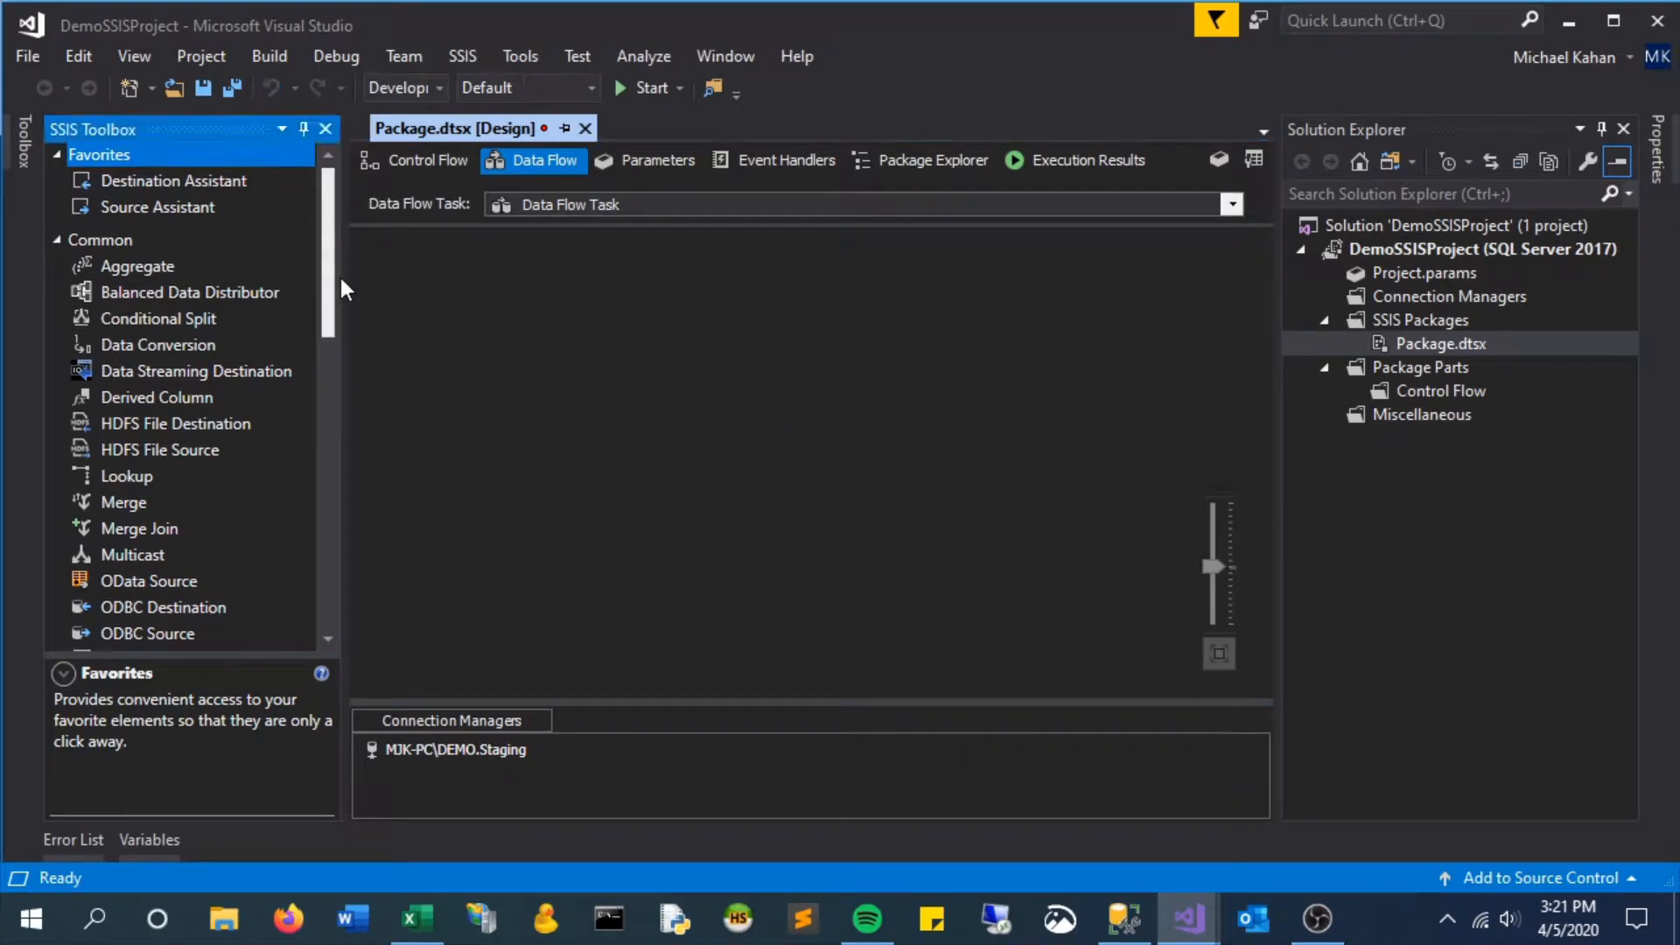
Step: Add a Flat File Source to the data flow and rename it 'CSV File'
{"action": "scroll", "scroll_direction": "down", "scroll_amount": 3}
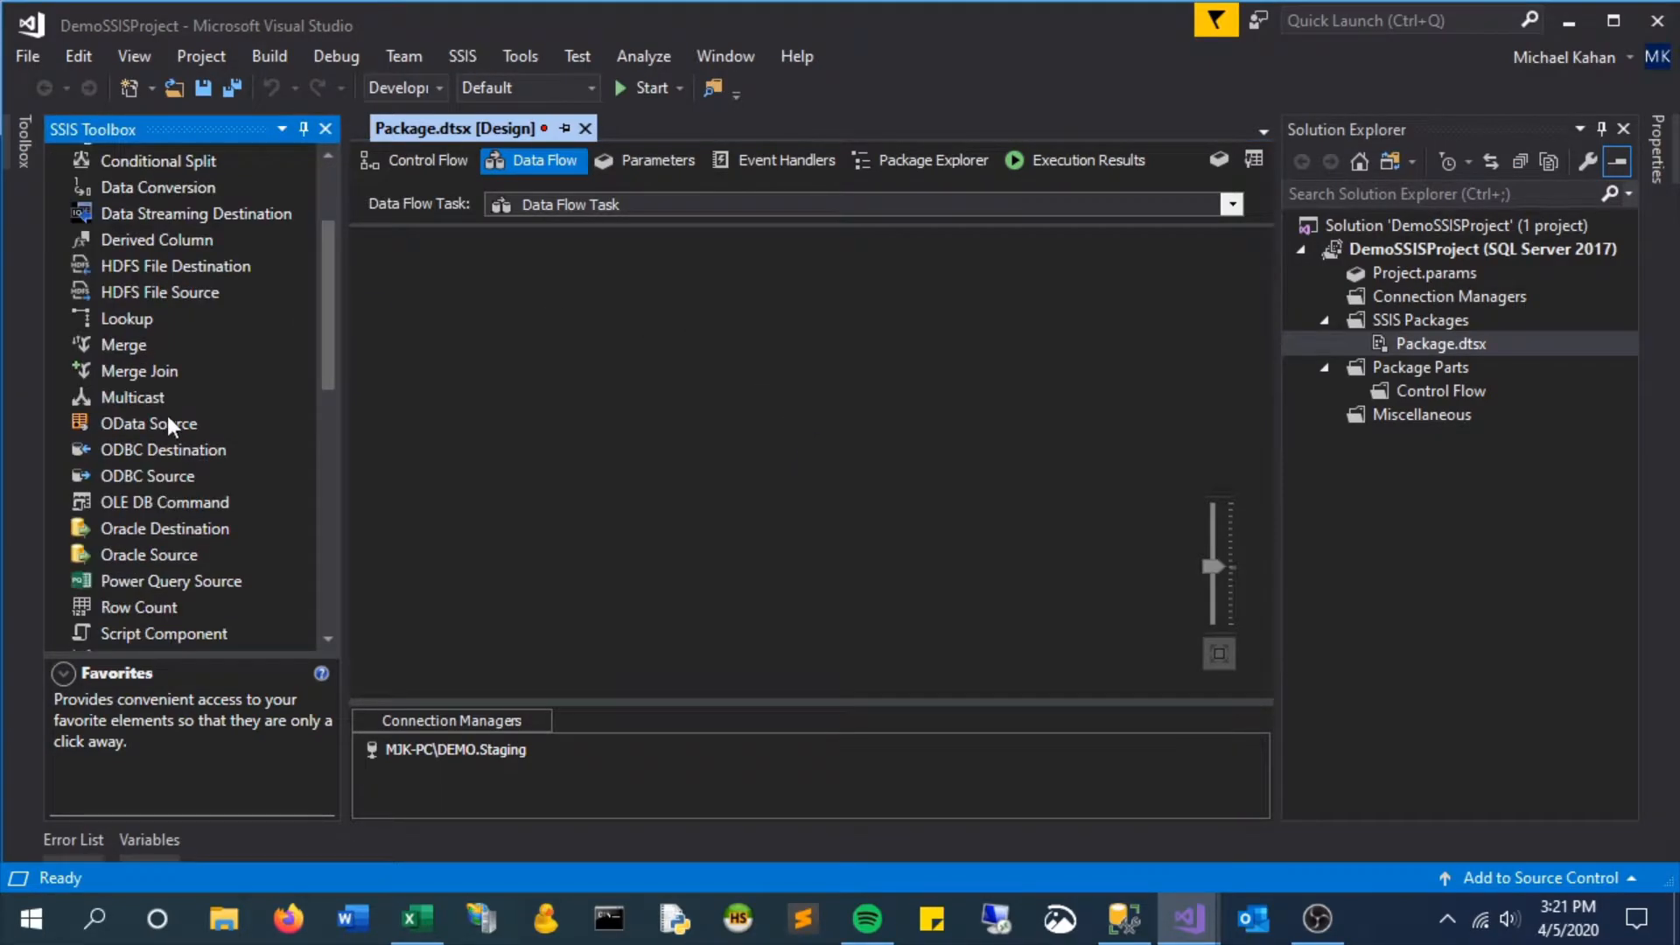
{"action": "scroll", "scroll_direction": "down", "scroll_amount": 3}
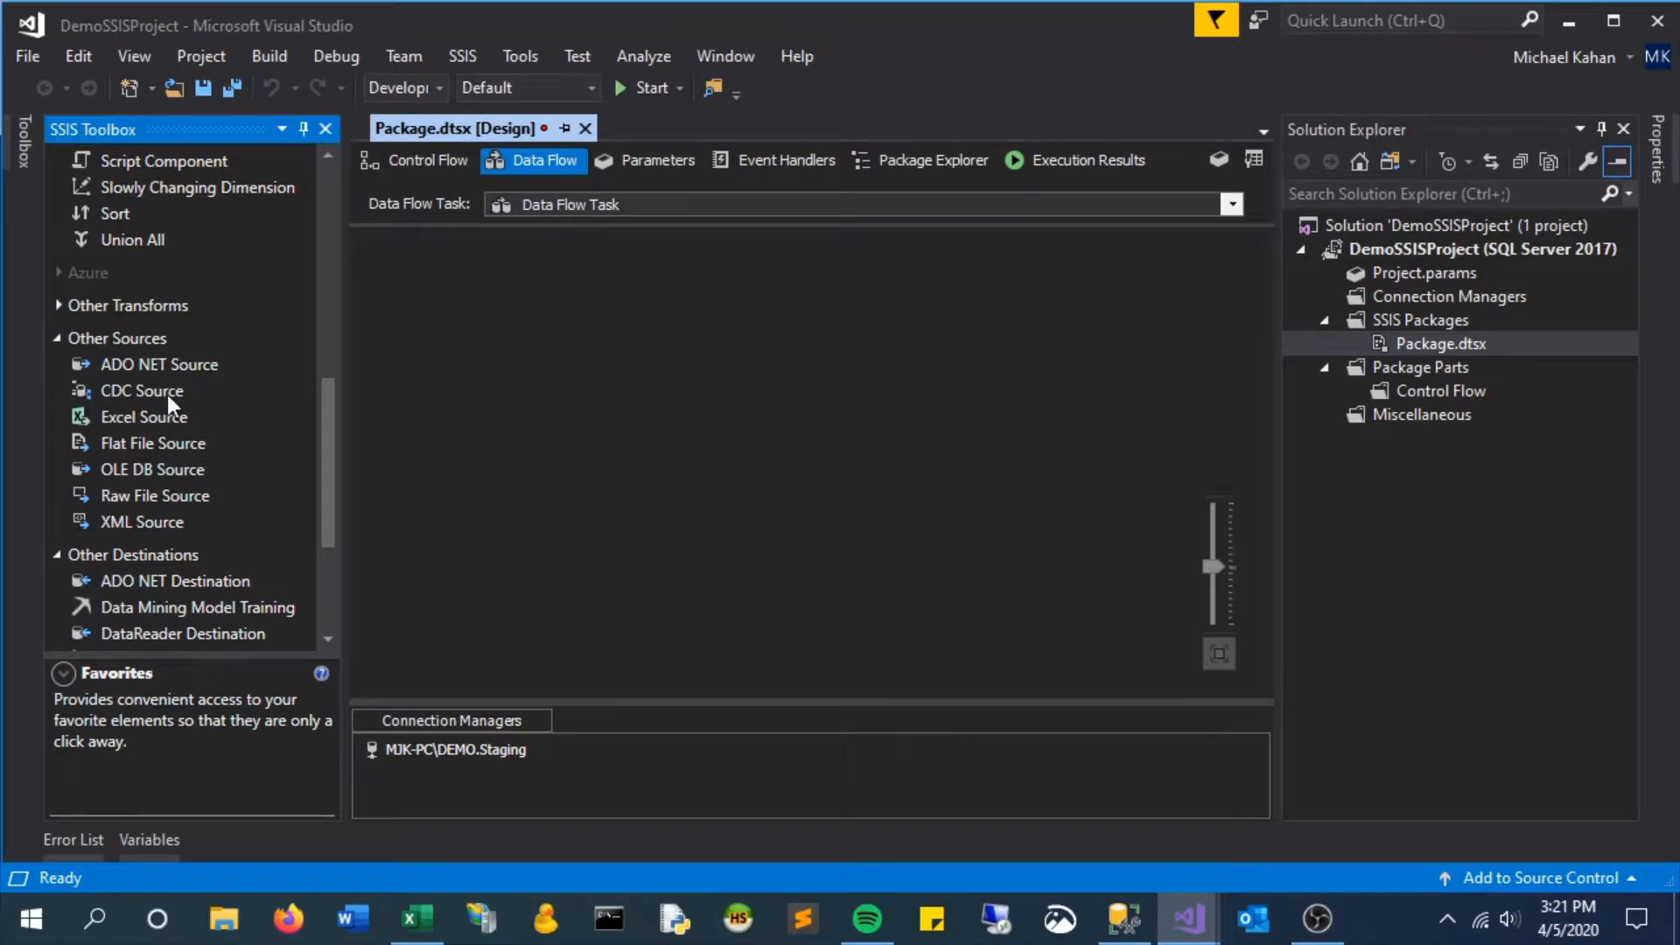
{"action": "left_click", "coordinate": [152, 443]}
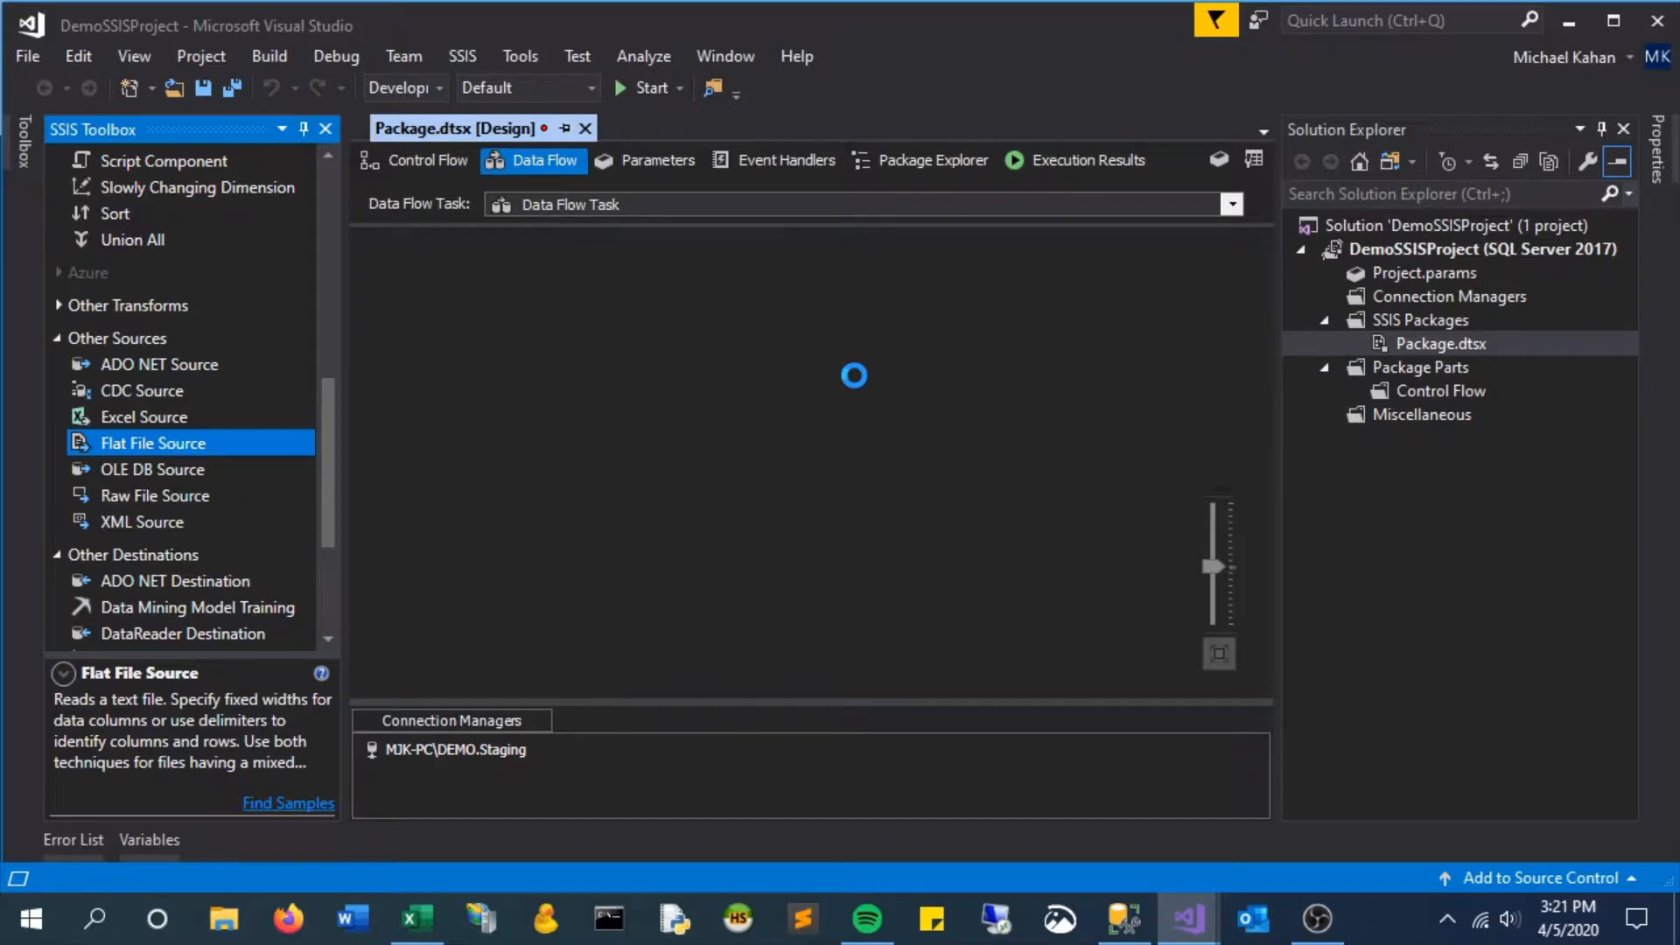
{"action": "right_click", "coordinate": [876, 318]}
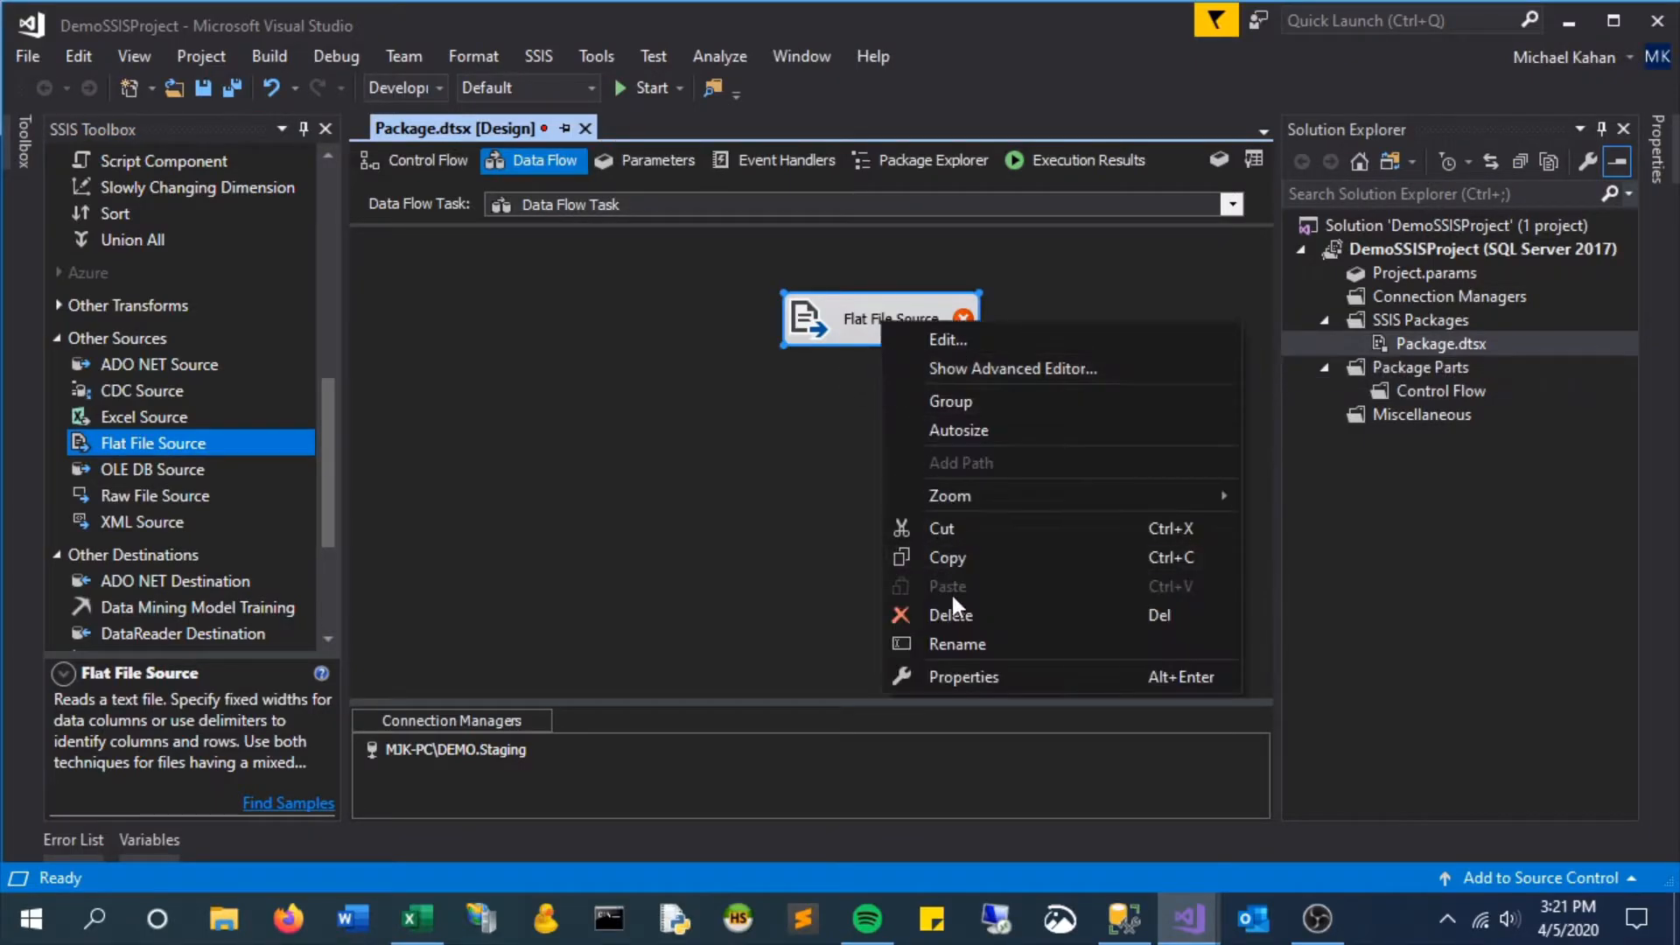
{"action": "left_click", "coordinate": [956, 644]}
{"action": "type", "text": "CSV File"}
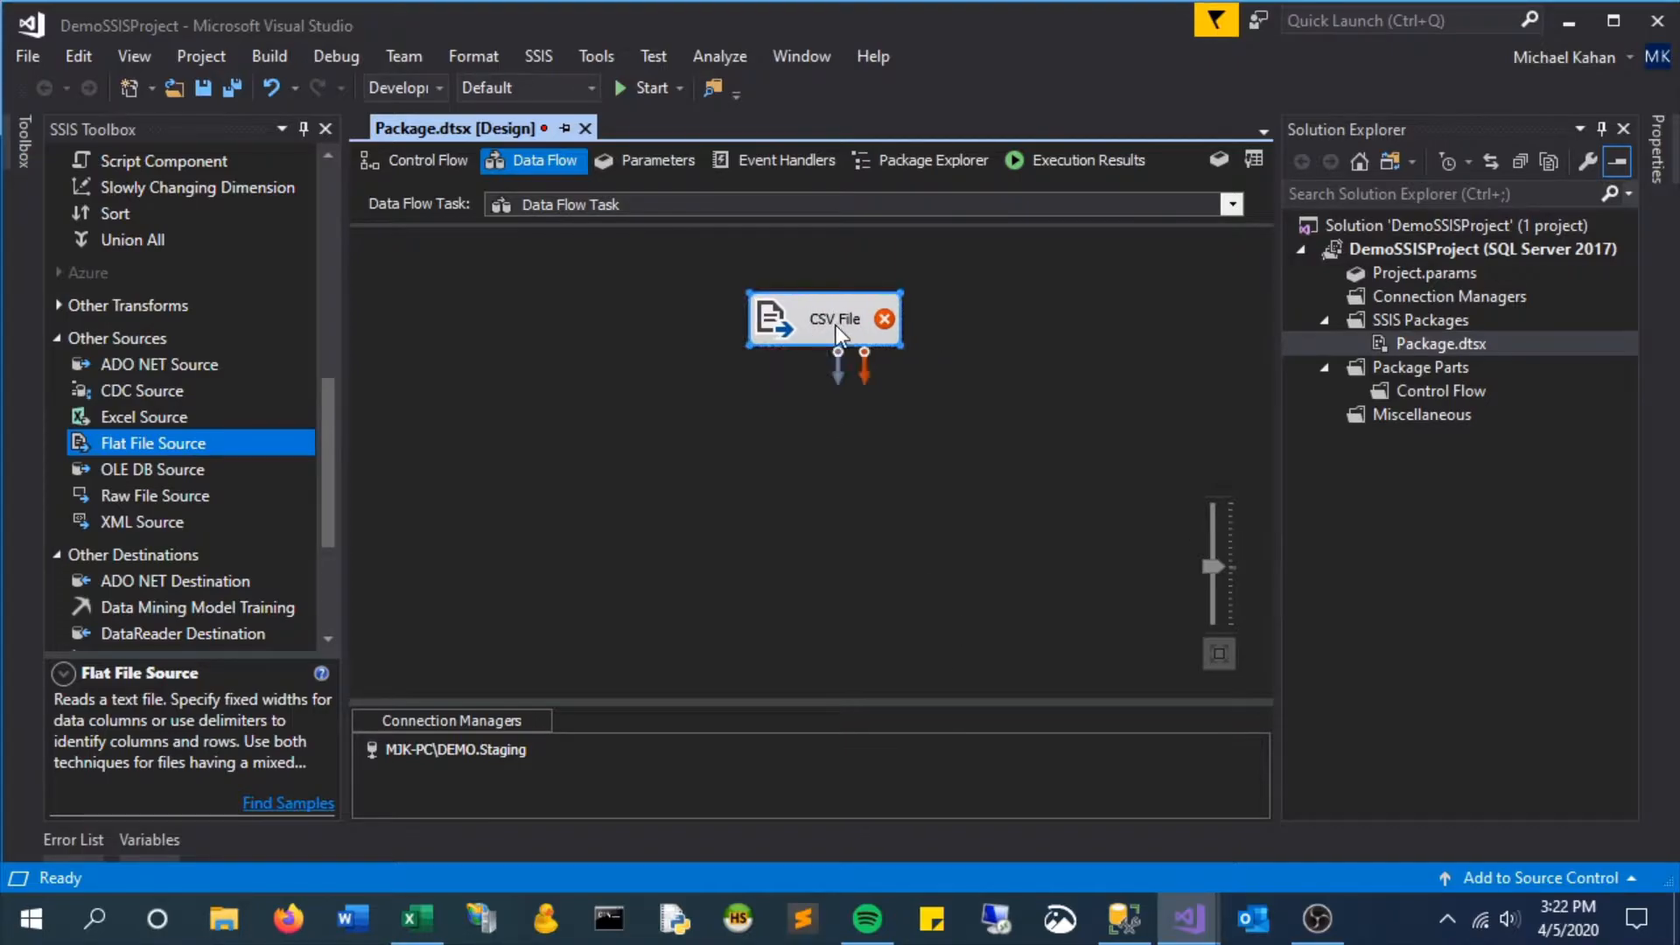
Step: Create a new flat file connection for CSV File named 'CSV File Connection'
{"action": "double_click", "coordinate": [824, 318]}
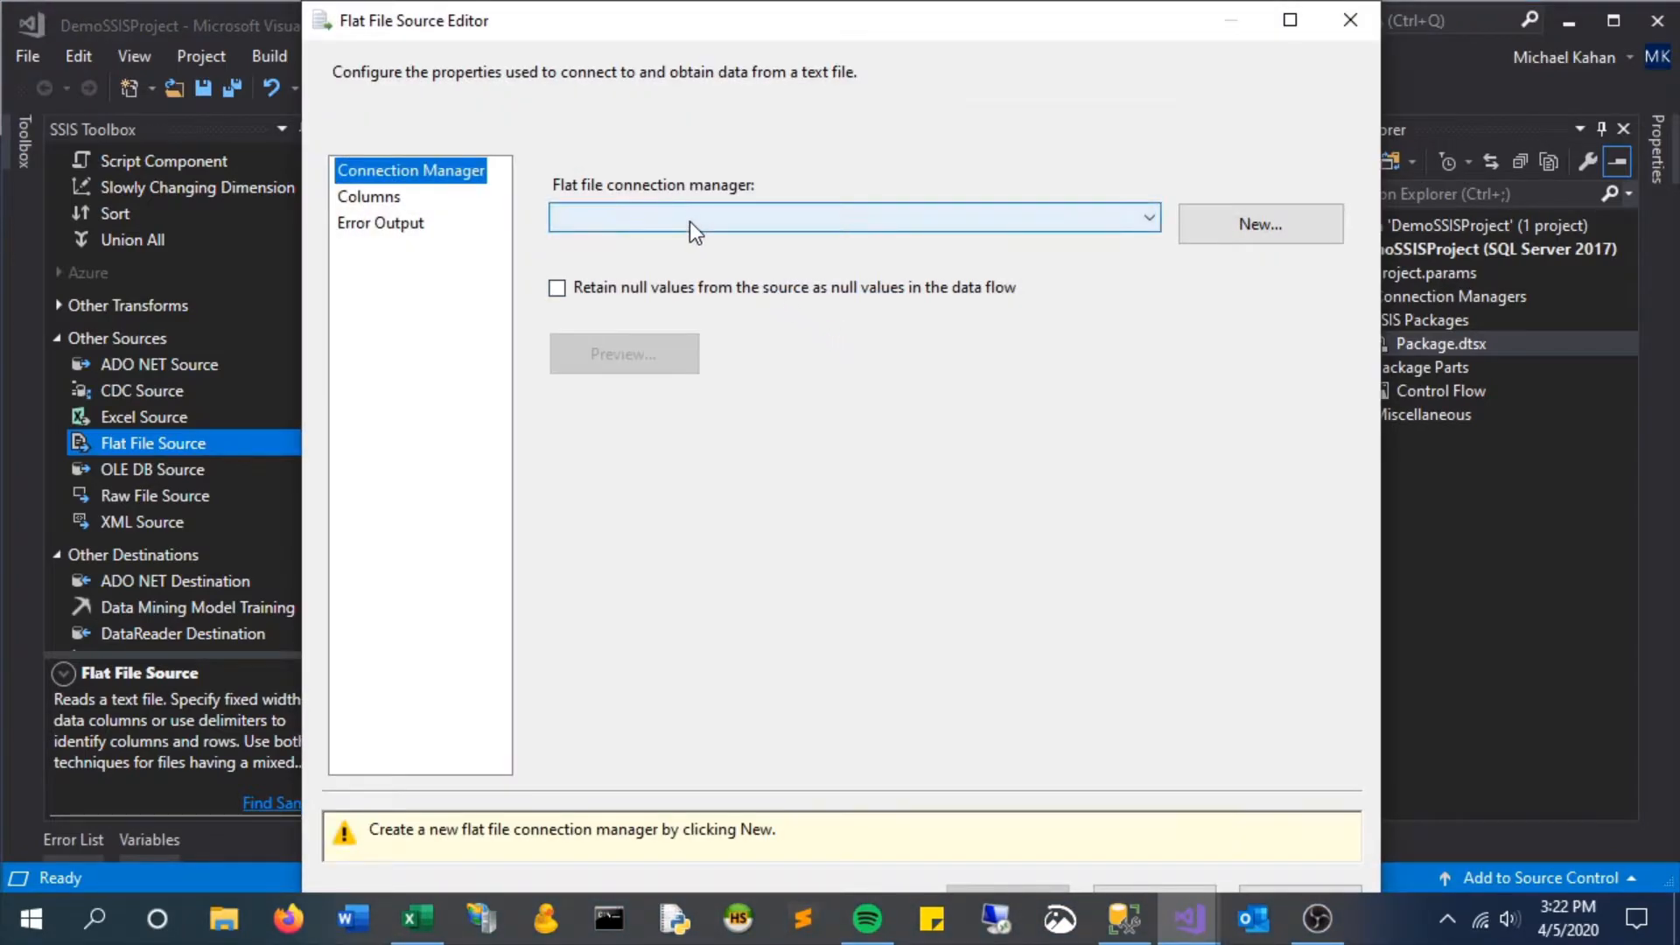
{"action": "mouse_move", "coordinate": [1260, 224]}
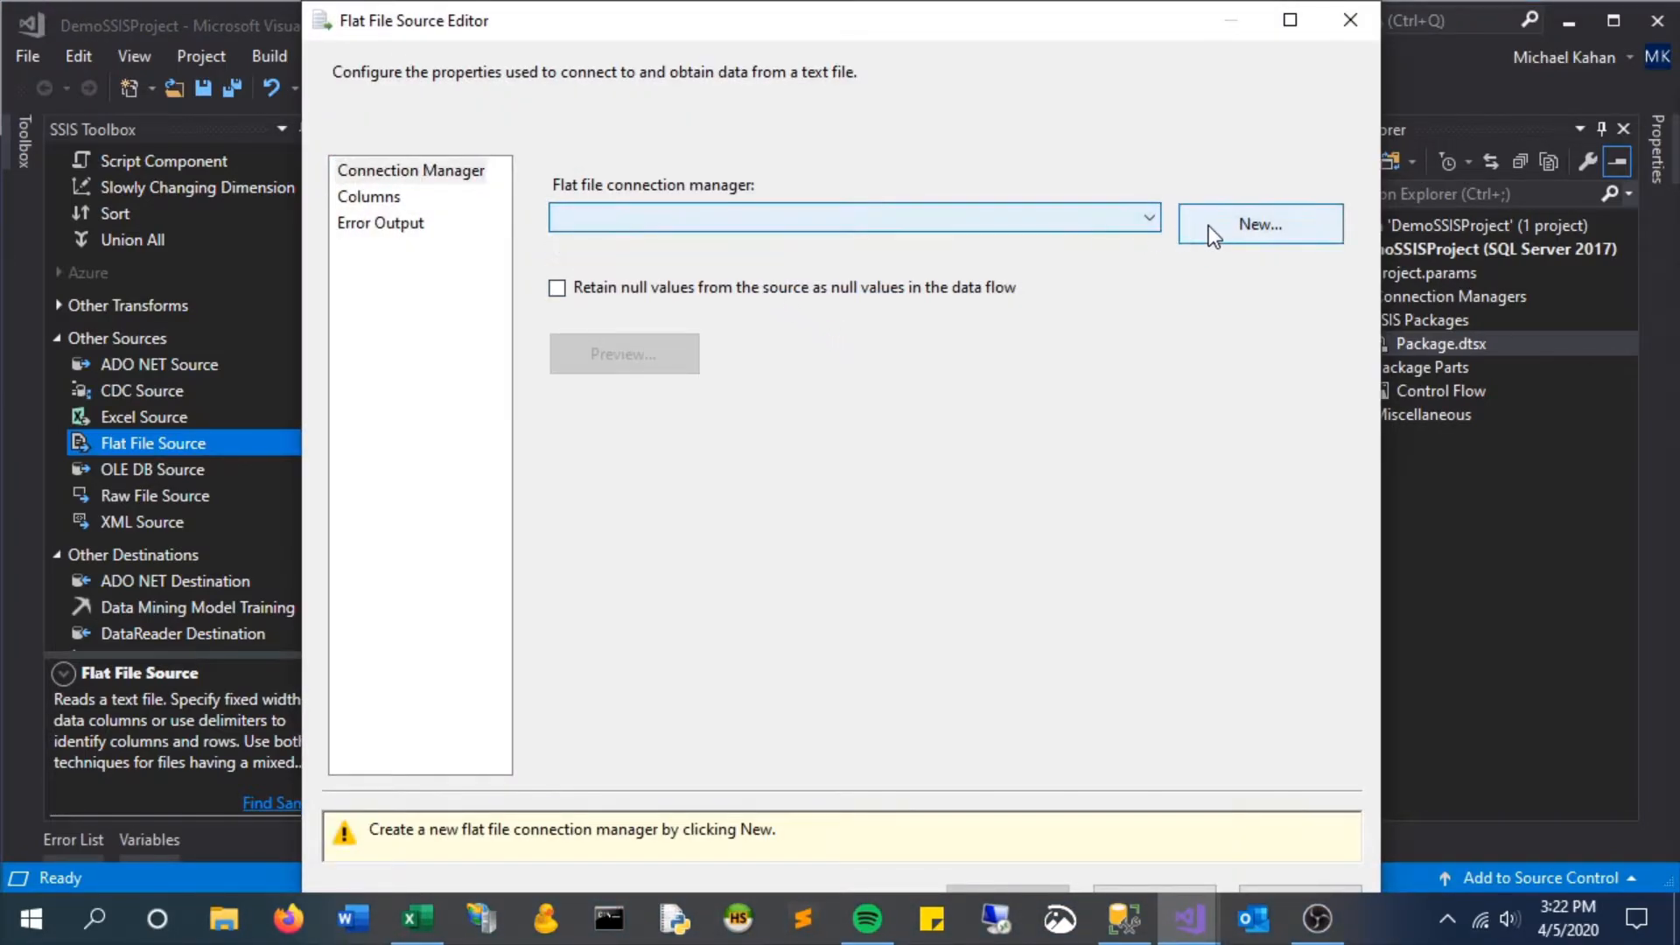
{"action": "left_click", "coordinate": [1258, 224]}
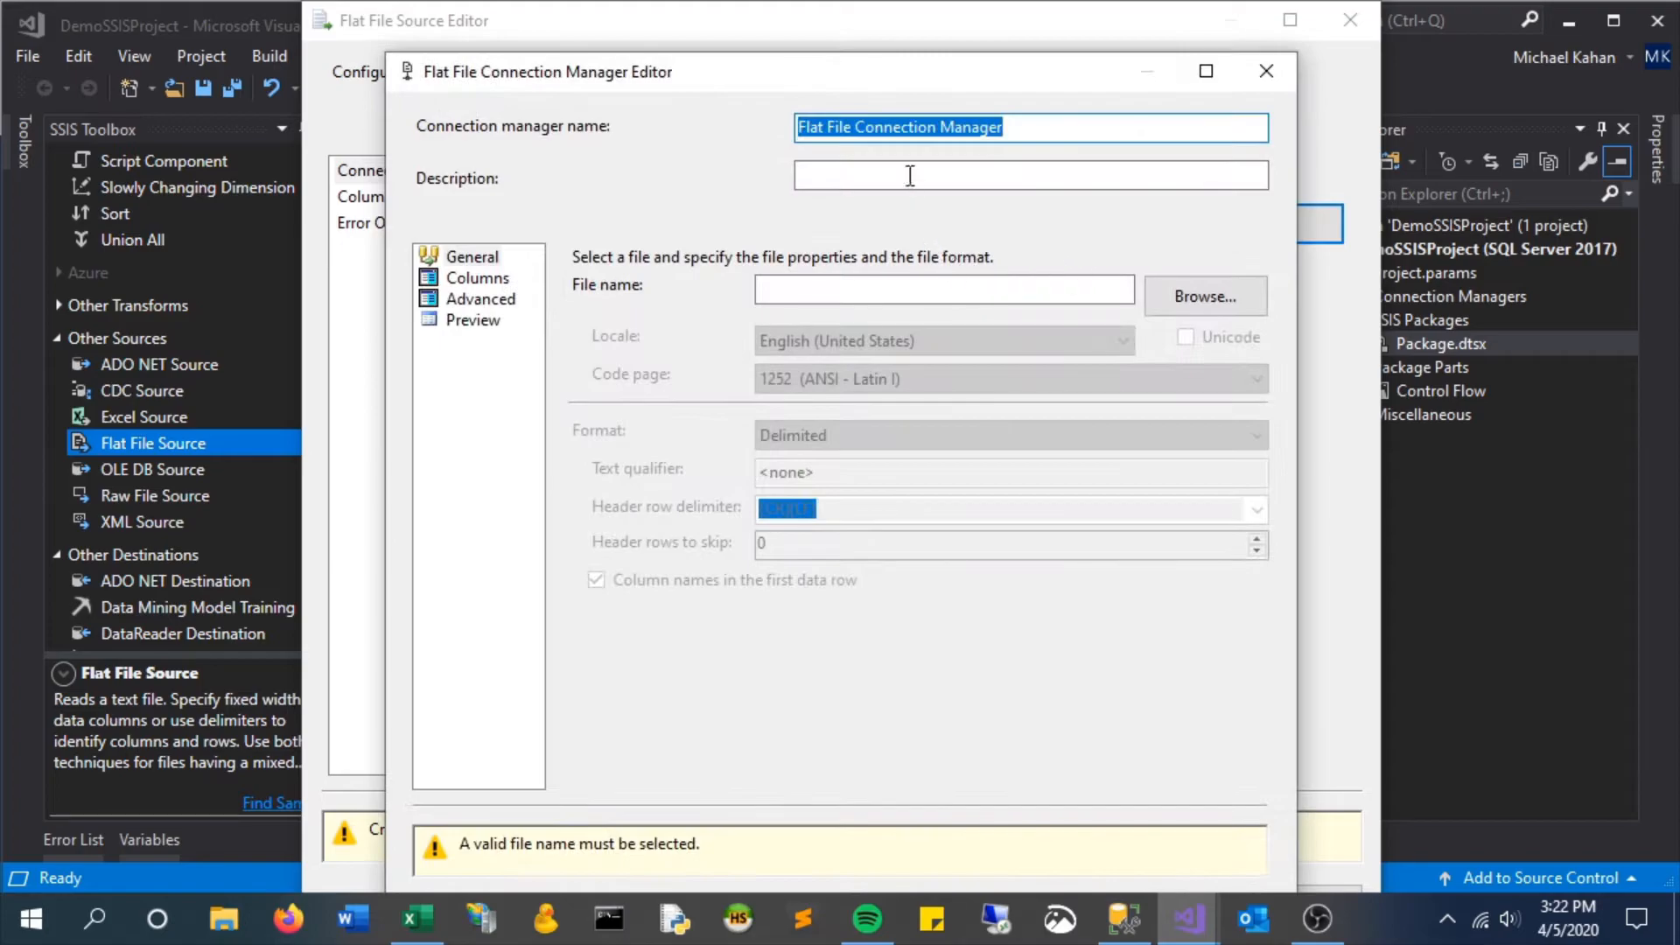
{"action": "mouse_move", "coordinate": [1172, 102]}
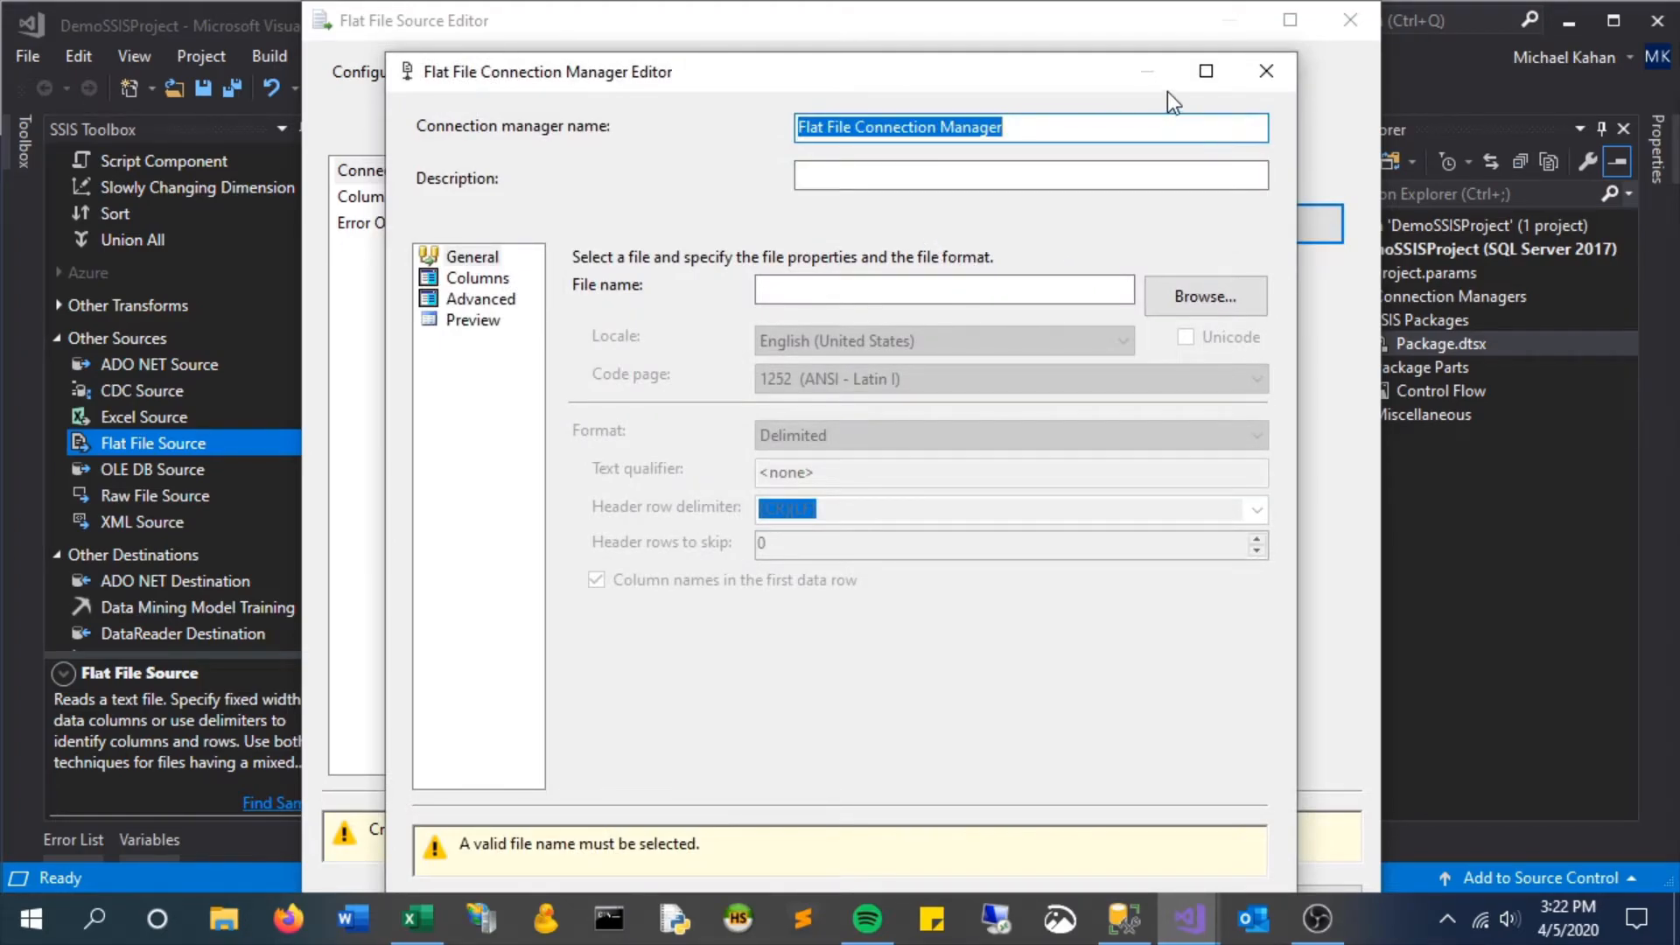
{"action": "type", "text": "CSV F"}
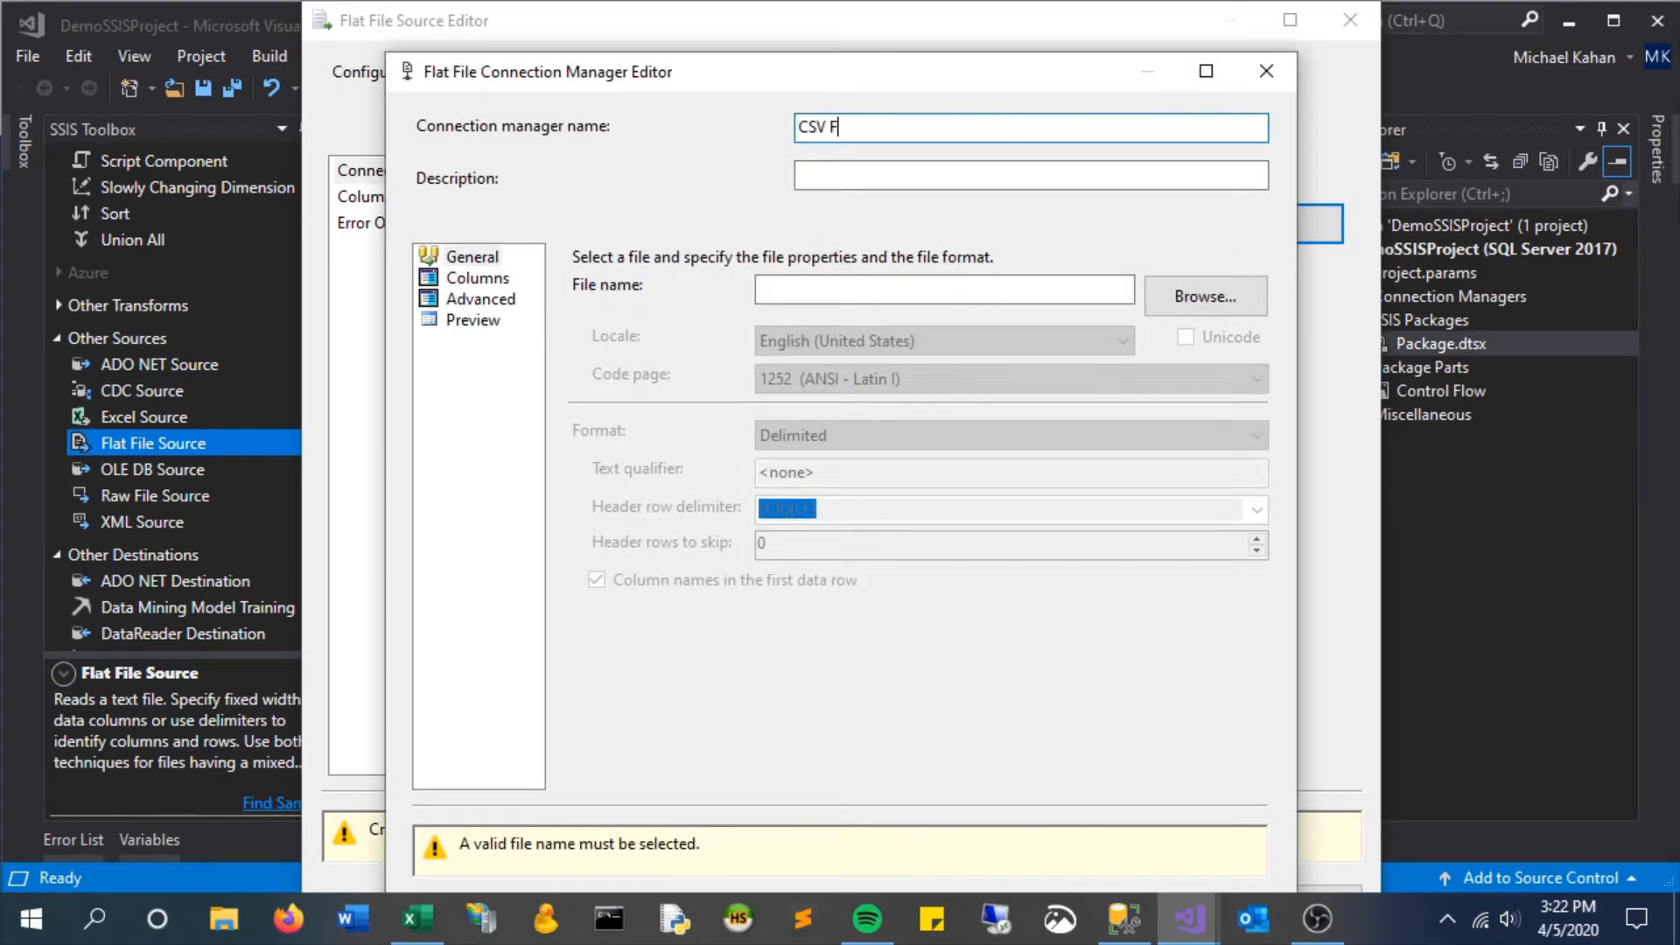
{"action": "type", "text": "ile Connection"}
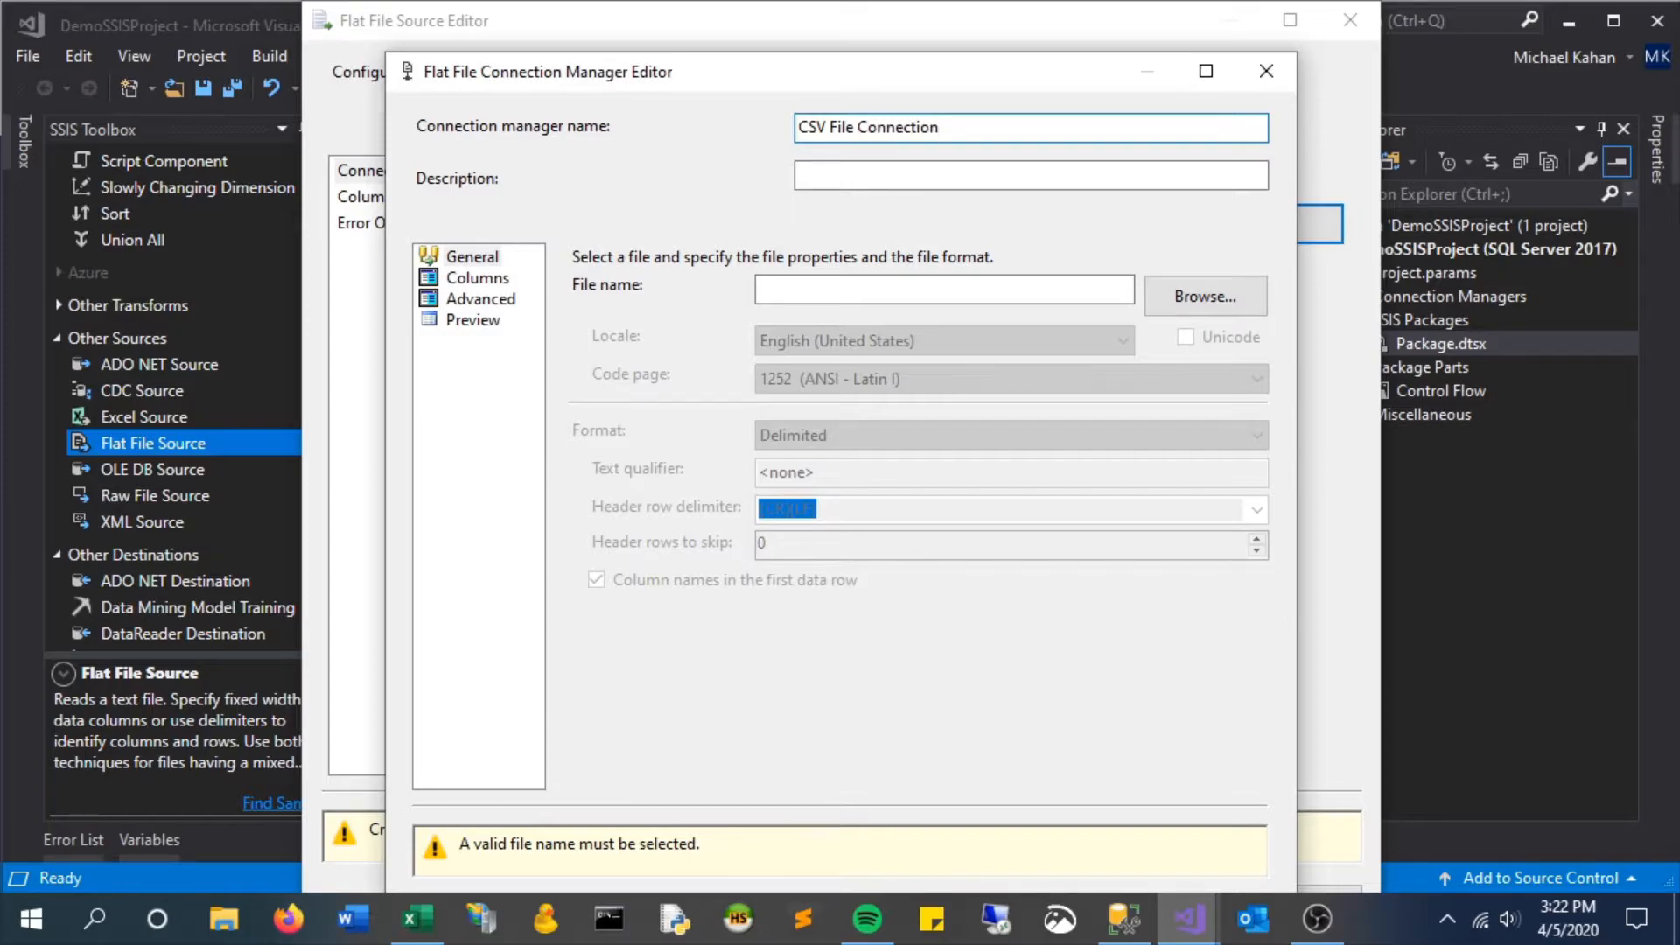
{"action": "left_click", "coordinate": [943, 289]}
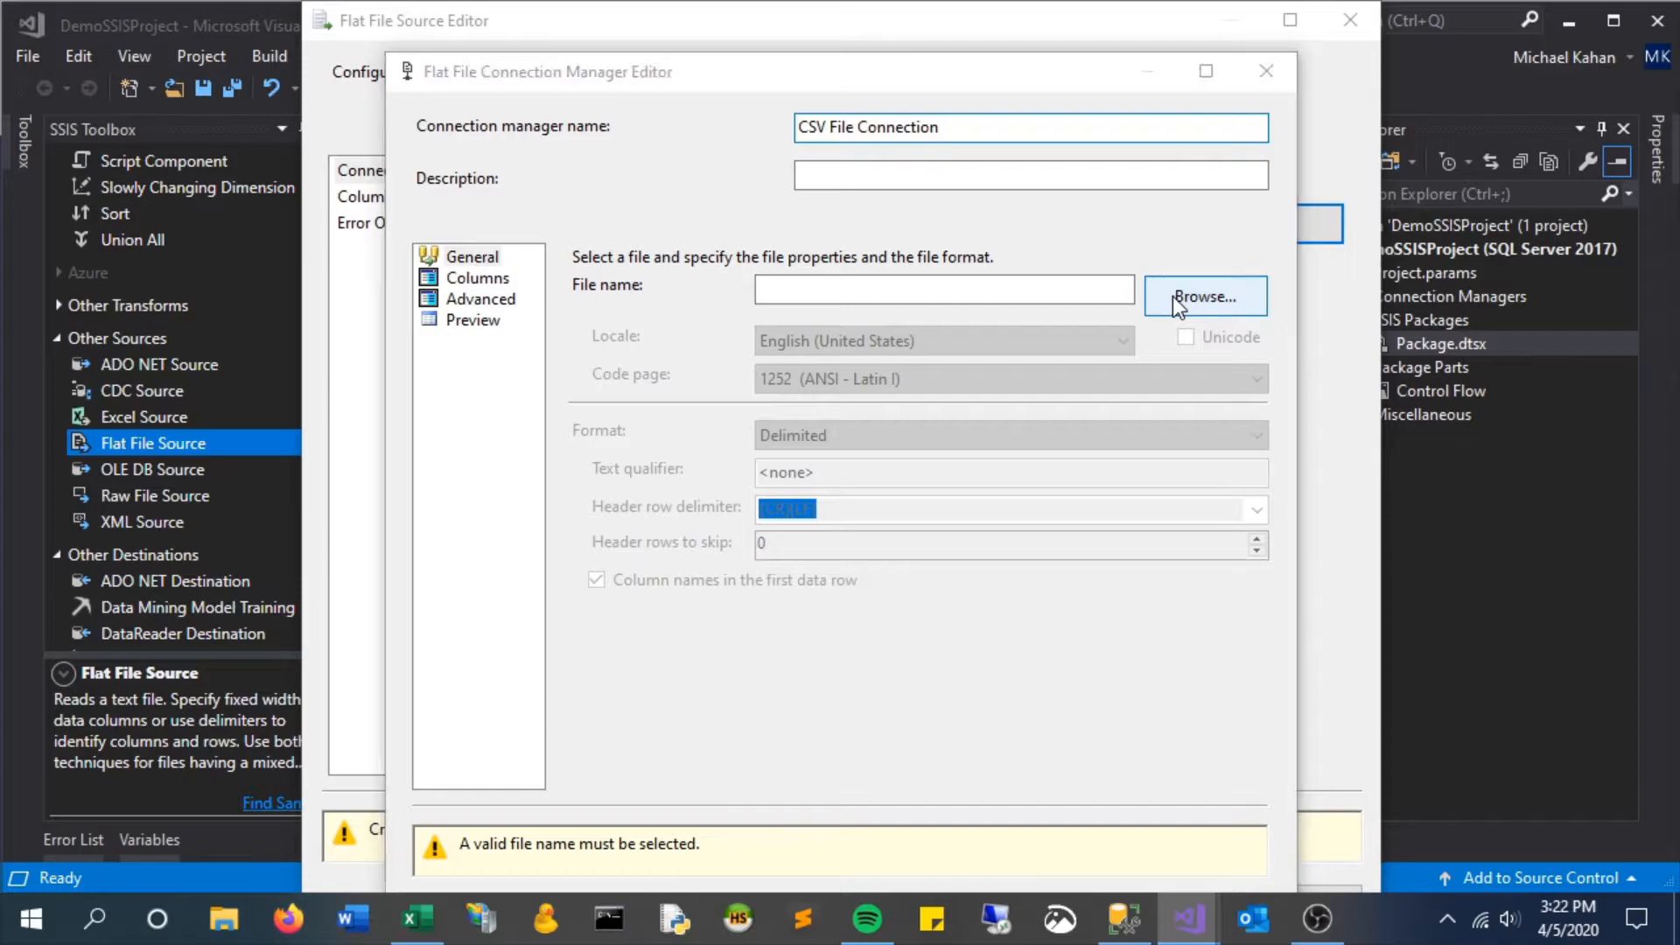
Step: Browse with the CSV files filter and choose teams.csv in DemoFolder as the source file
{"action": "left_click", "coordinate": [1204, 297]}
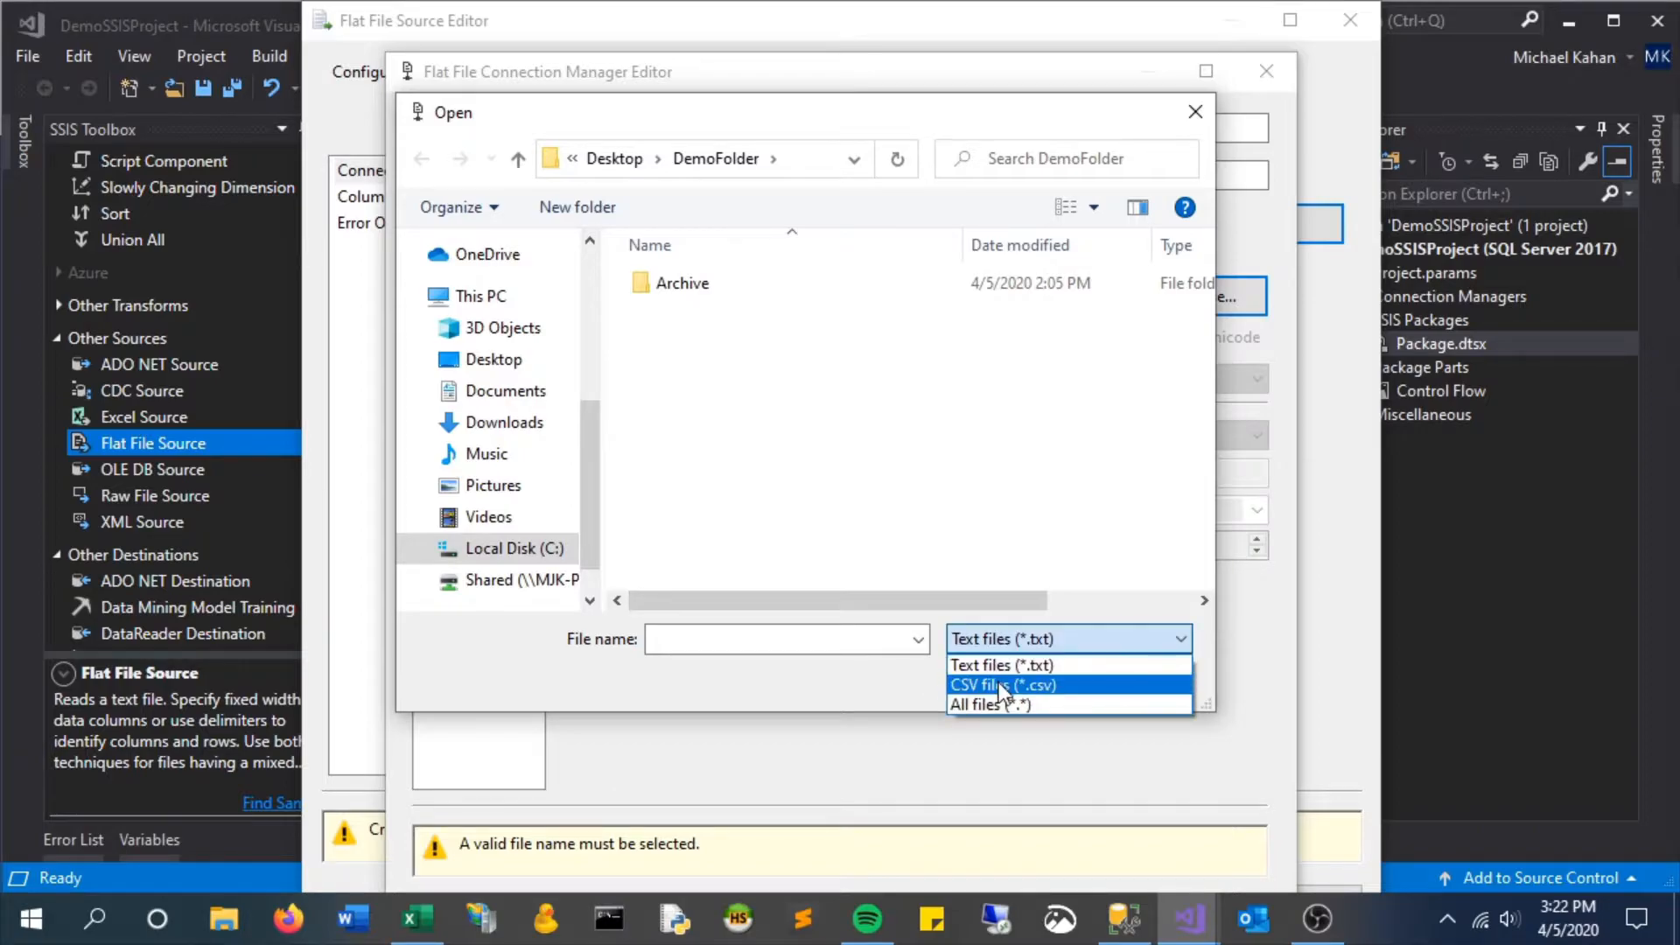
{"action": "left_click", "coordinate": [1001, 684]}
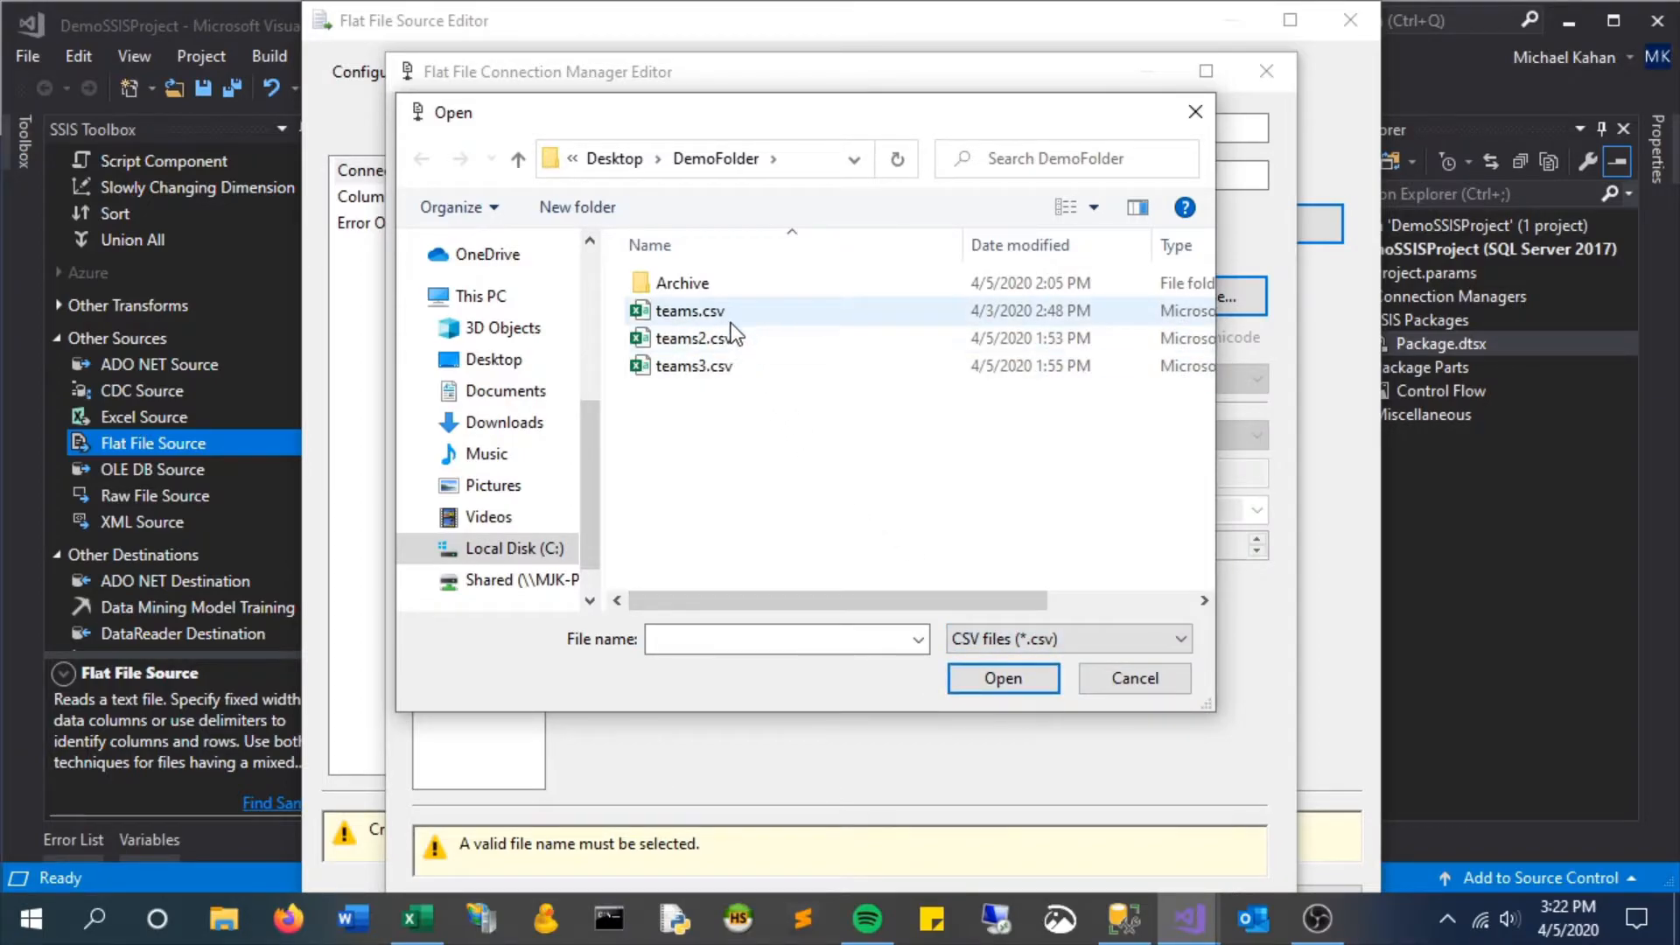
{"action": "left_click", "coordinate": [689, 312]}
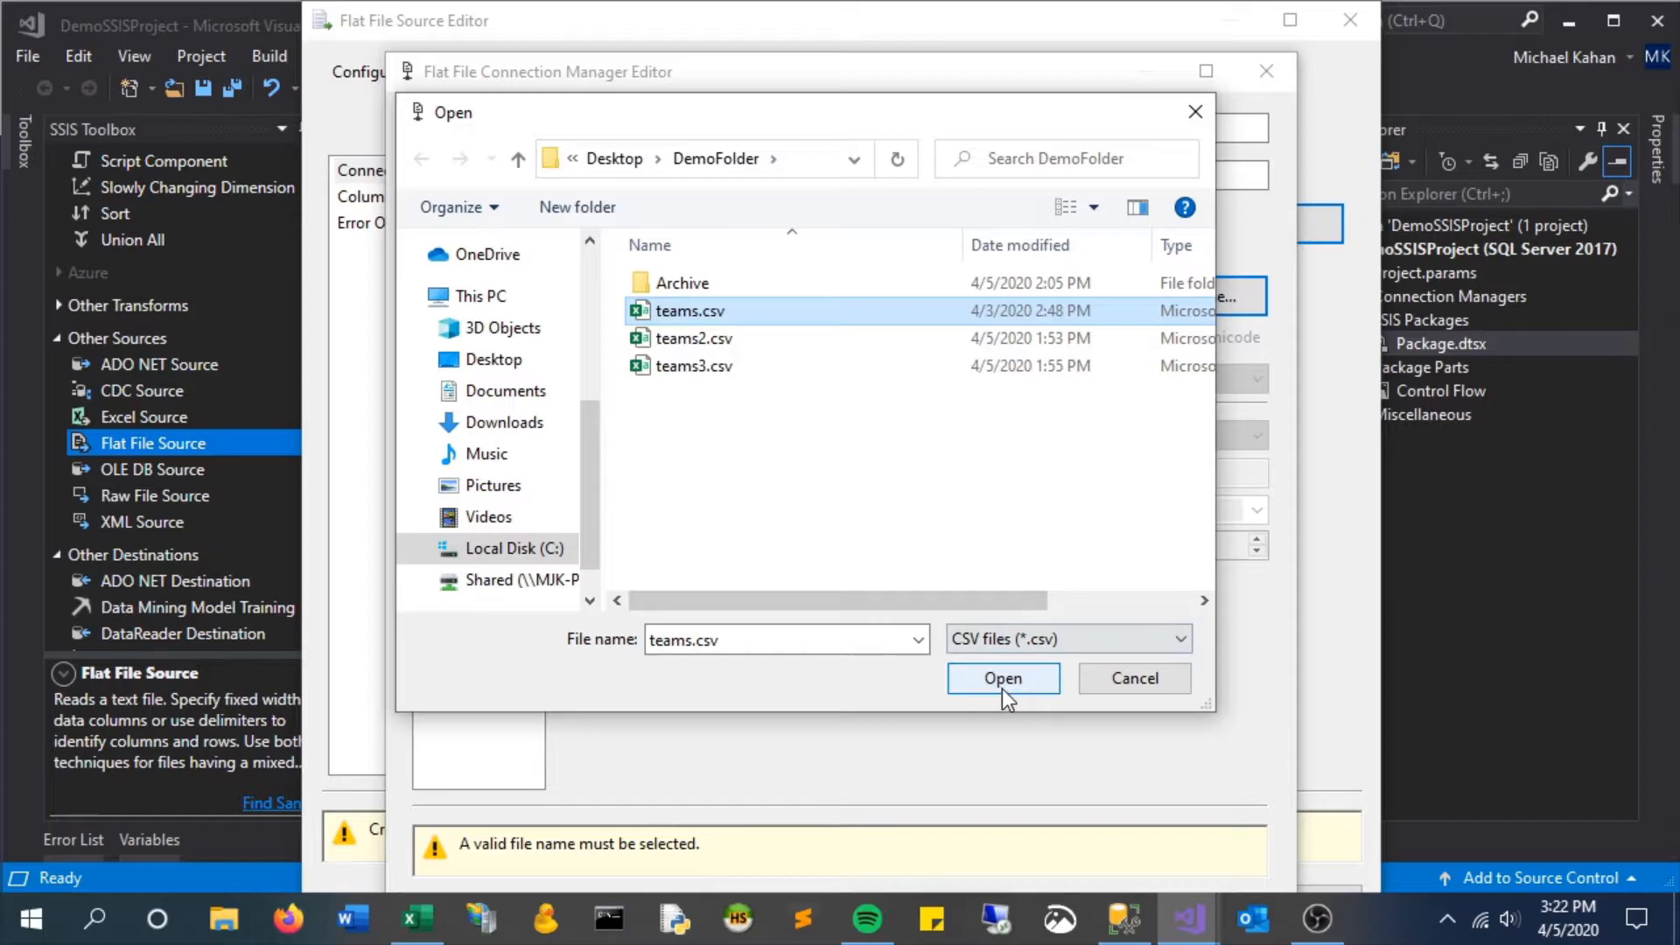
{"action": "left_click", "coordinate": [1003, 679]}
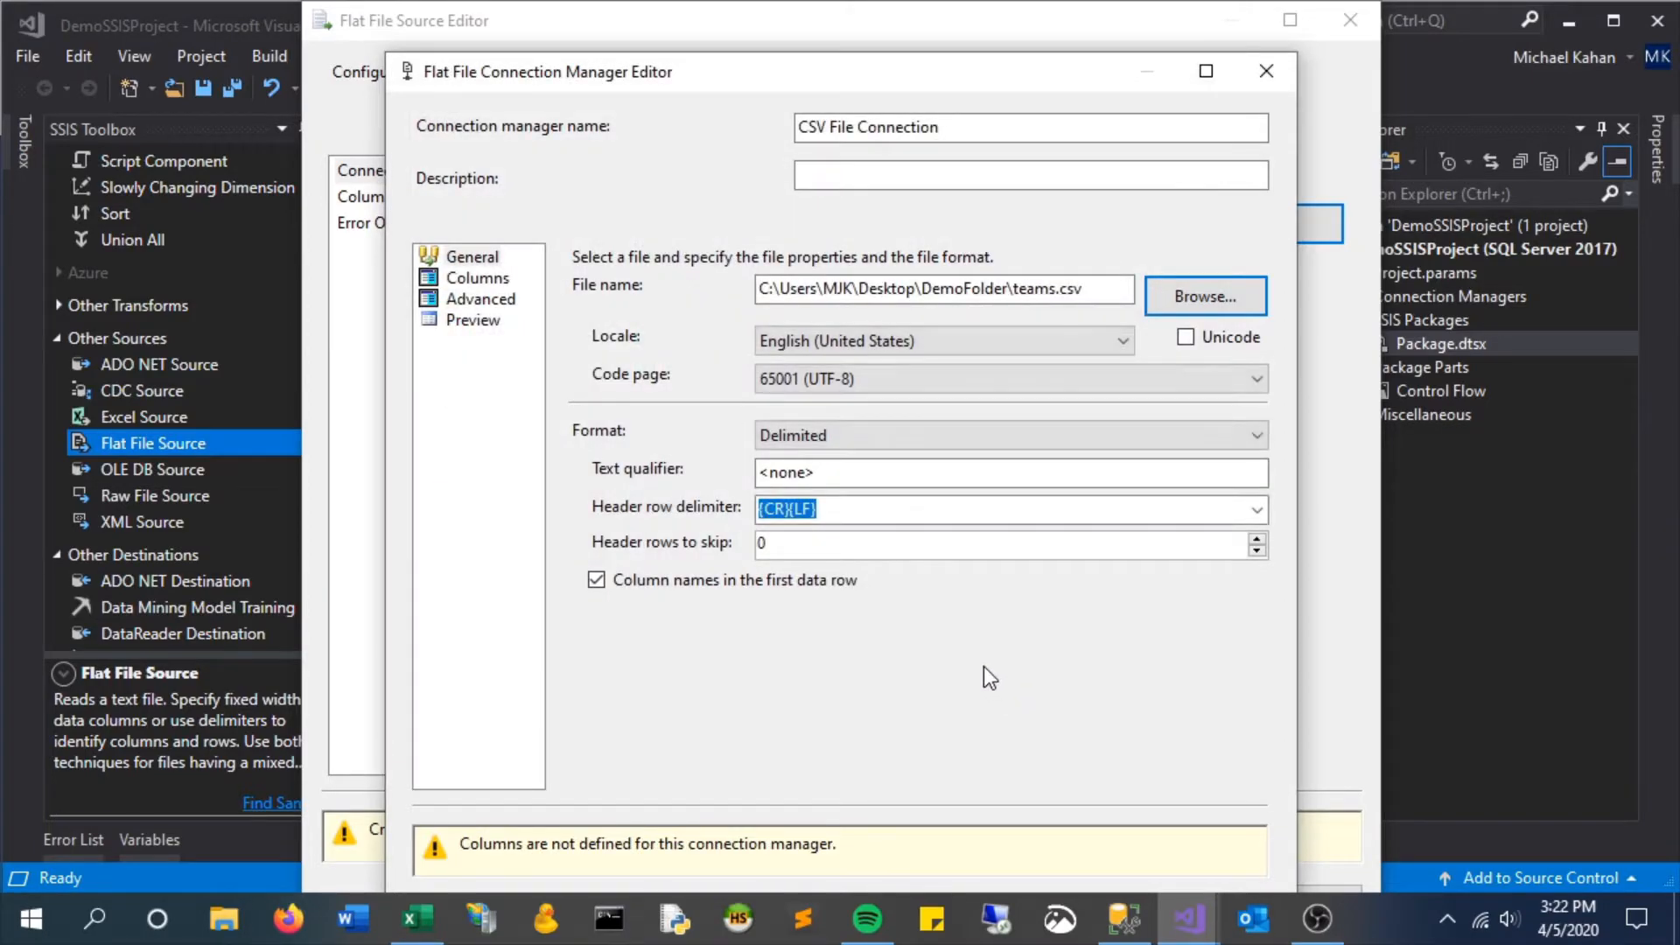
{"action": "mouse_move", "coordinate": [705, 620]}
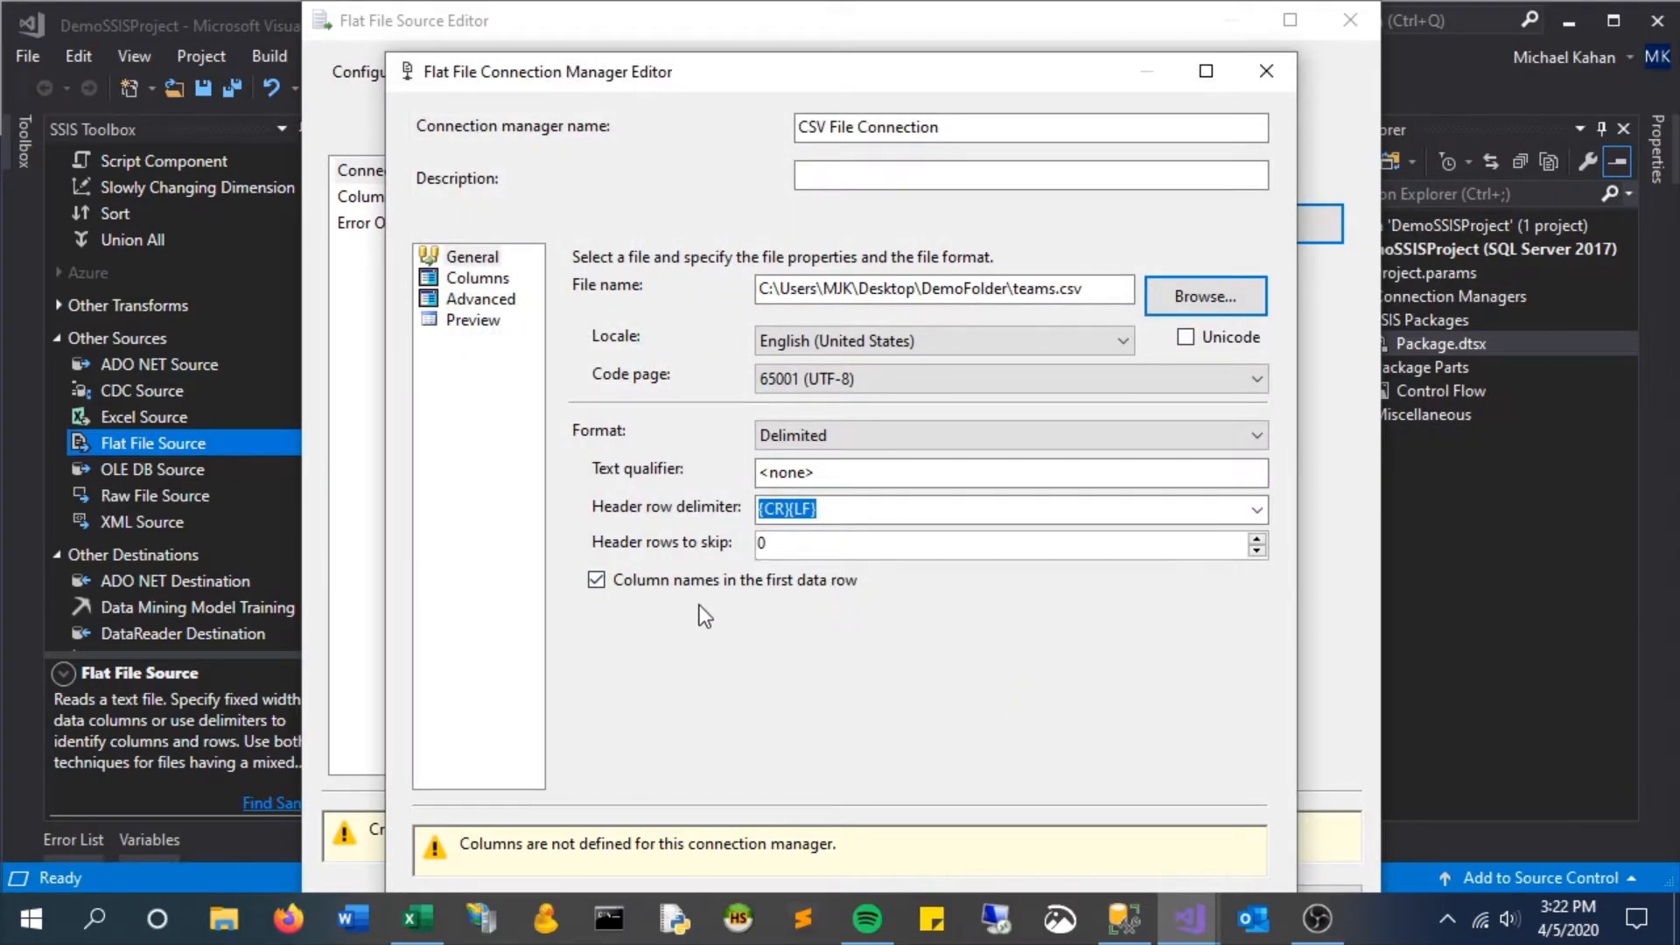
Step: Review the previewed rows and the Id, City and Team column properties
{"action": "left_click", "coordinate": [476, 278]}
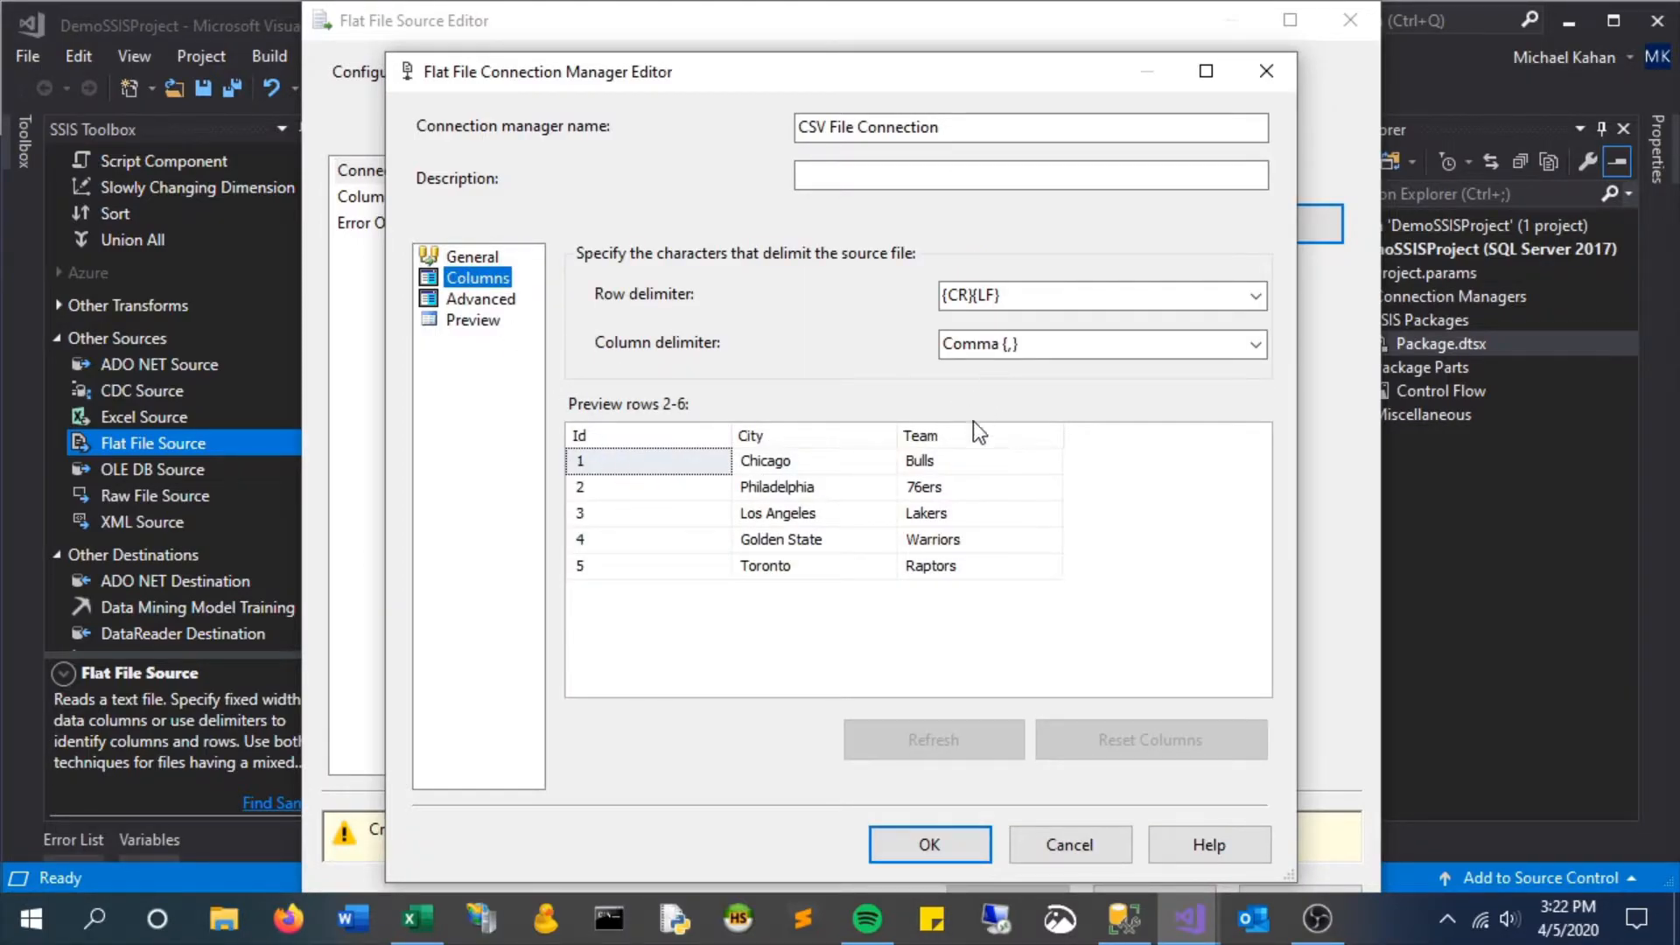
{"action": "left_click", "coordinate": [479, 297]}
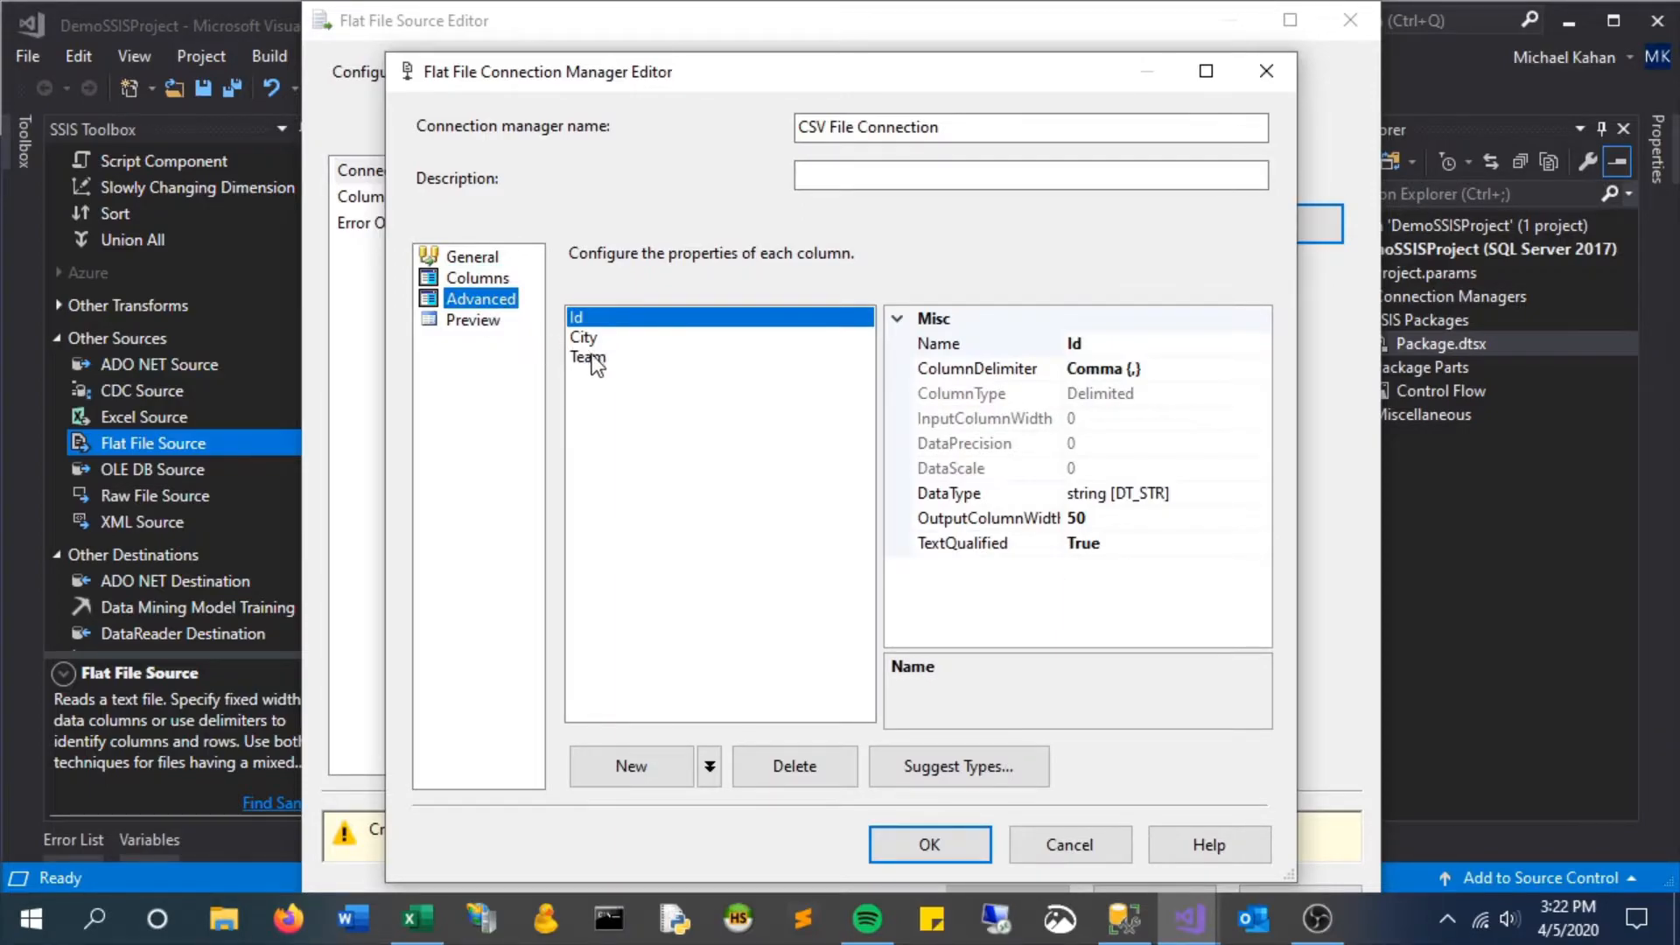
{"action": "left_click", "coordinate": [585, 336]}
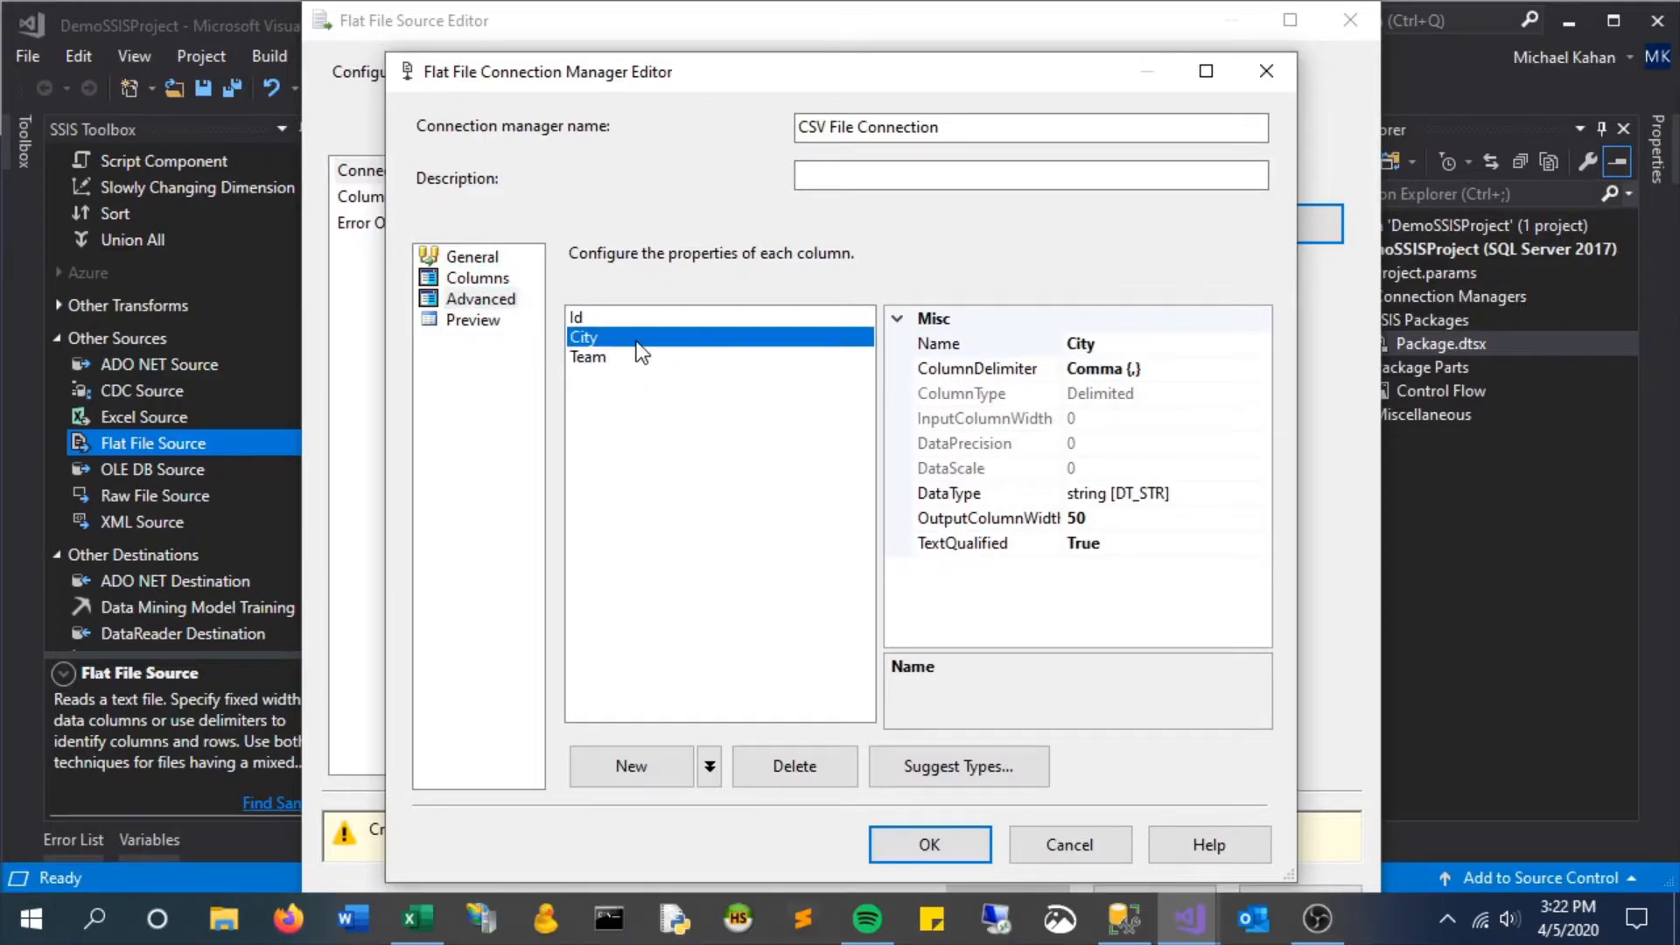
{"action": "left_click", "coordinate": [472, 319]}
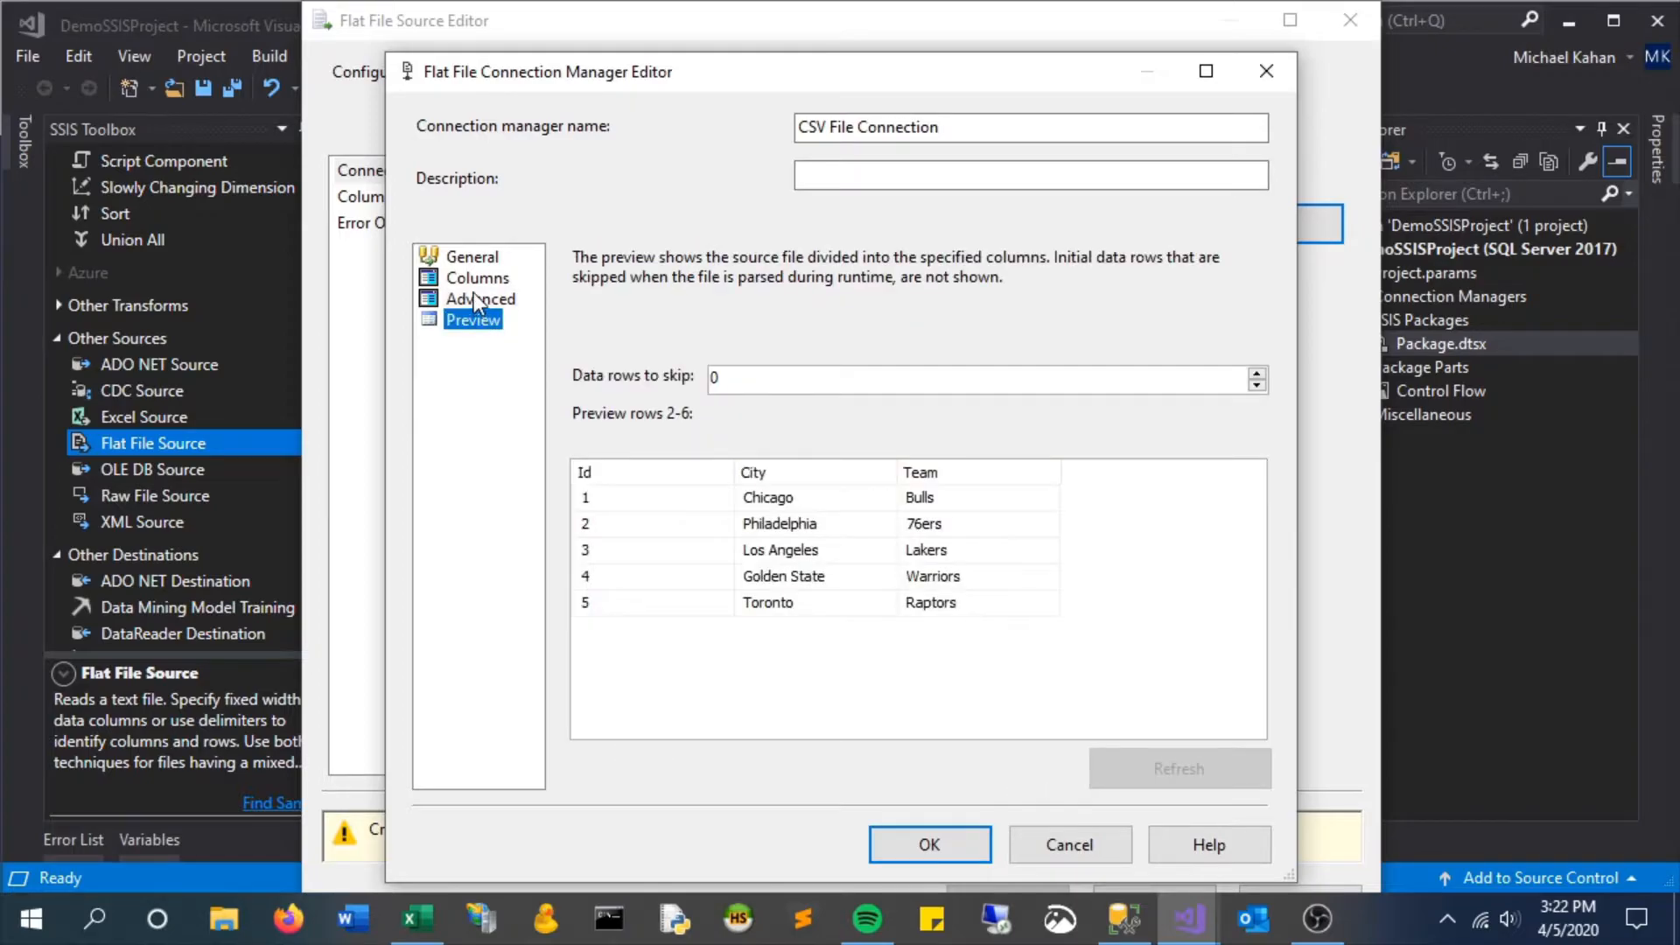
{"action": "left_click", "coordinate": [479, 299]}
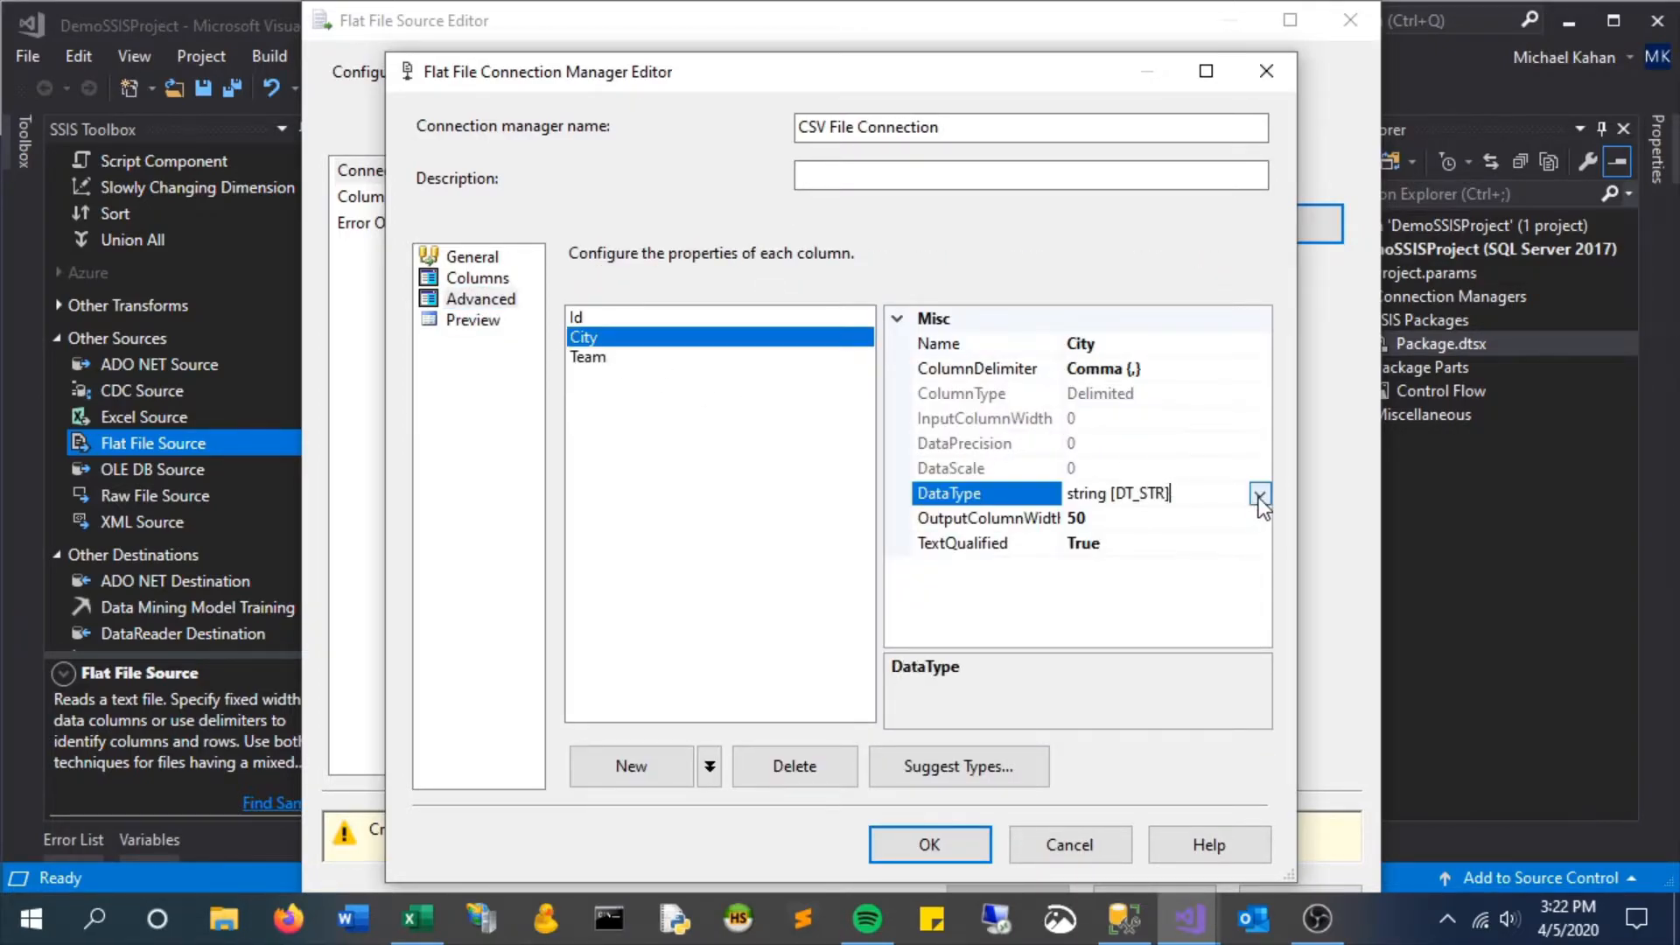
Step: Set the Team column's data type to Unicode string [DT_WSTR]
{"action": "left_click", "coordinate": [1260, 493]}
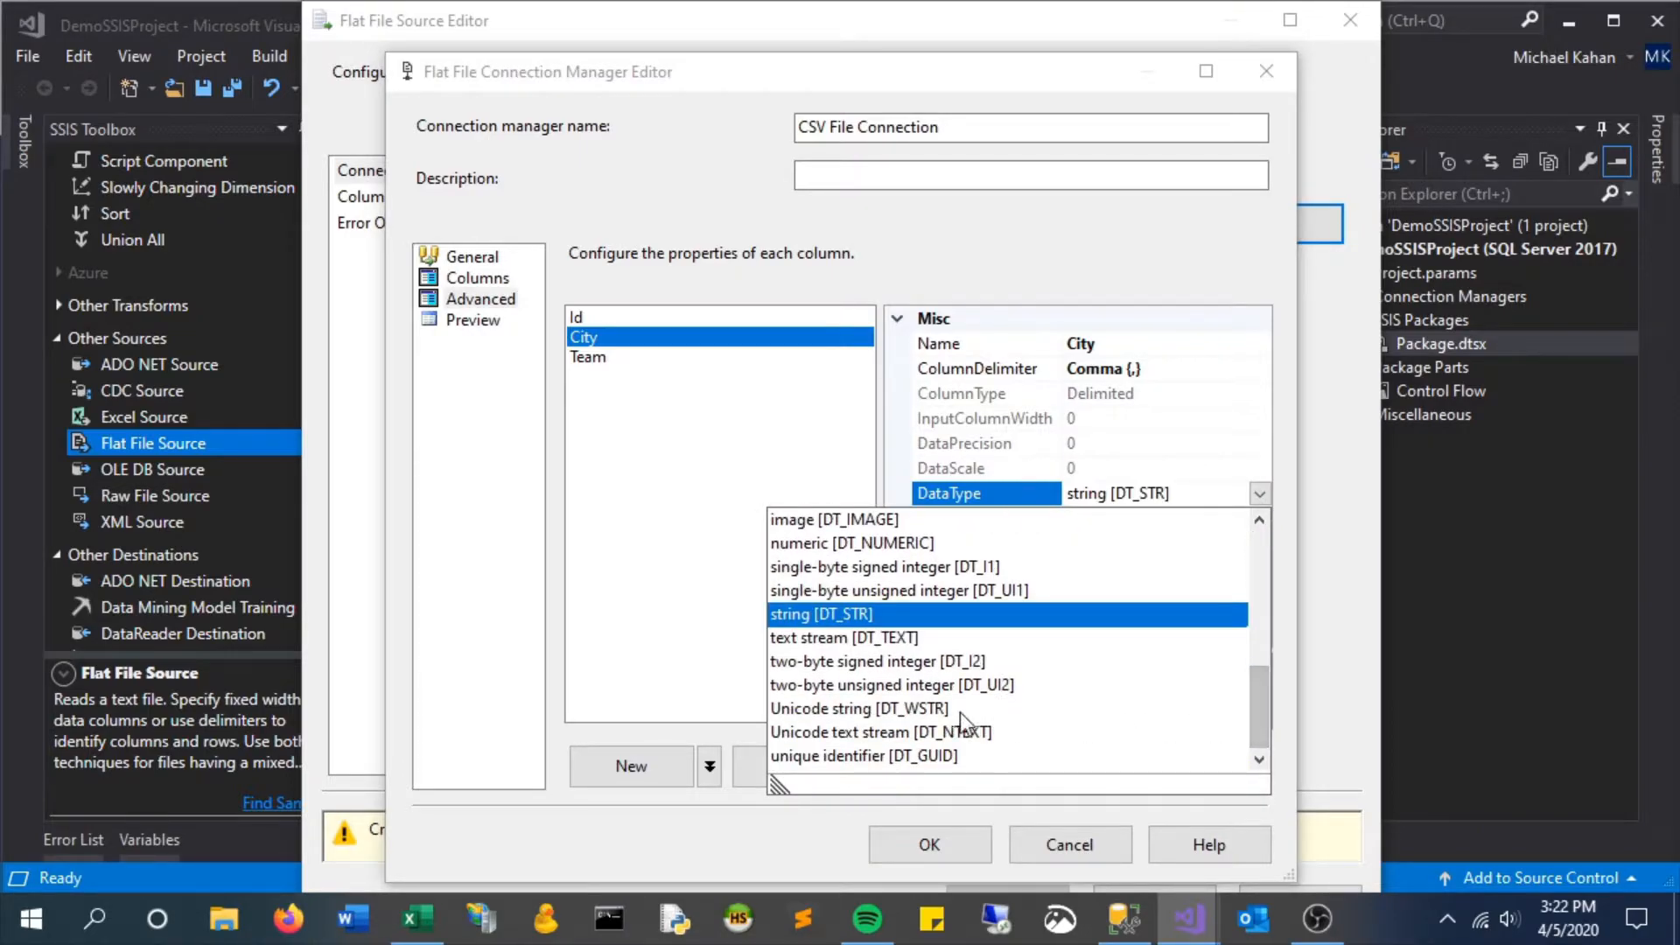
{"action": "left_click", "coordinate": [588, 357]}
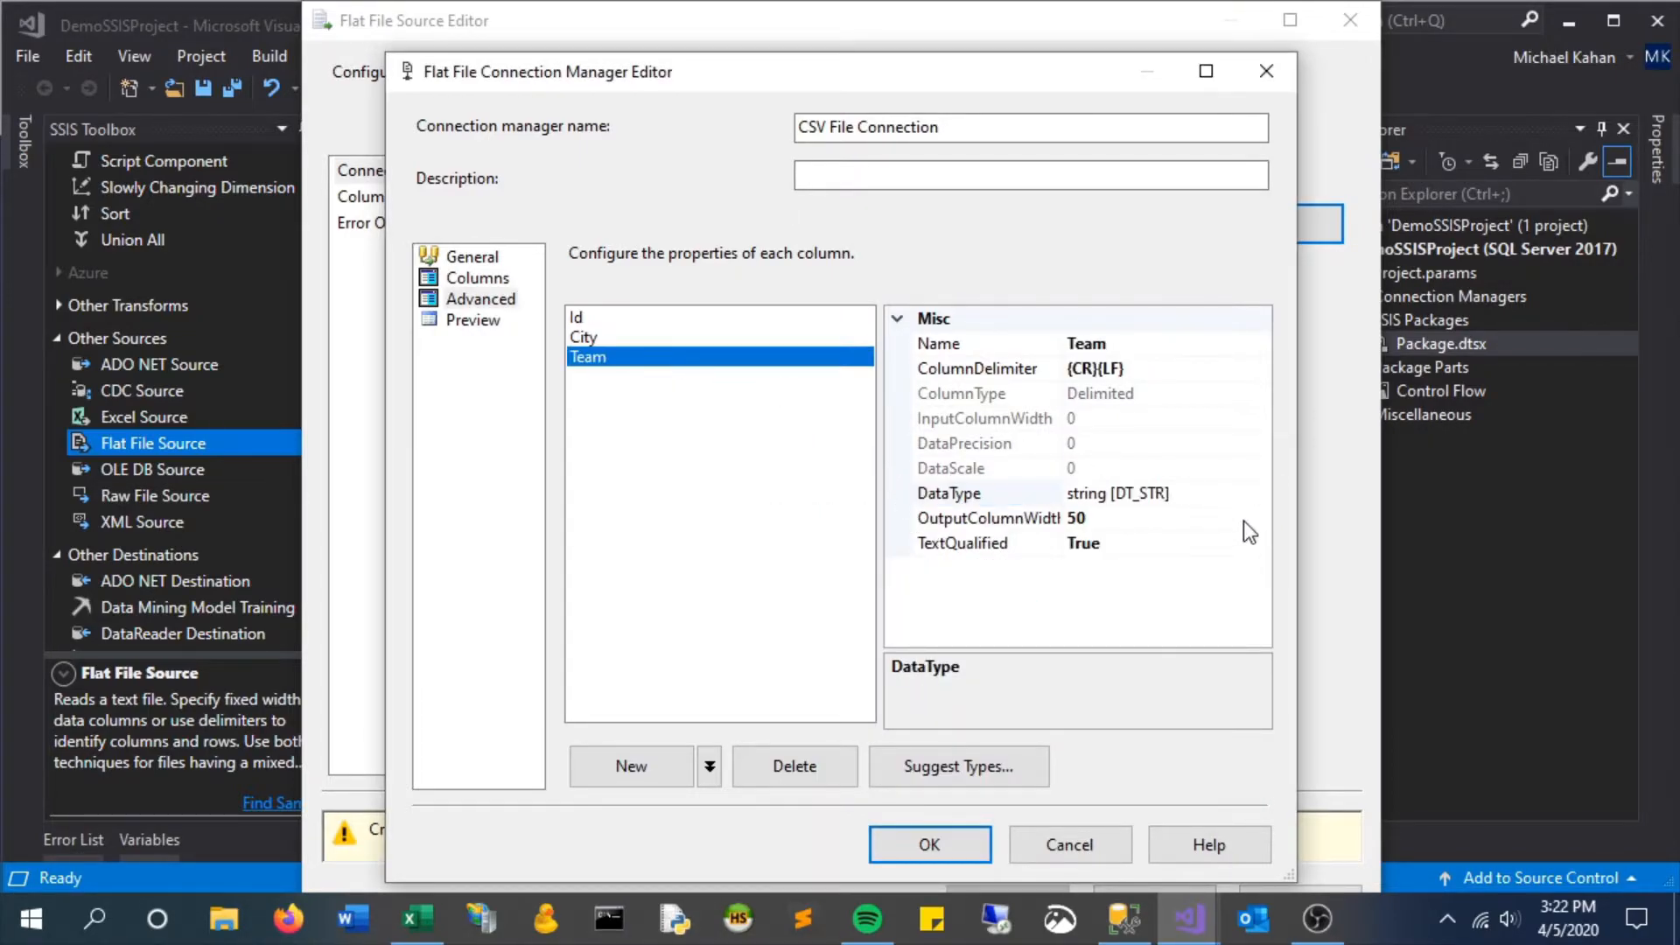
{"action": "left_click", "coordinate": [1258, 494]}
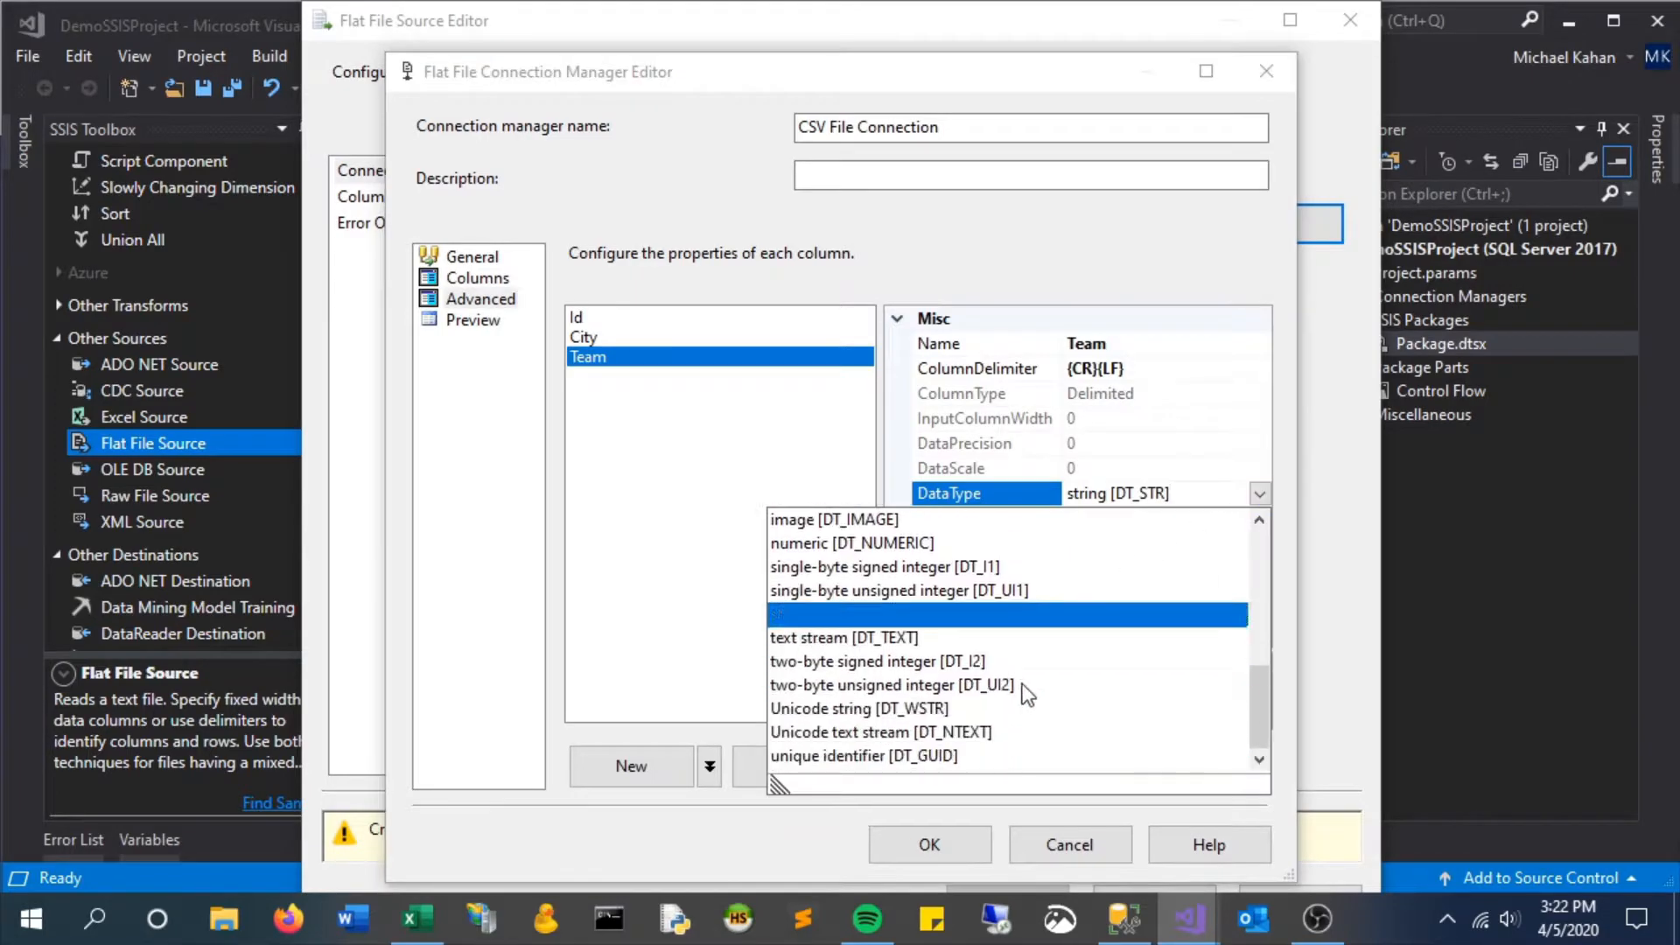
{"action": "left_click", "coordinate": [856, 709]}
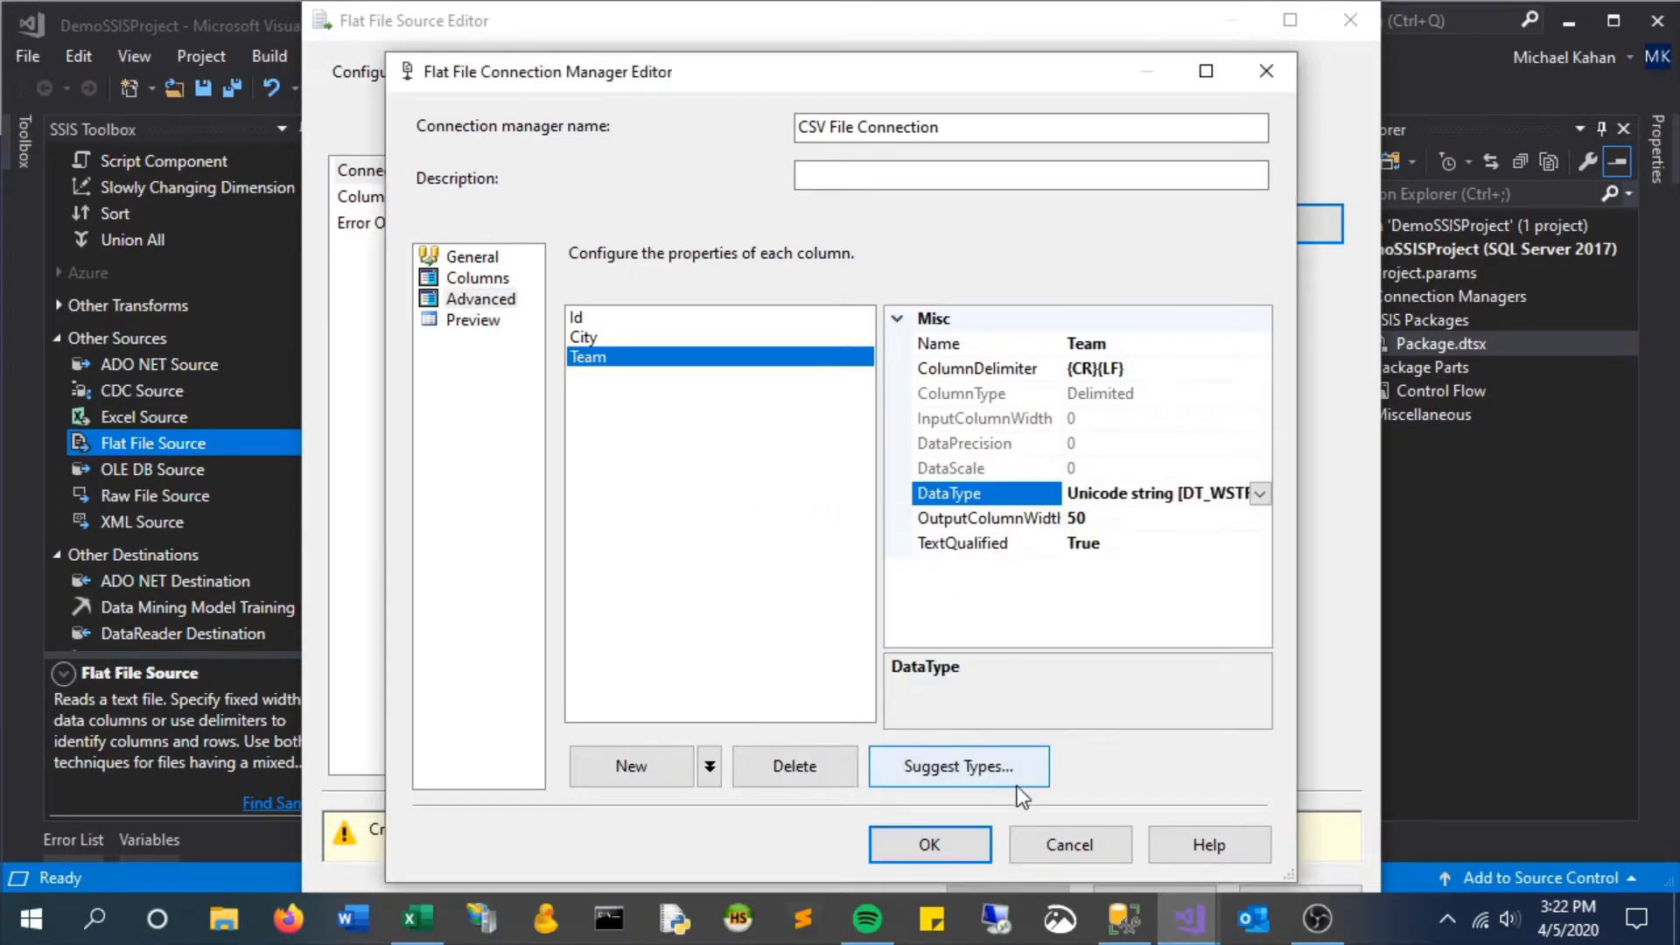
Step: Confirm the connection, preview the five team rows, and accept the CSV File source settings
{"action": "left_click", "coordinate": [927, 843]}
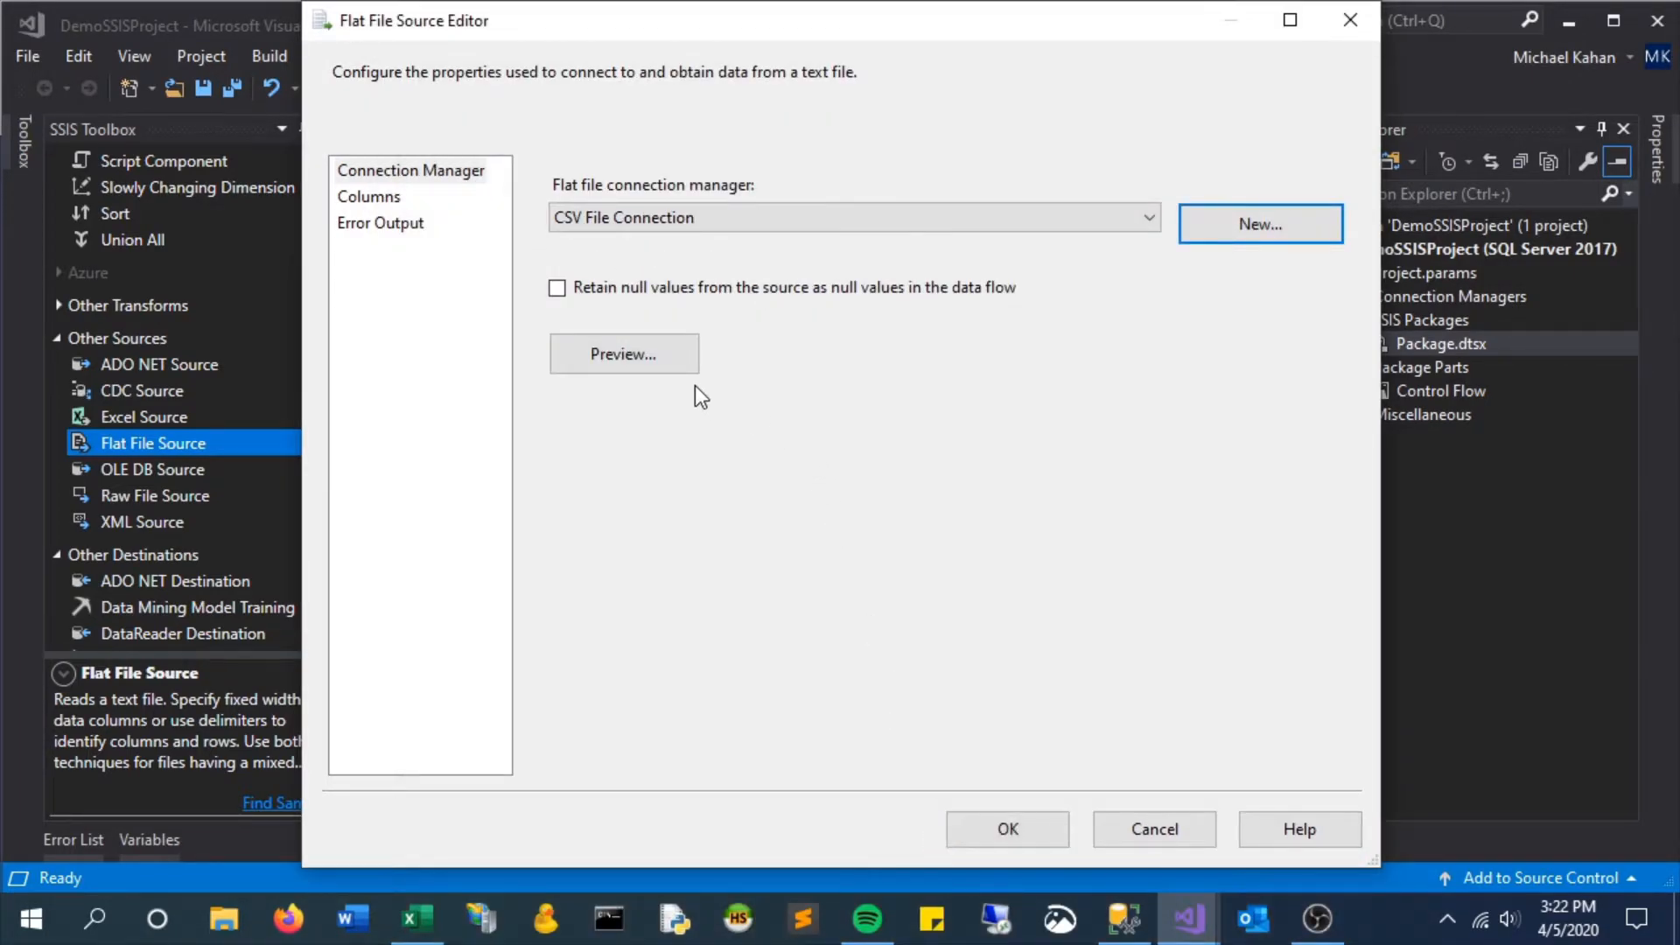
{"action": "left_click", "coordinate": [623, 354]}
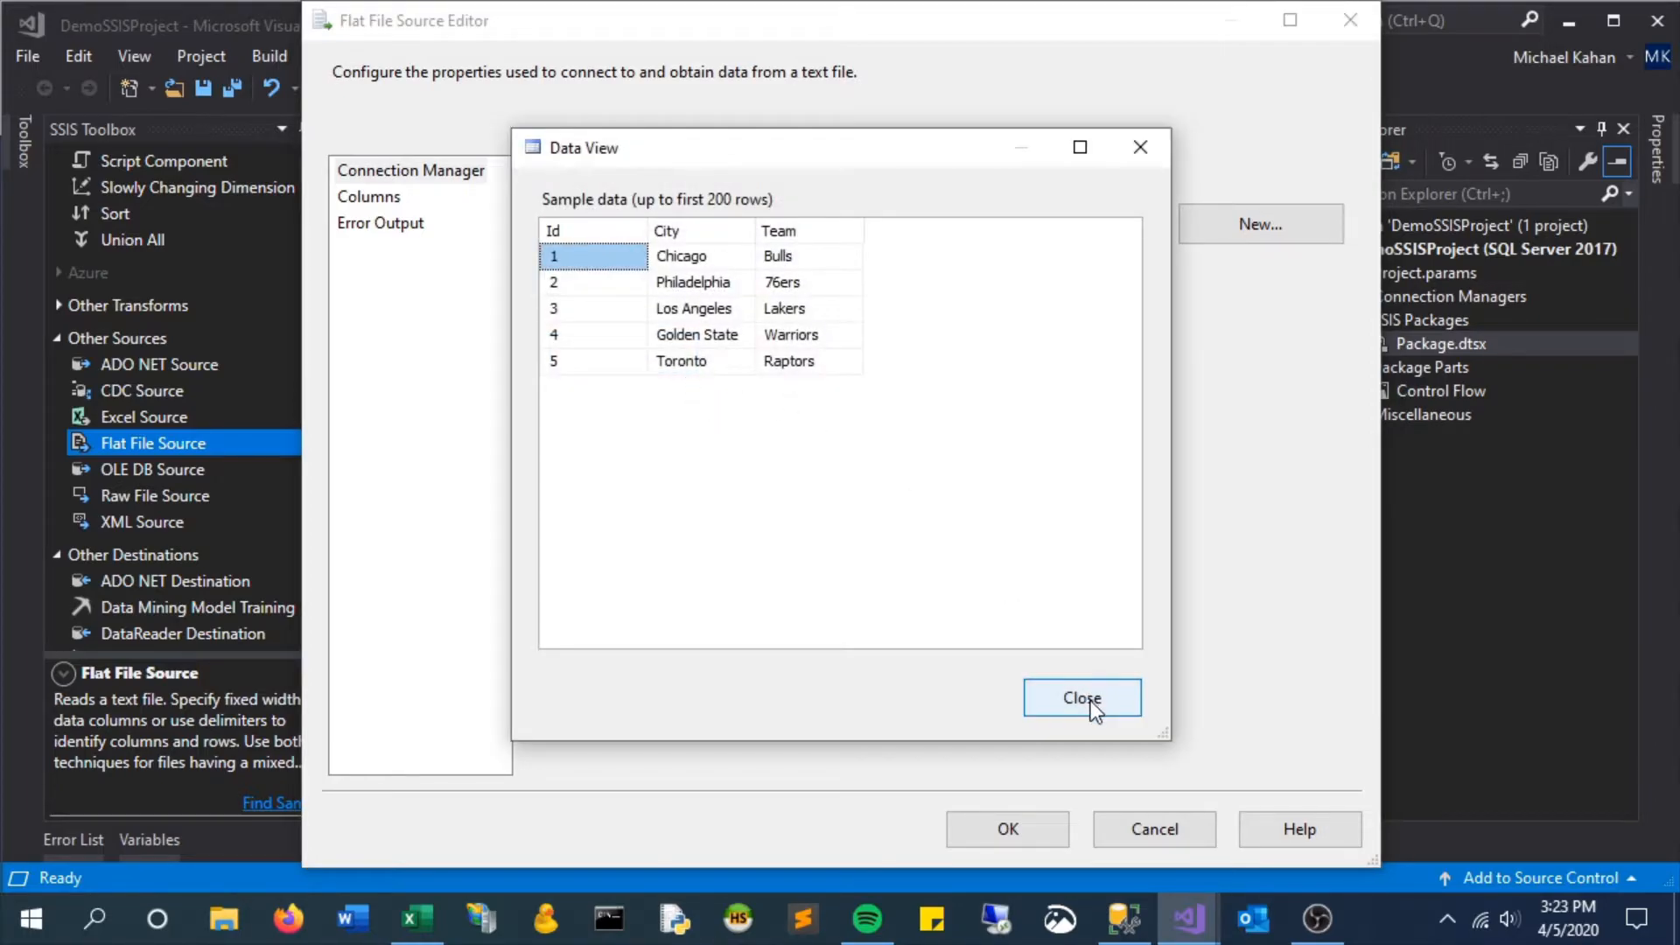
{"action": "left_click", "coordinate": [1079, 698]}
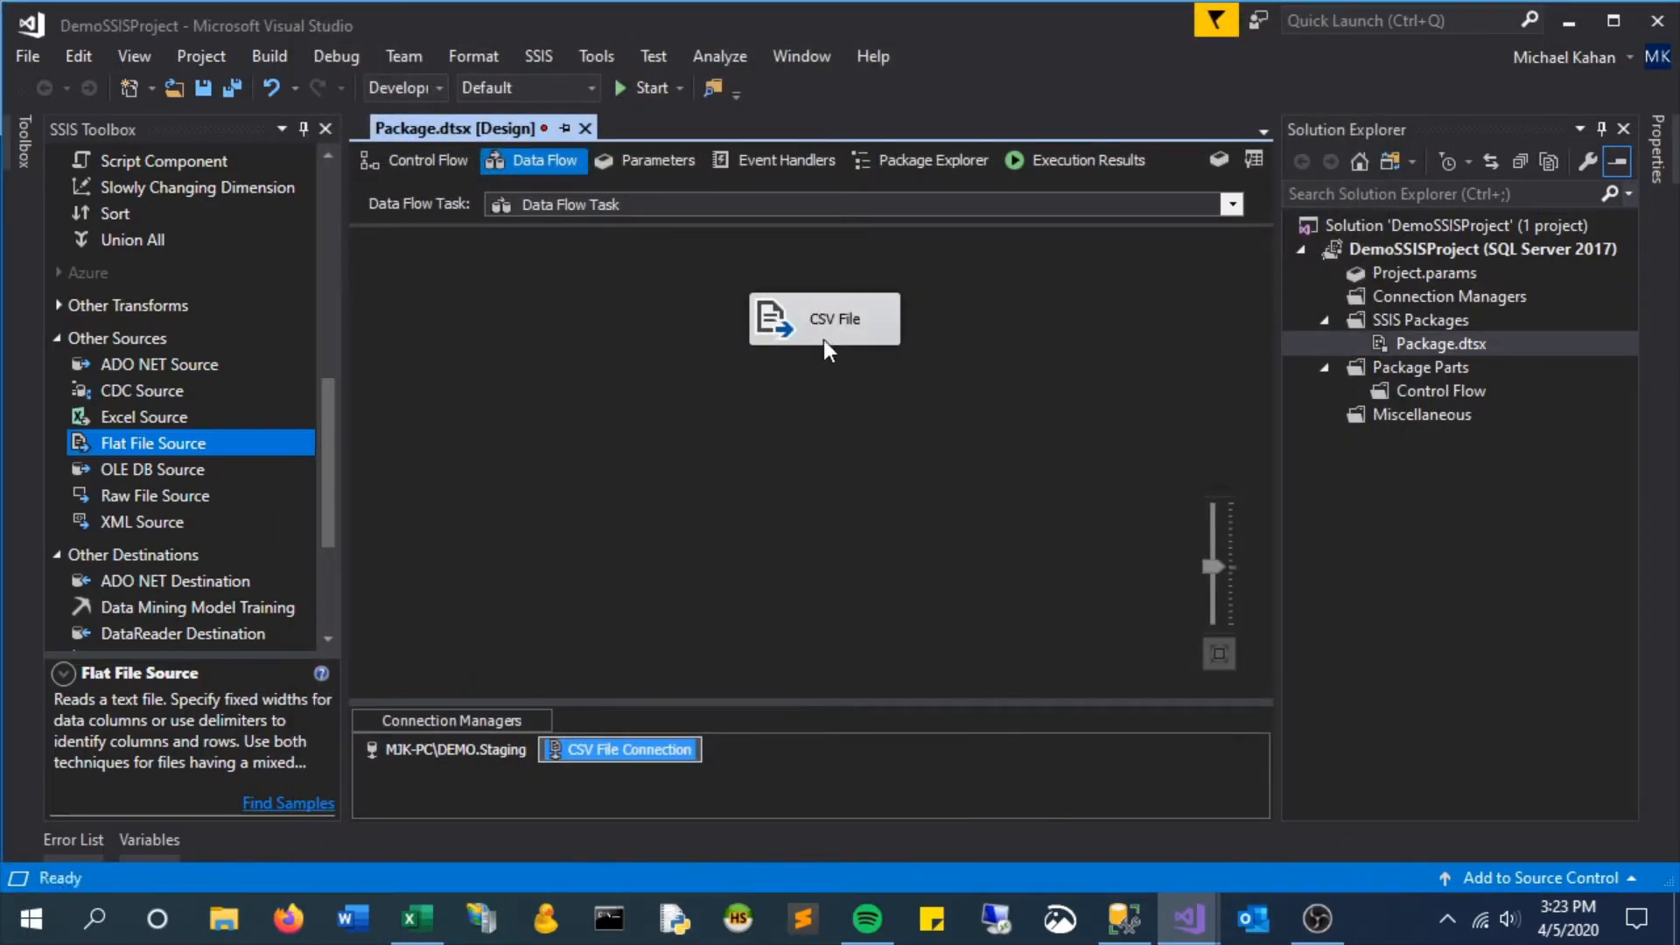
{"action": "left_click", "coordinate": [824, 319]}
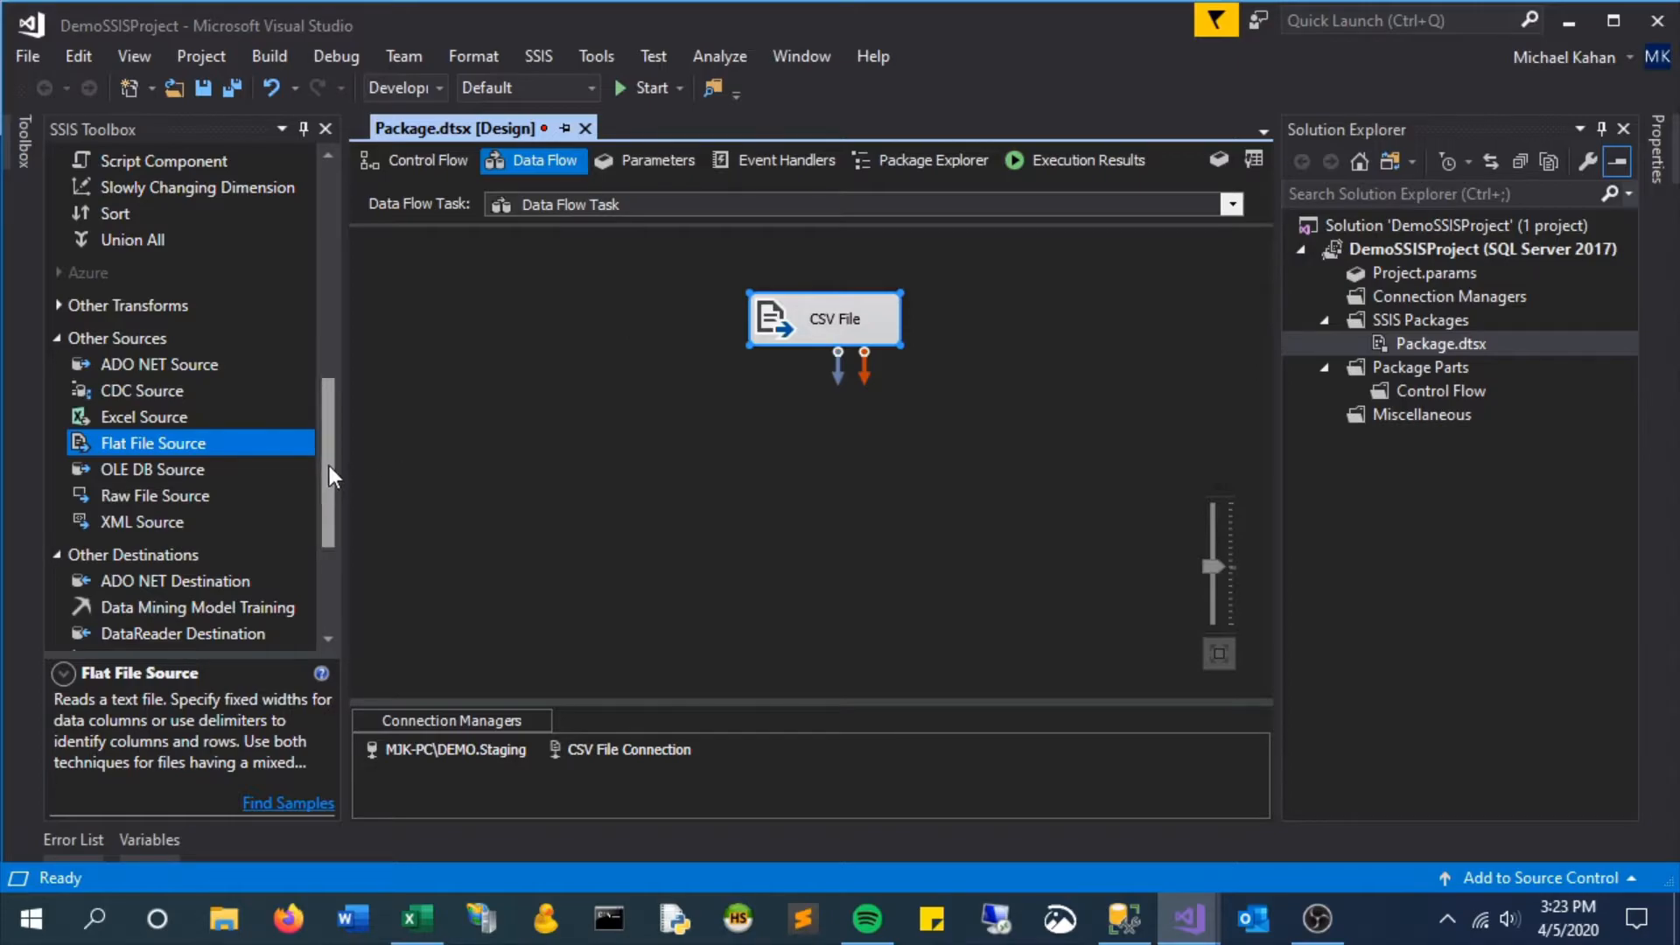
{"action": "scroll", "scroll_direction": "down", "scroll_amount": 3}
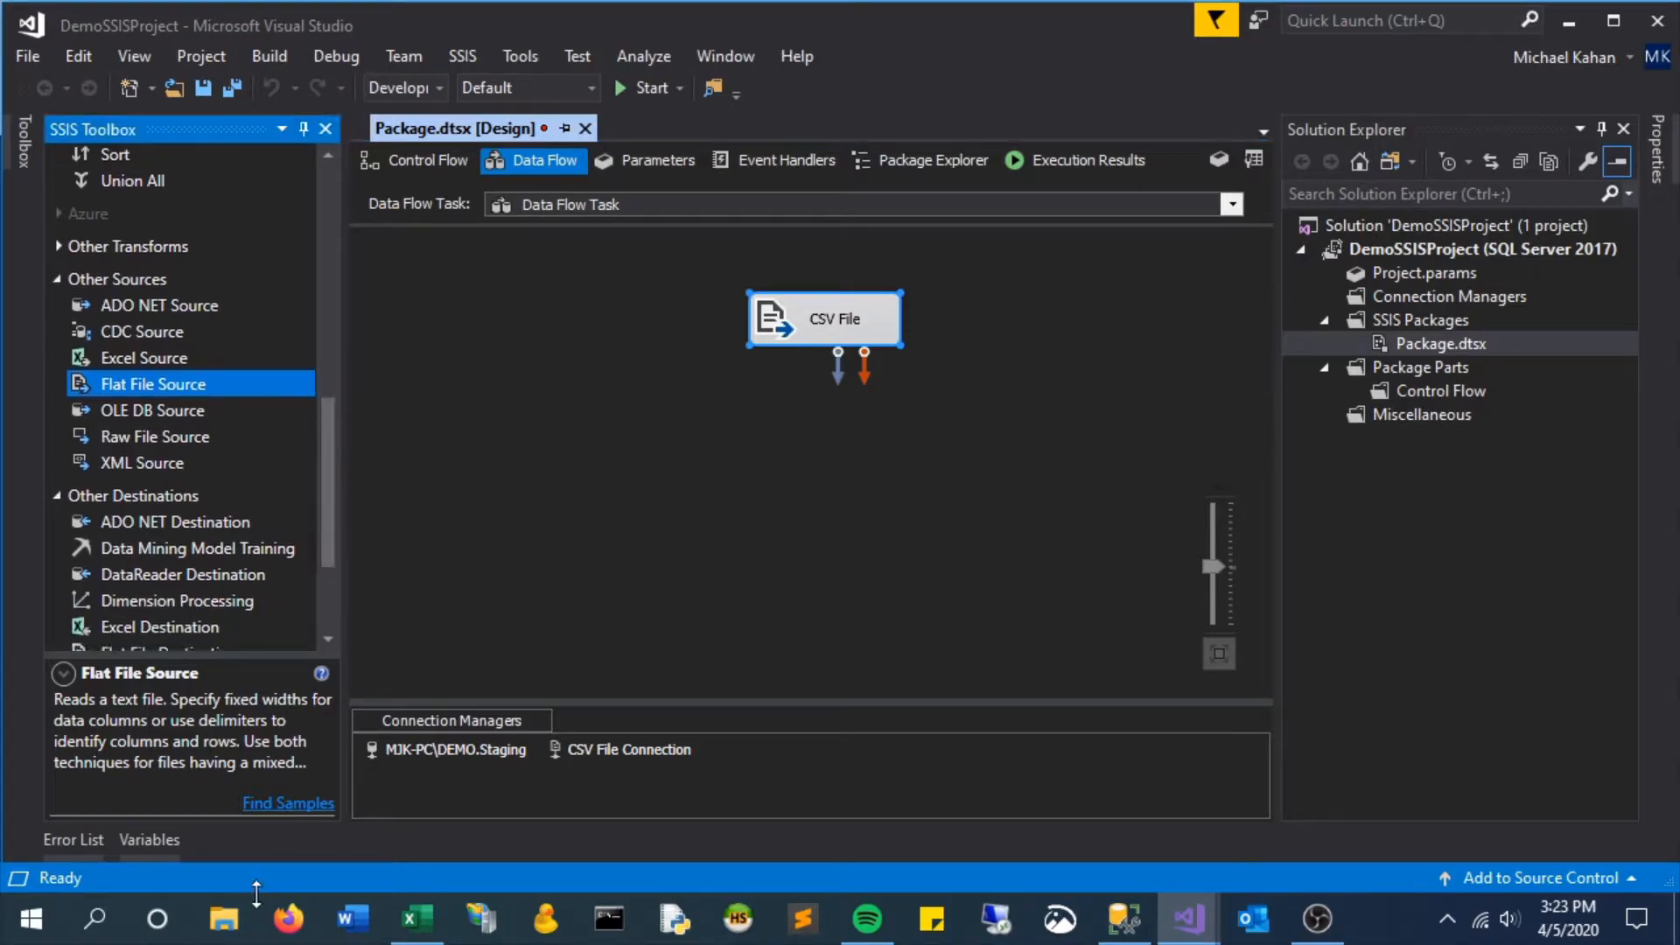
Step: Open Desktop > DemoFolder > teams.csv in Excel to check its rows, then close it
{"action": "left_click", "coordinate": [222, 919]}
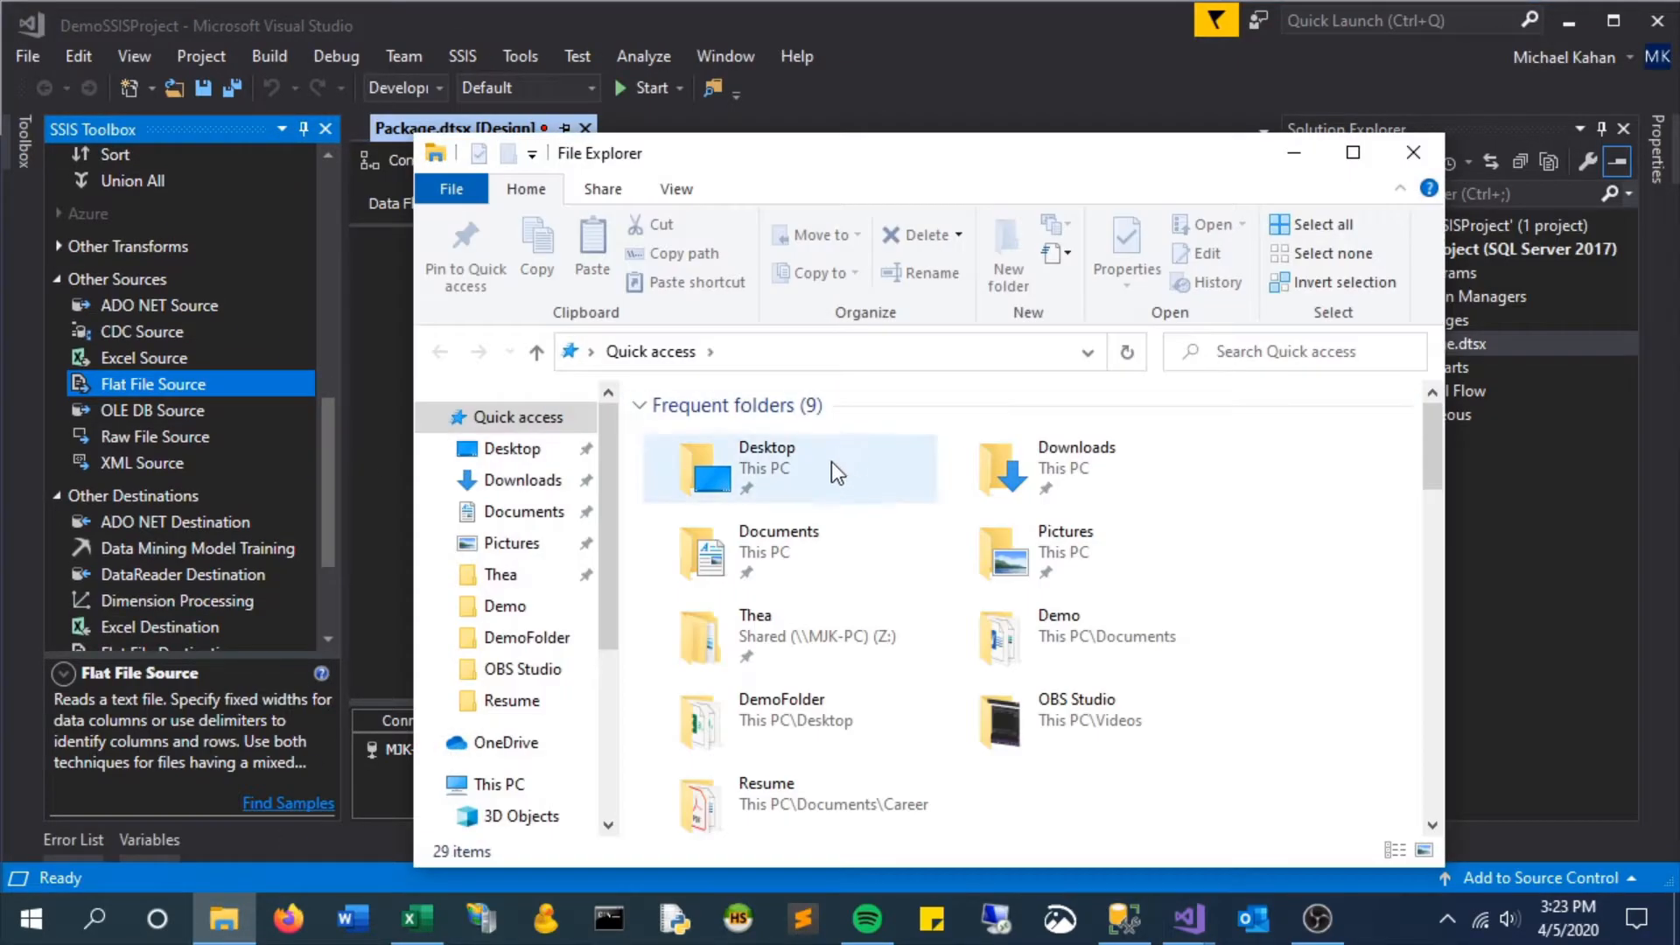
{"action": "double_click", "coordinate": [766, 469]}
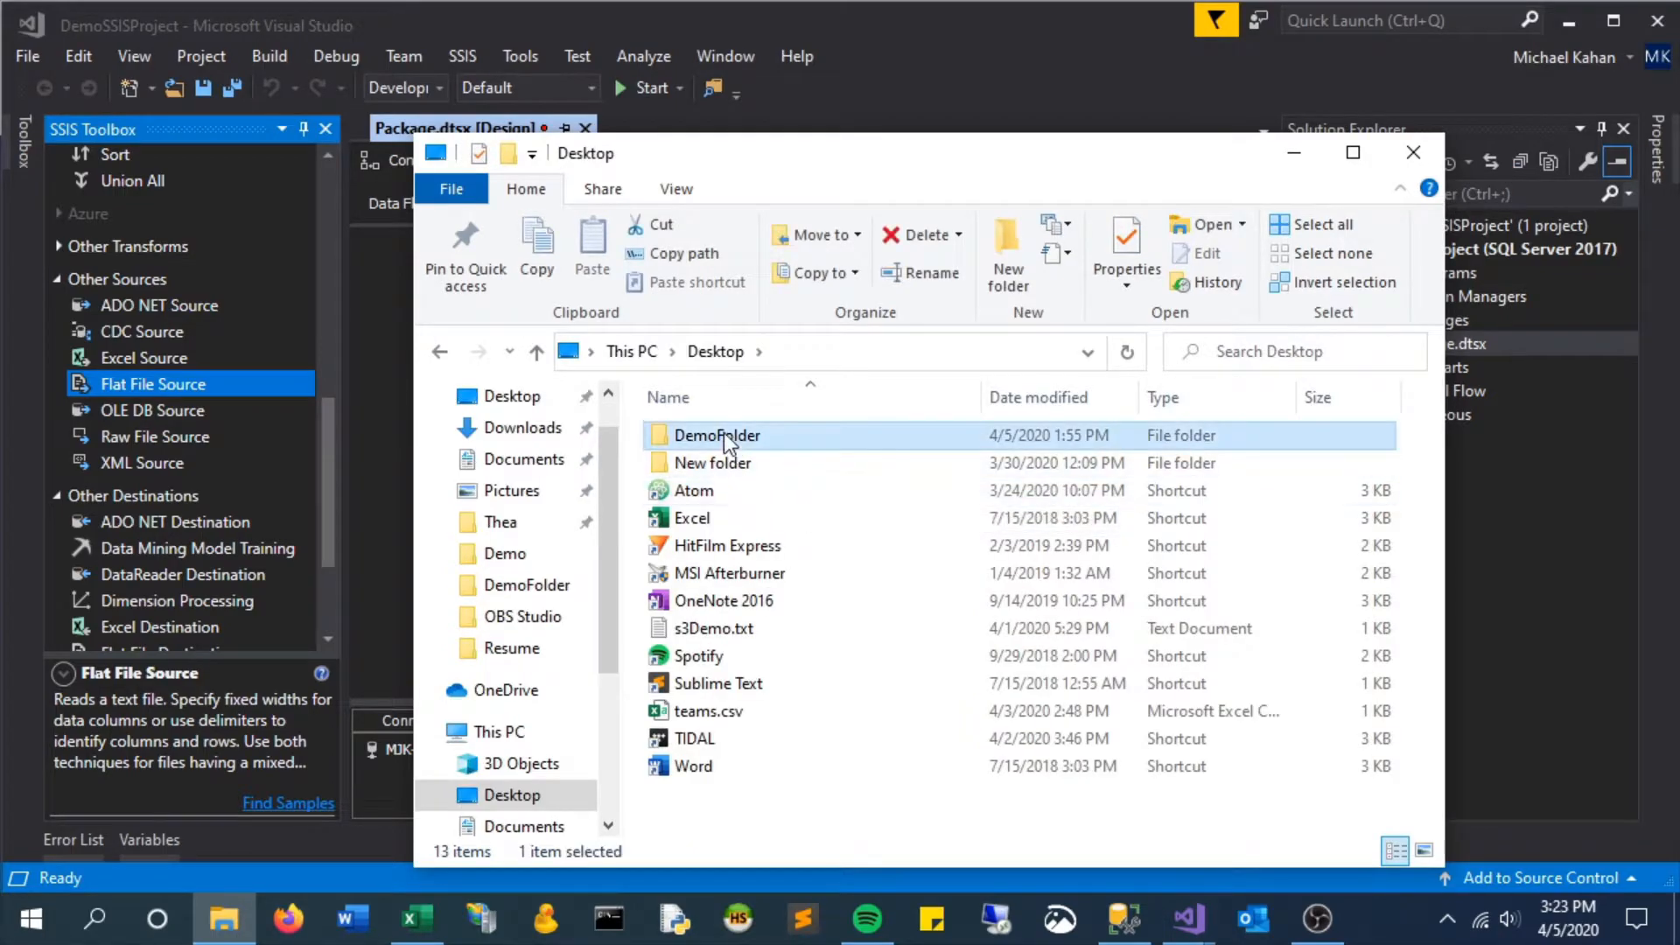
{"action": "double_click", "coordinate": [715, 435]}
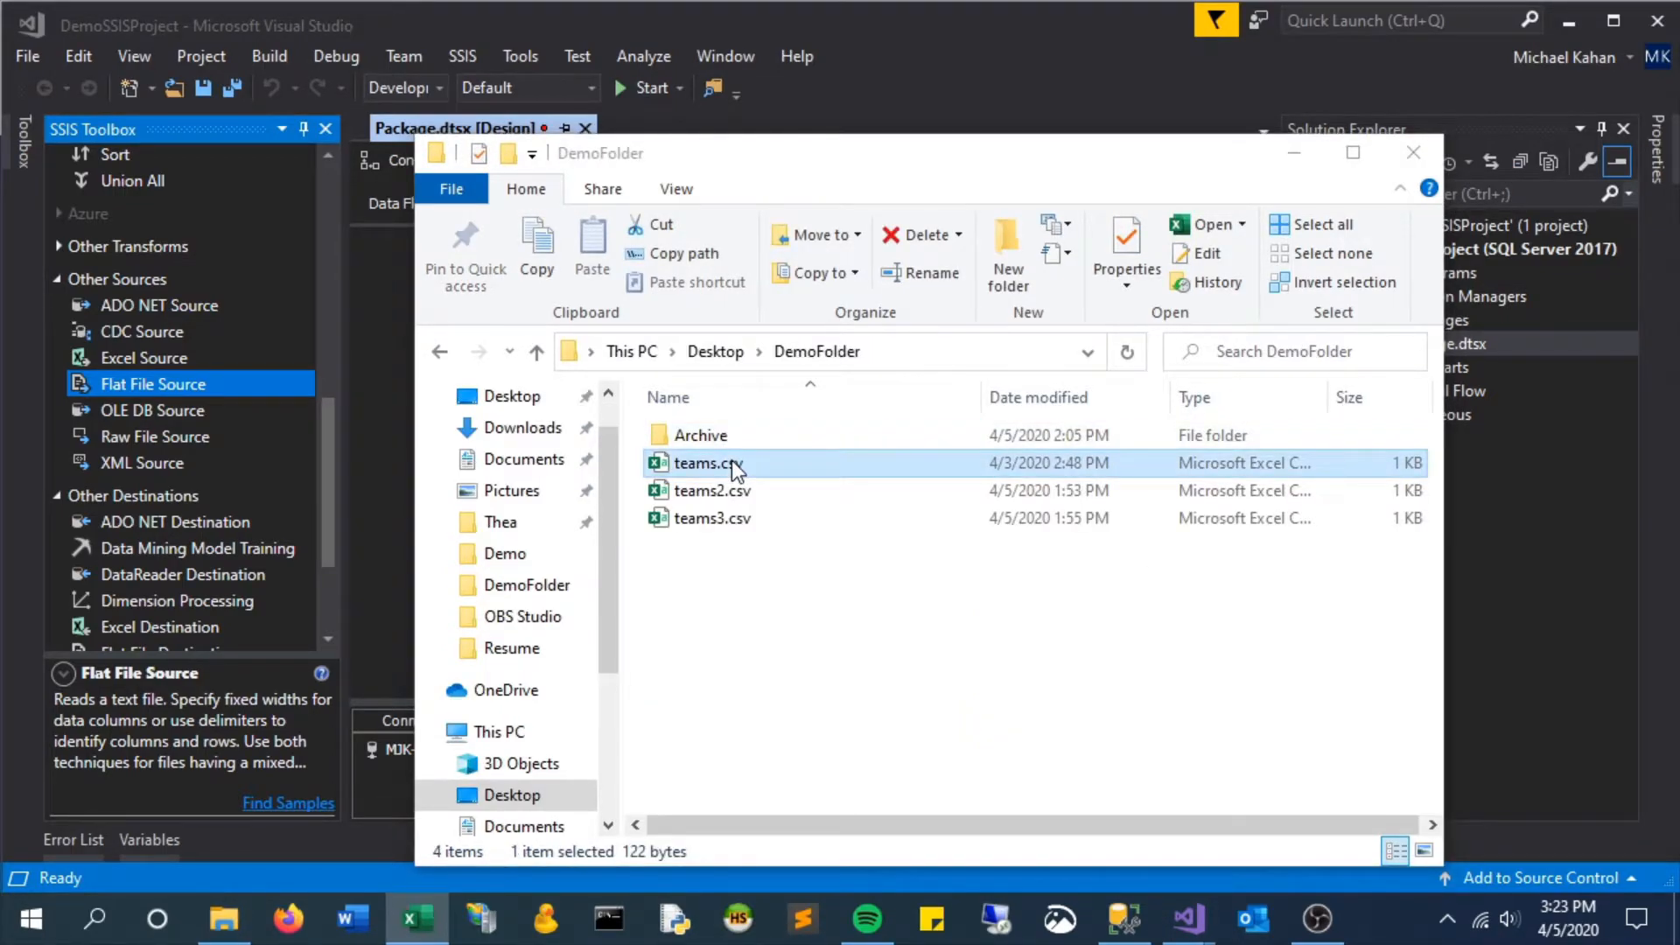
{"action": "double_click", "coordinate": [700, 462]}
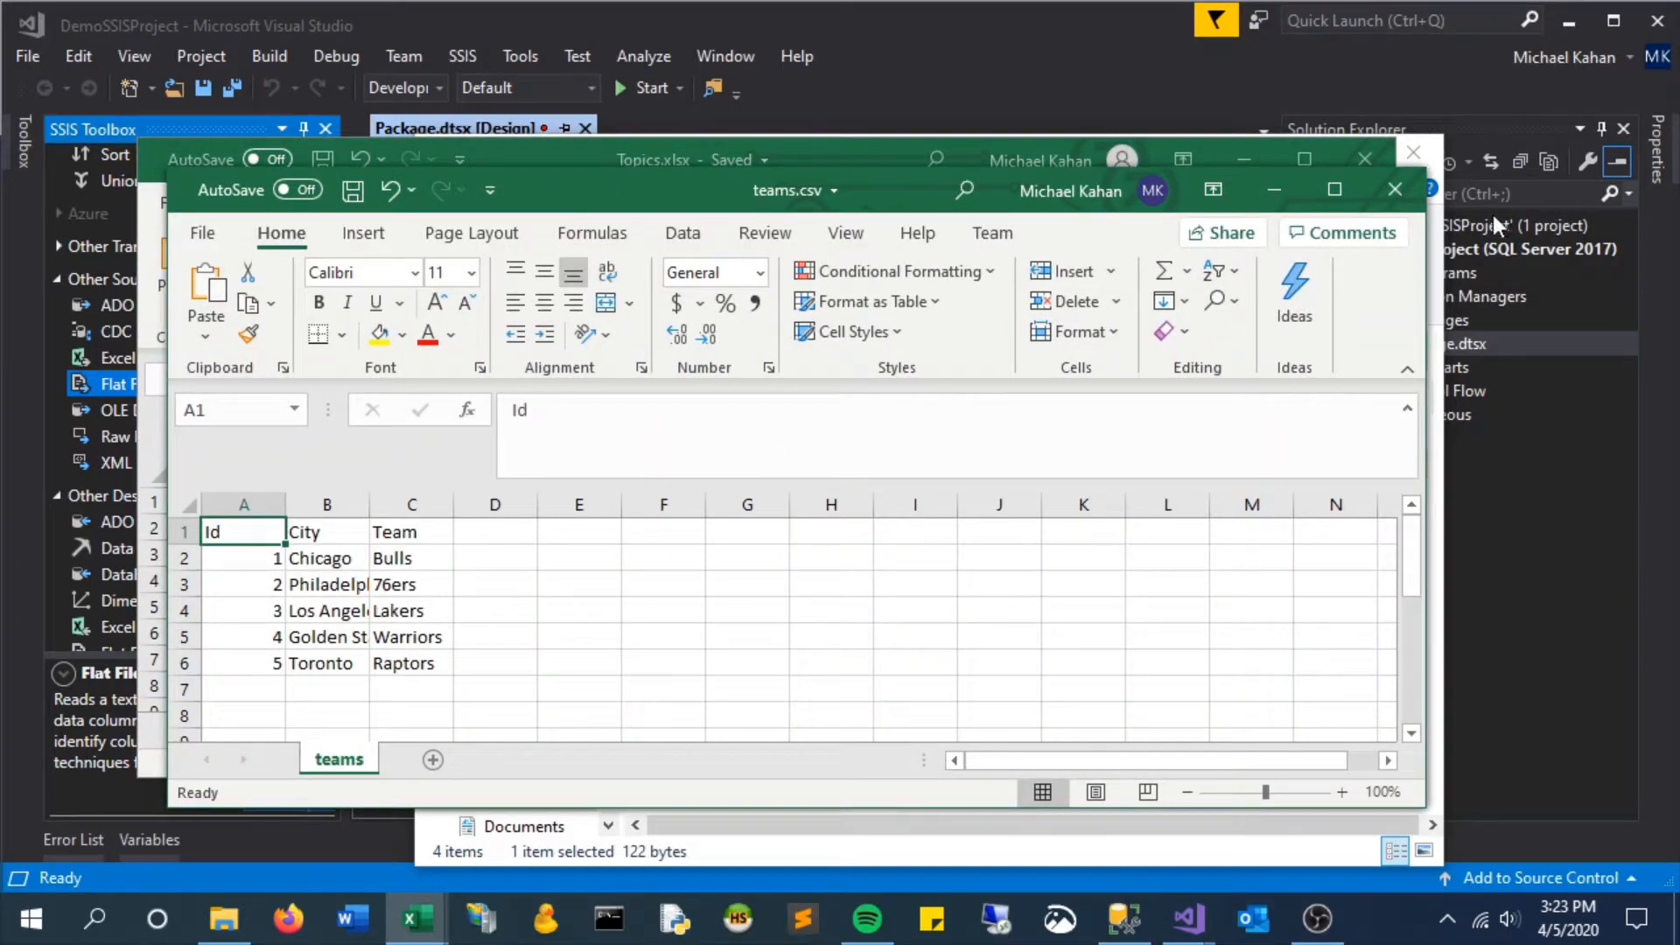
{"action": "left_click", "coordinate": [1412, 152]}
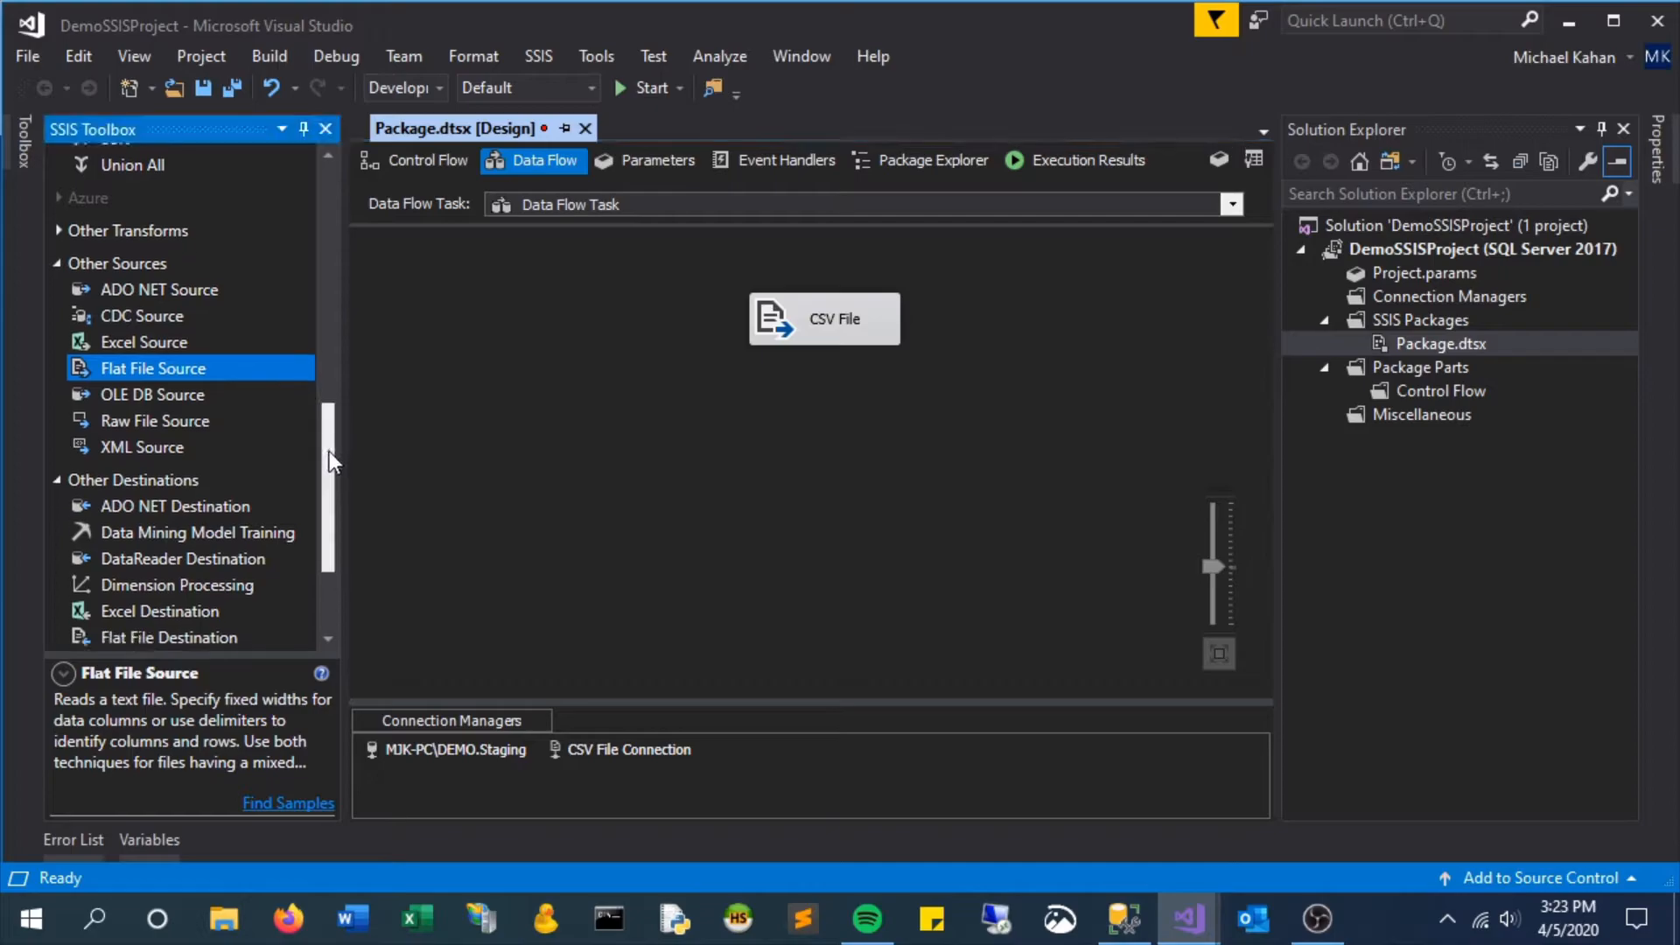
Step: Add an OLE DB Destination named 'SQL Server Table' receiving the CSV File output
{"action": "scroll", "scroll_direction": "down", "scroll_amount": 3}
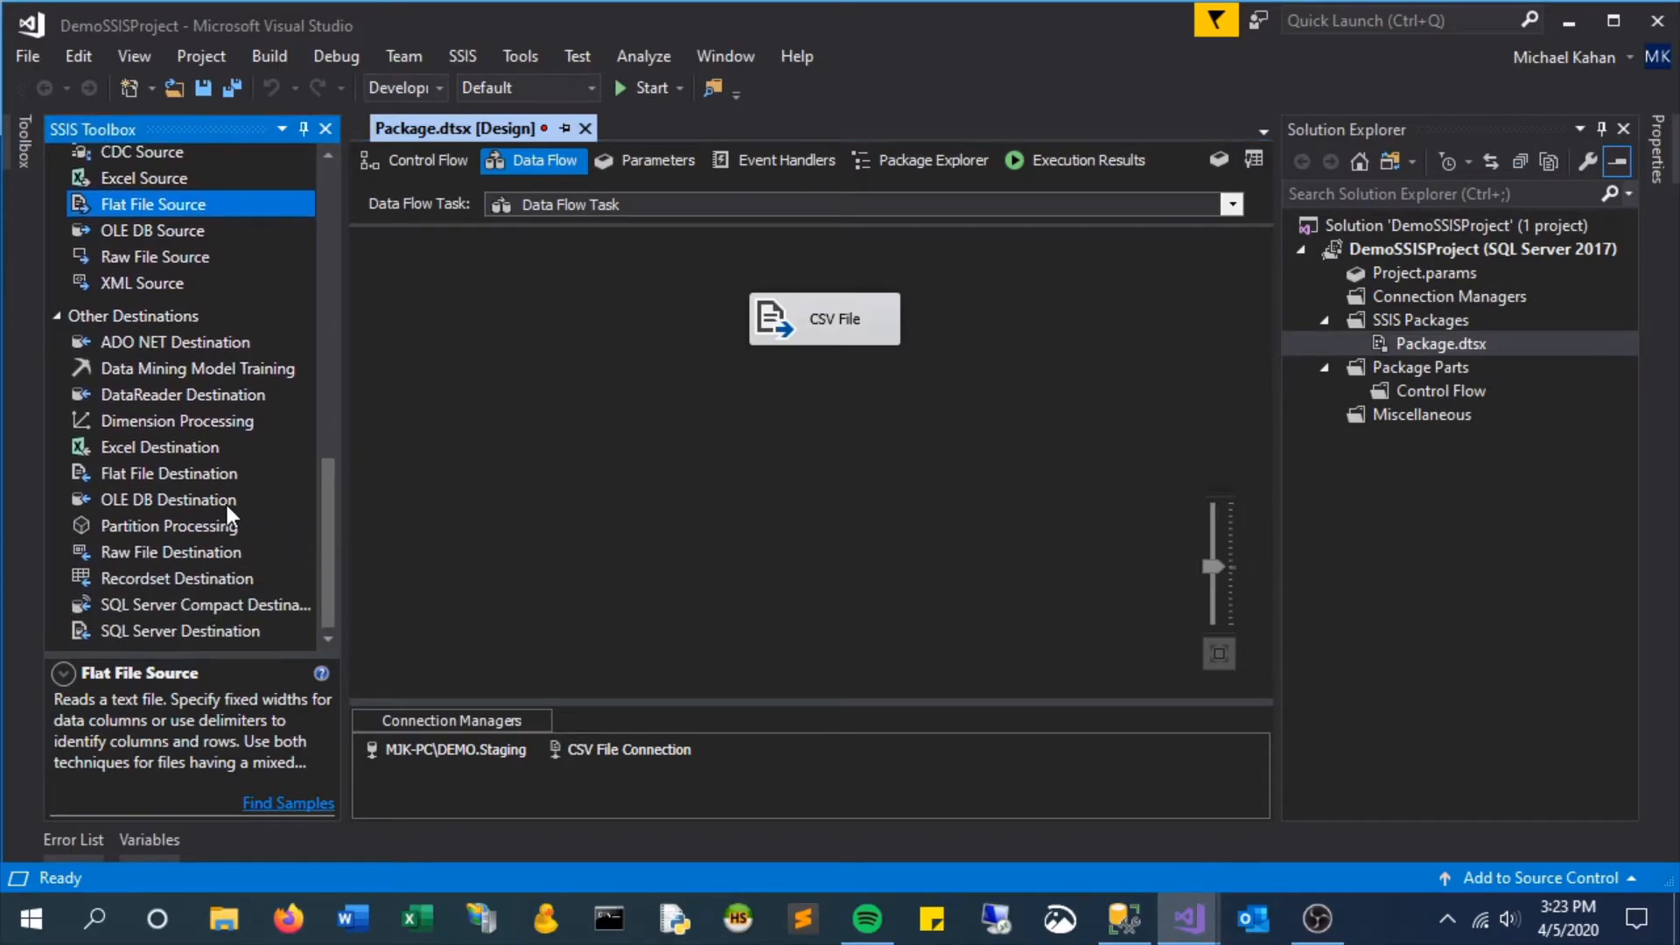
{"action": "left_click", "coordinate": [170, 498]}
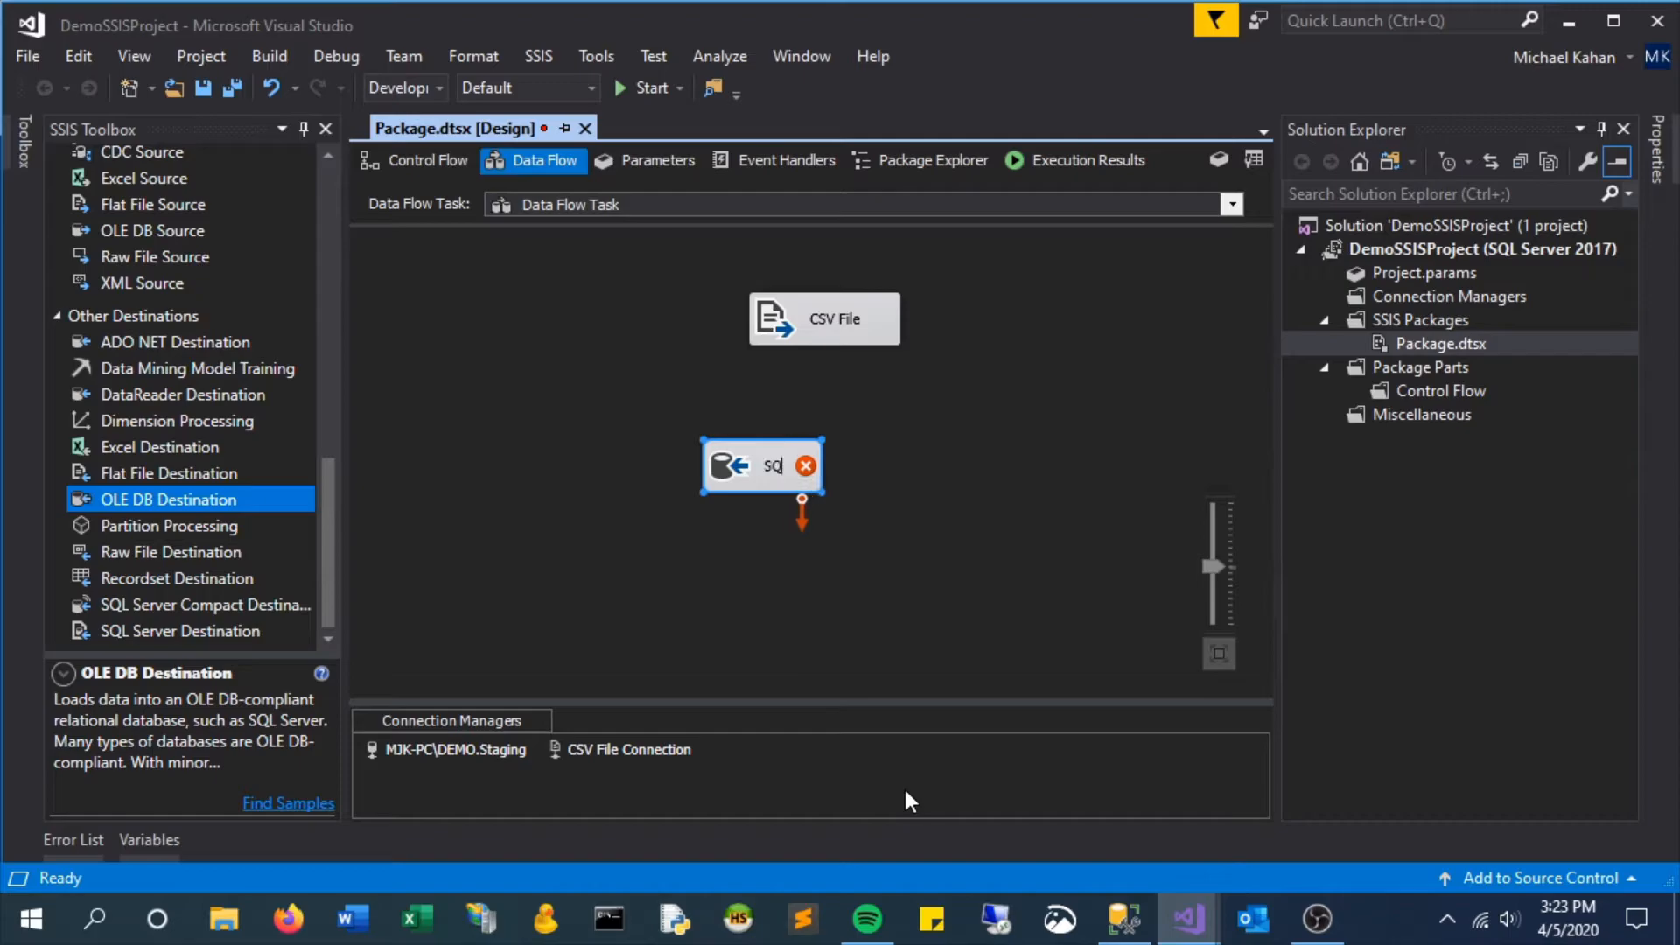
{"action": "type", "text": "SQL Table"}
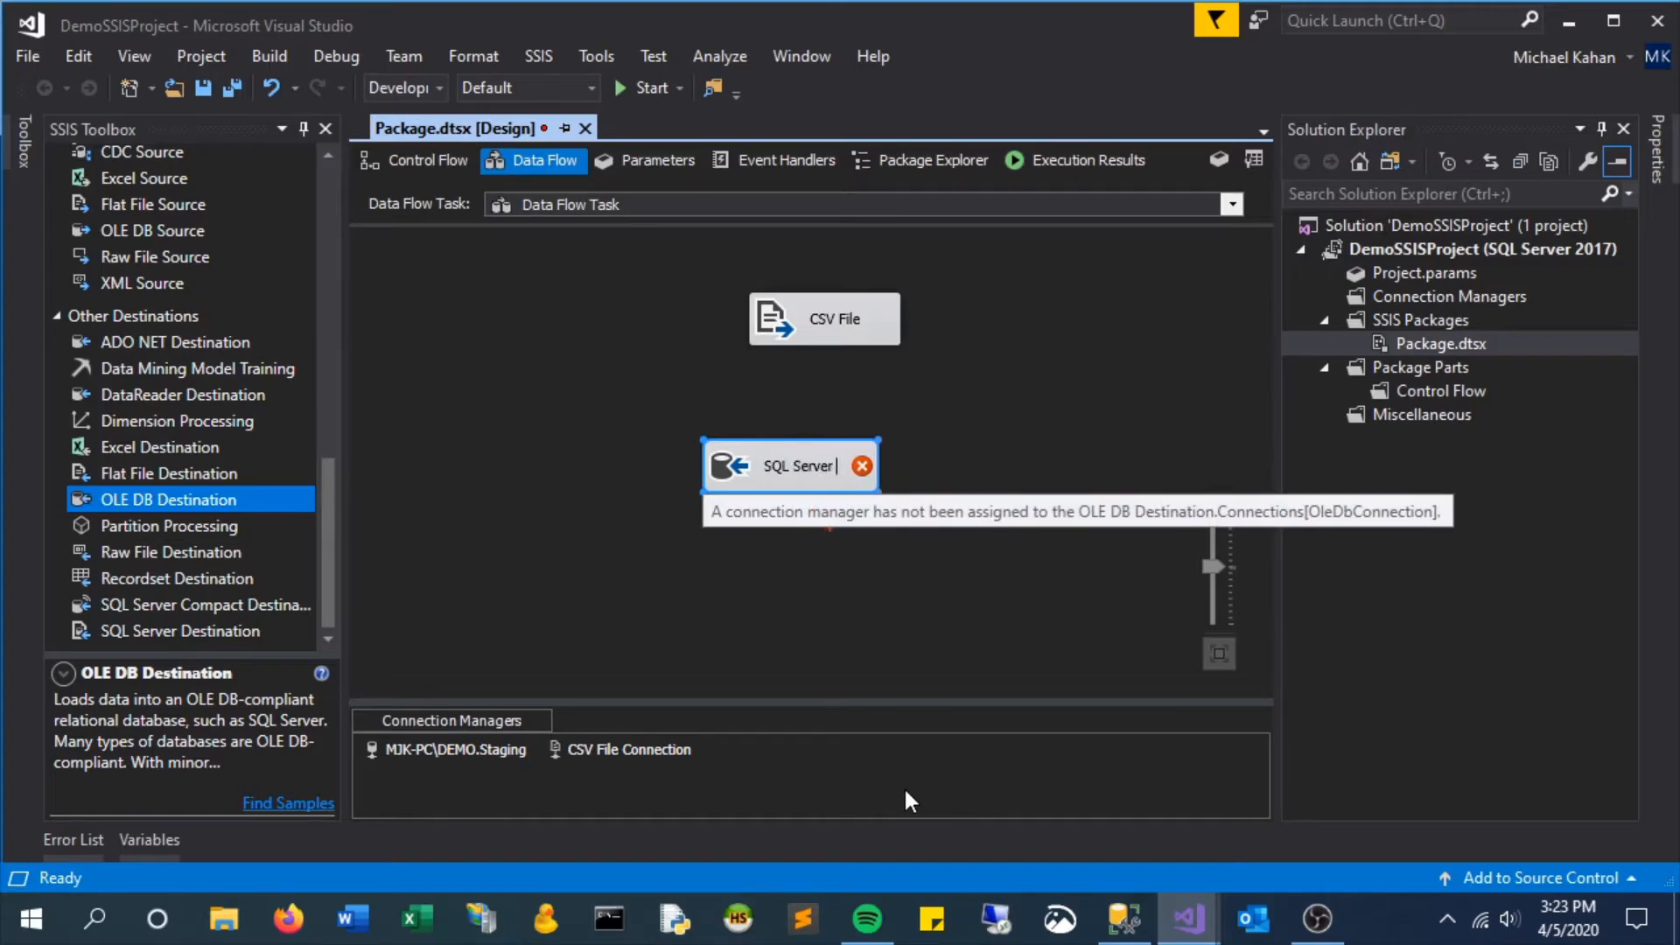
{"action": "type", "text": "Table"}
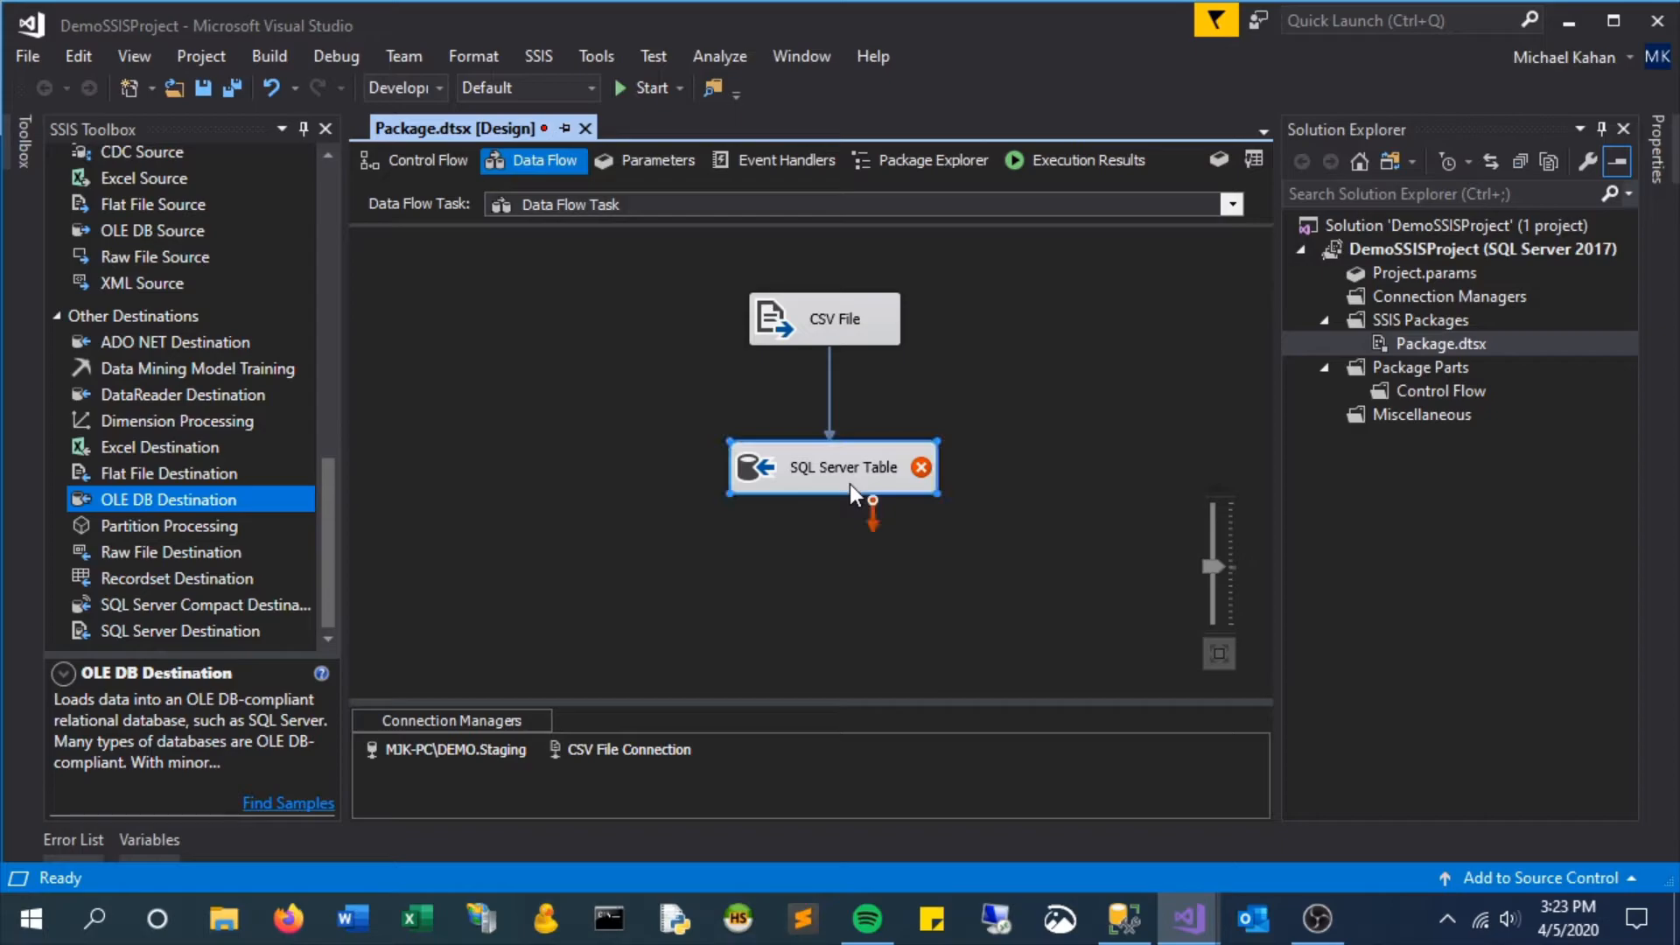
Step: Target dbo.SportsTeams and accept the Id, City and Team mappings, leaving Conference and IsChampion unmapped
{"action": "double_click", "coordinate": [842, 467]}
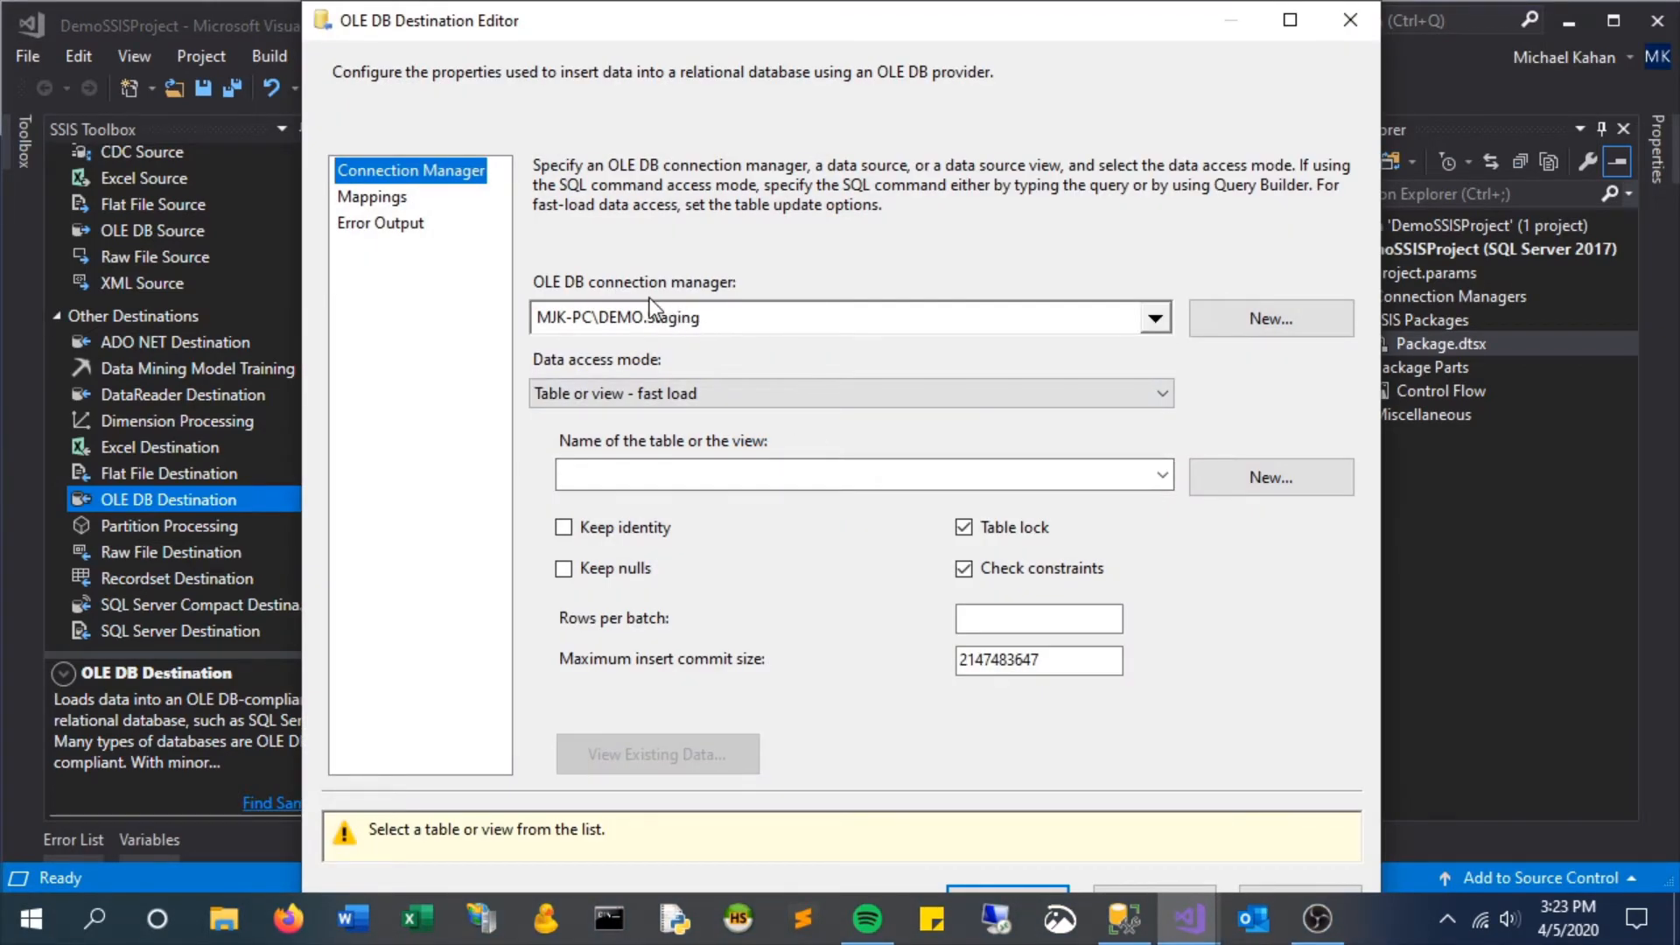
{"action": "mouse_move", "coordinate": [686, 371]}
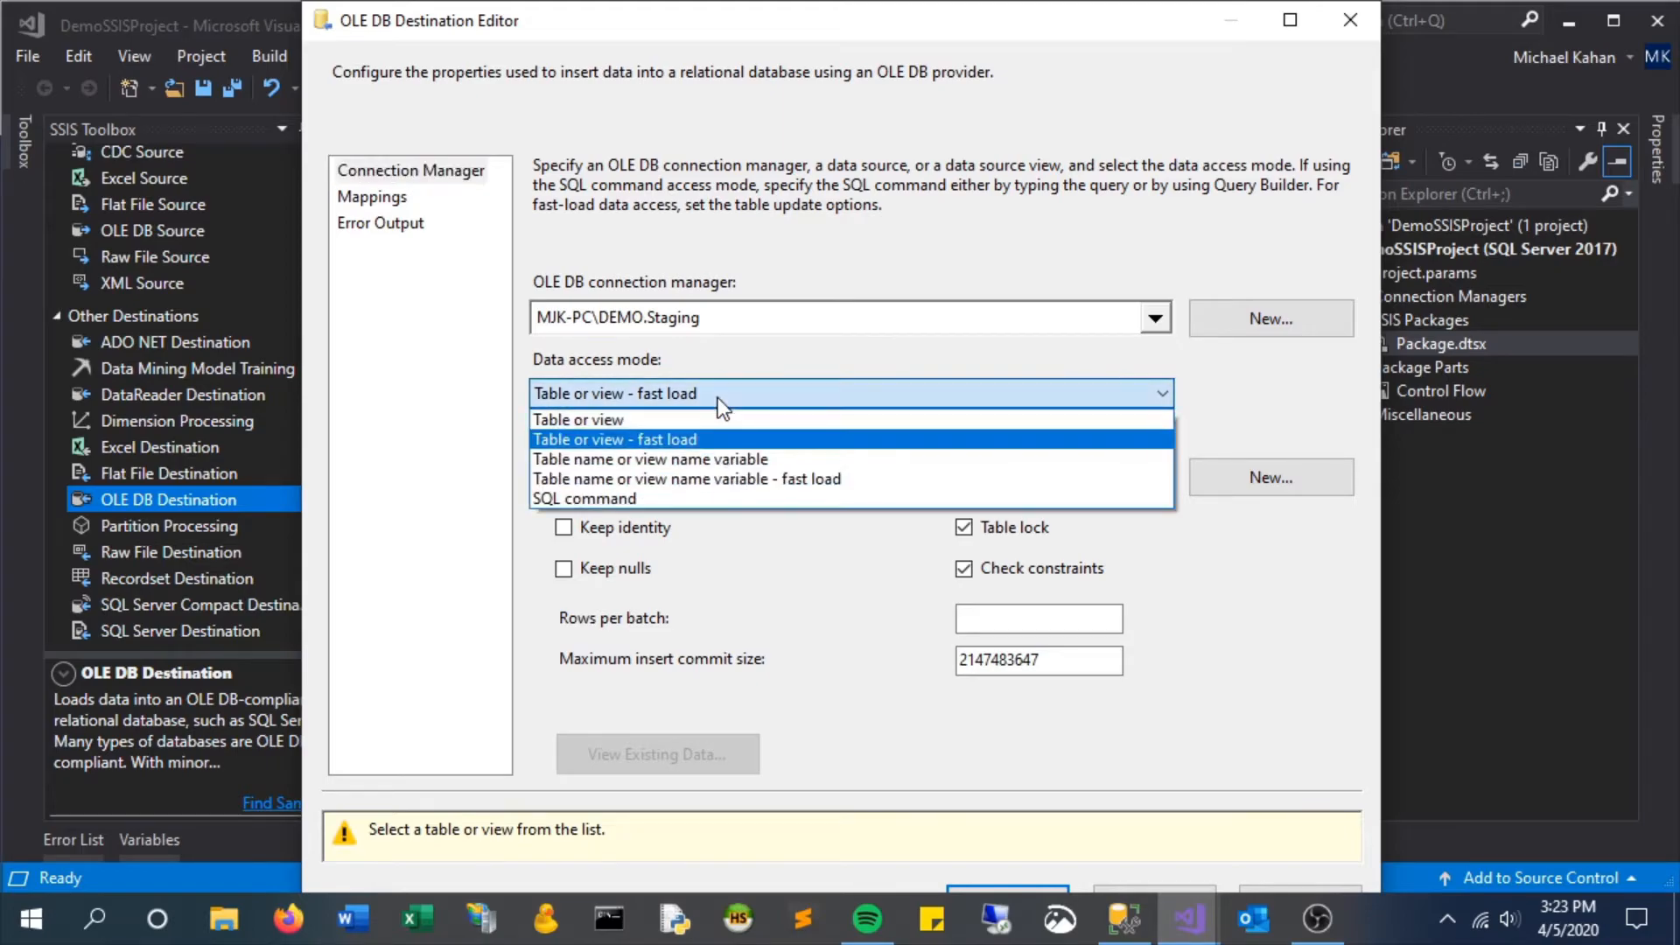
{"action": "left_click", "coordinate": [614, 439]}
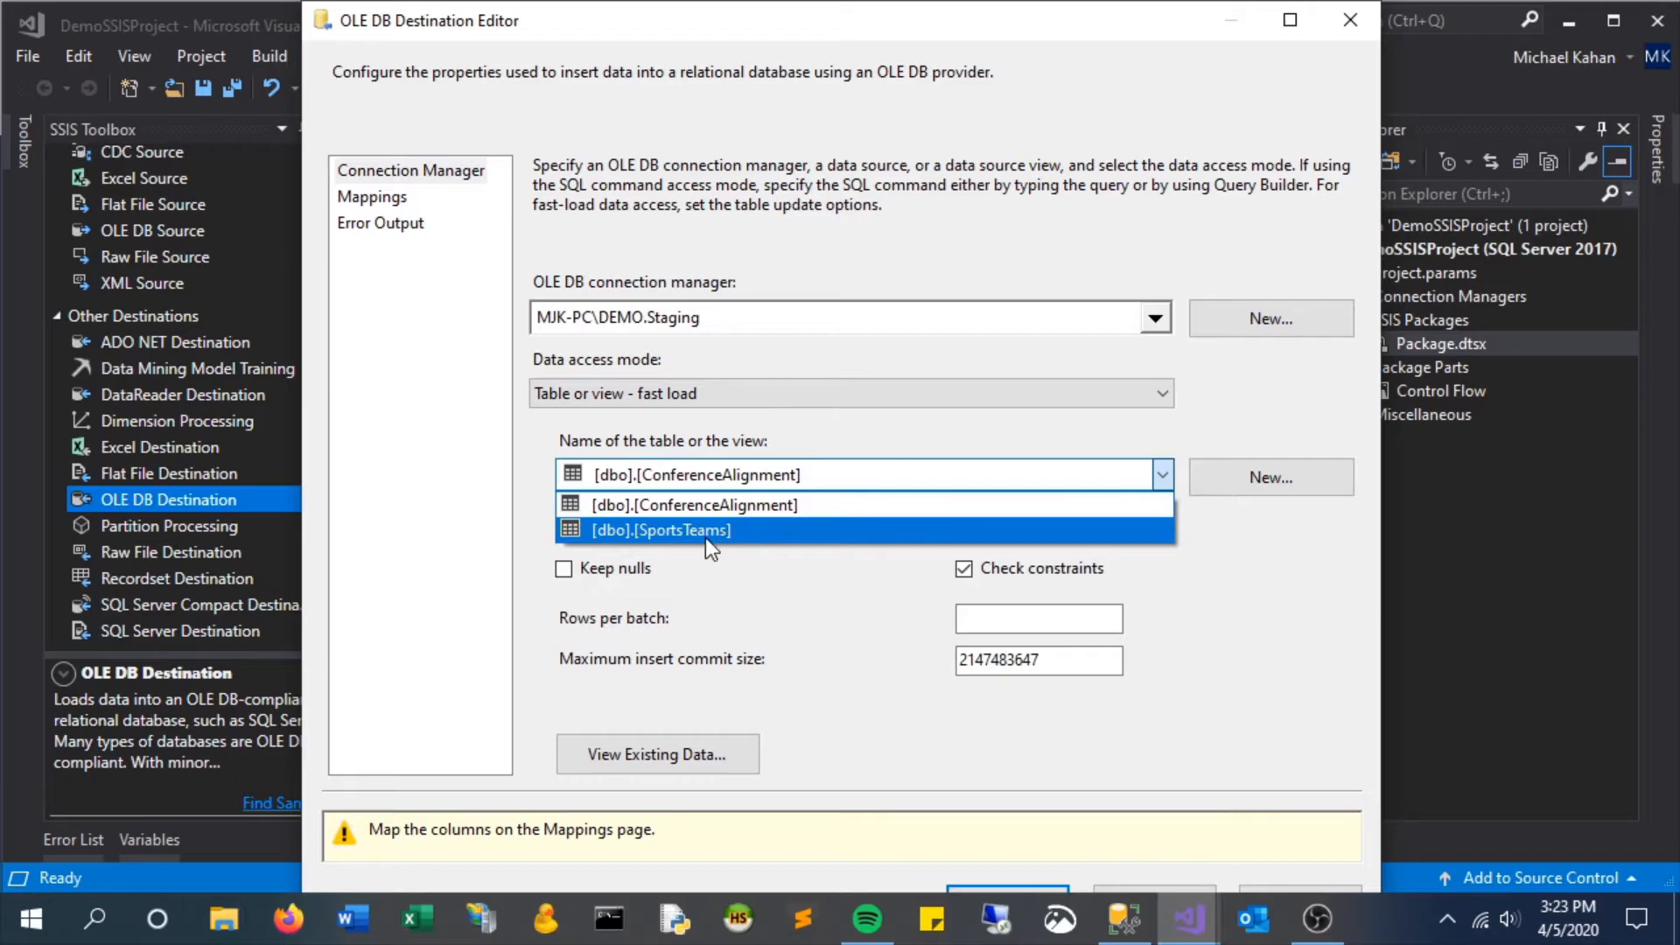
{"action": "left_click", "coordinate": [660, 529]}
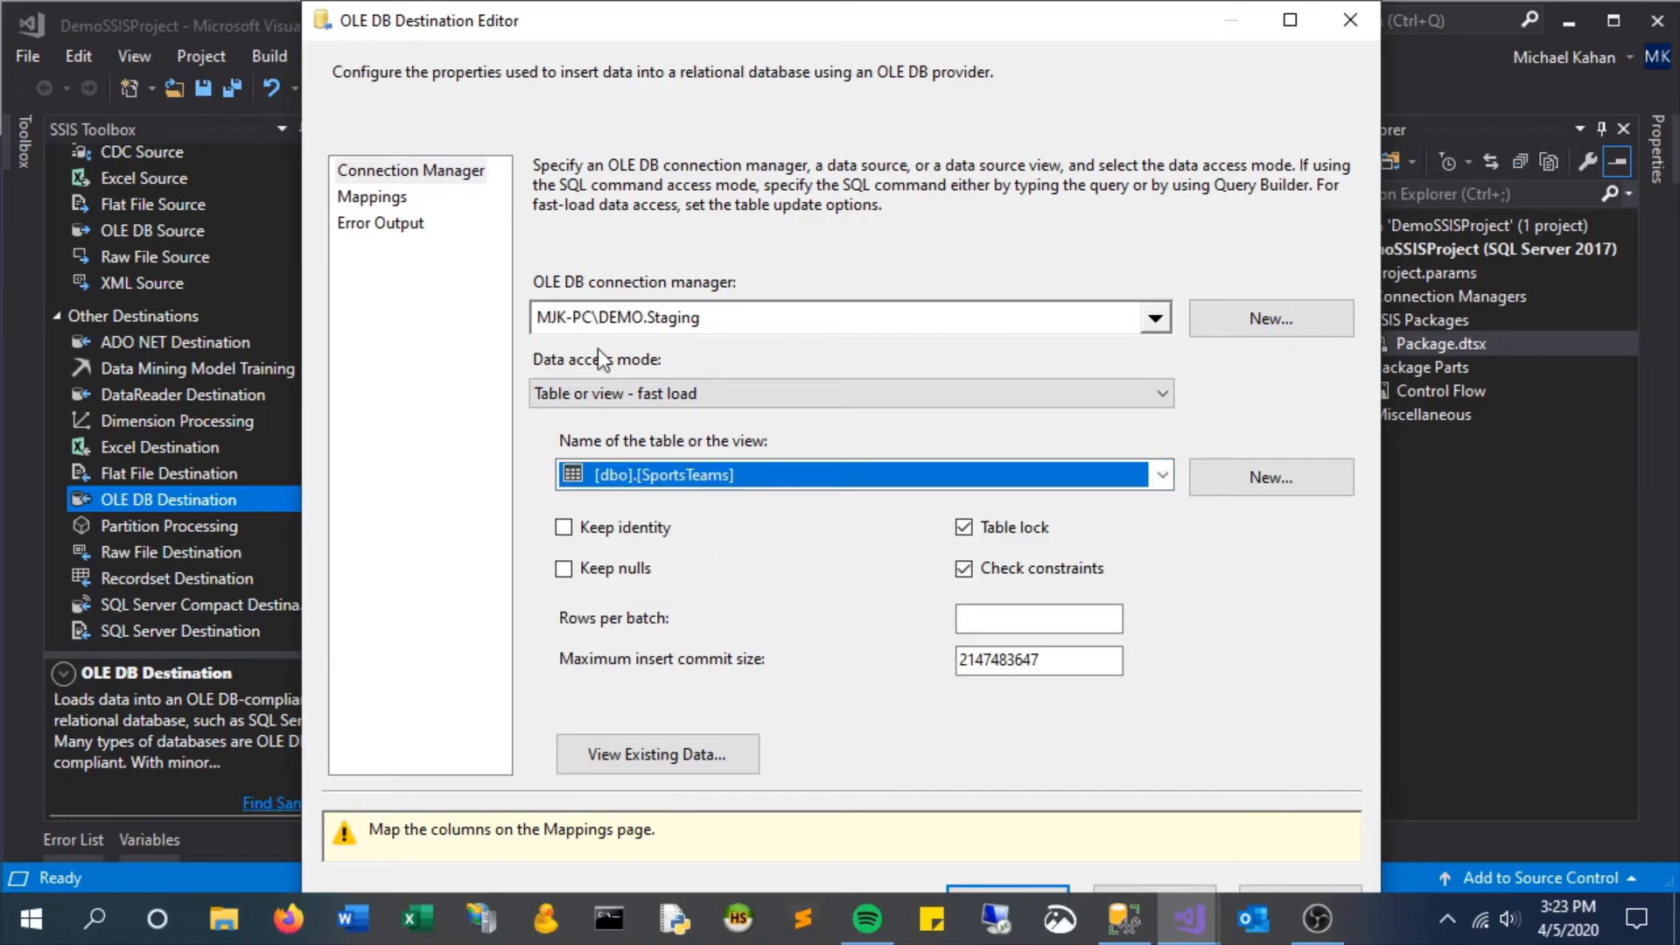
{"action": "left_click", "coordinate": [371, 196]}
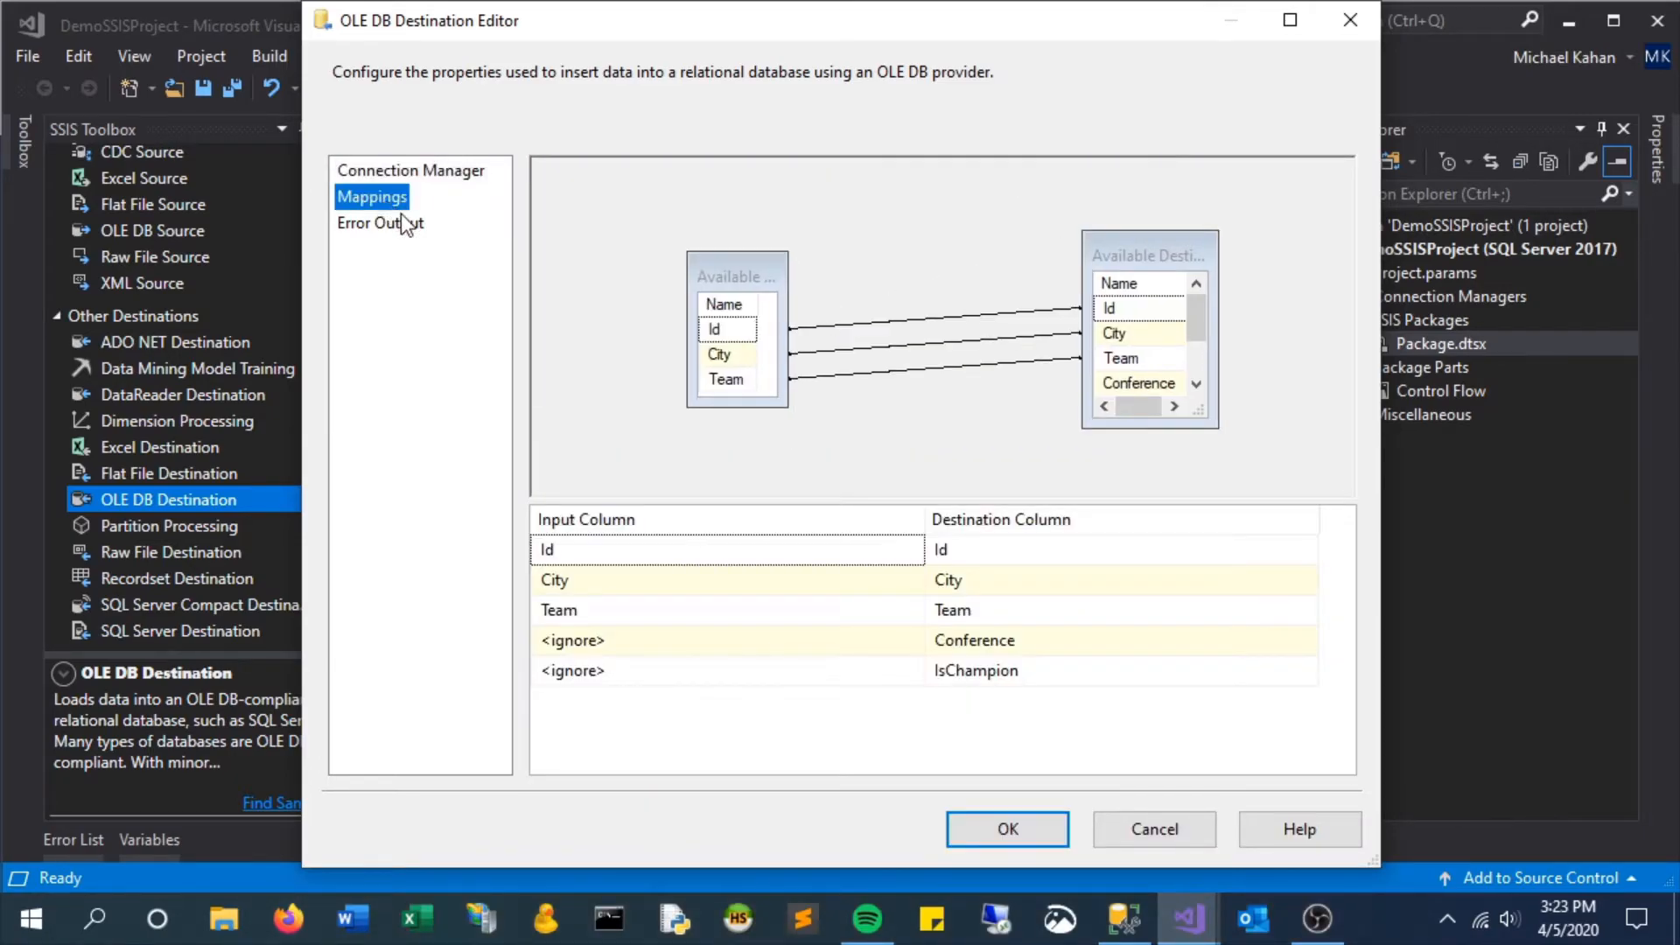
{"action": "left_click", "coordinate": [728, 641]}
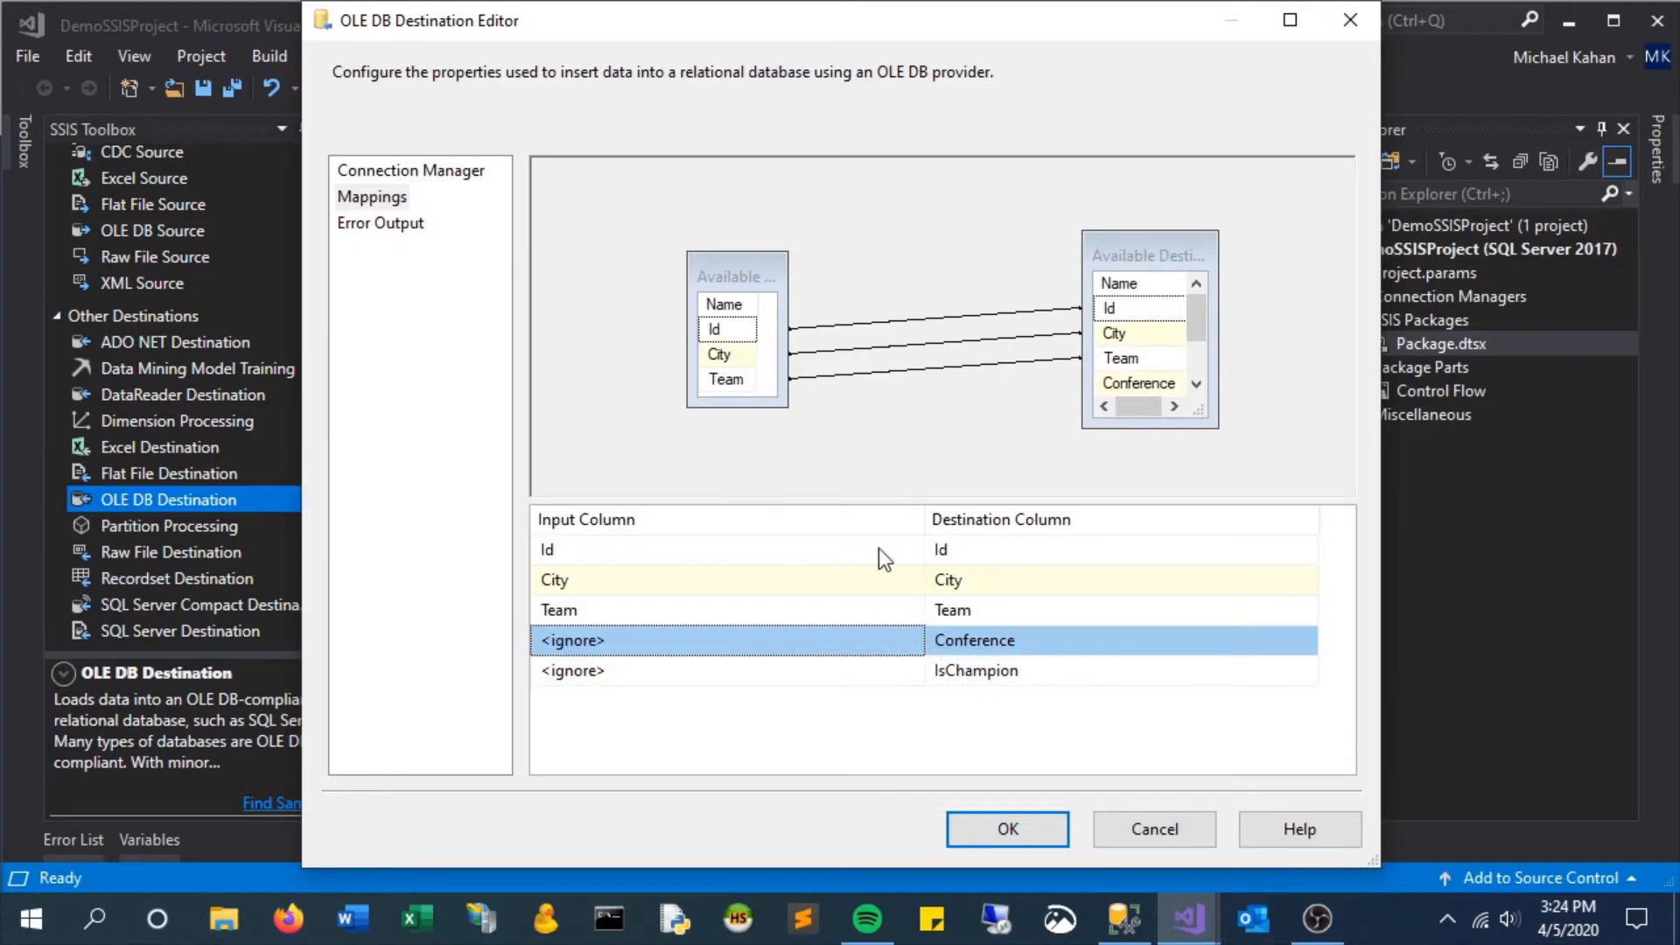
{"action": "left_click", "coordinate": [1006, 828]}
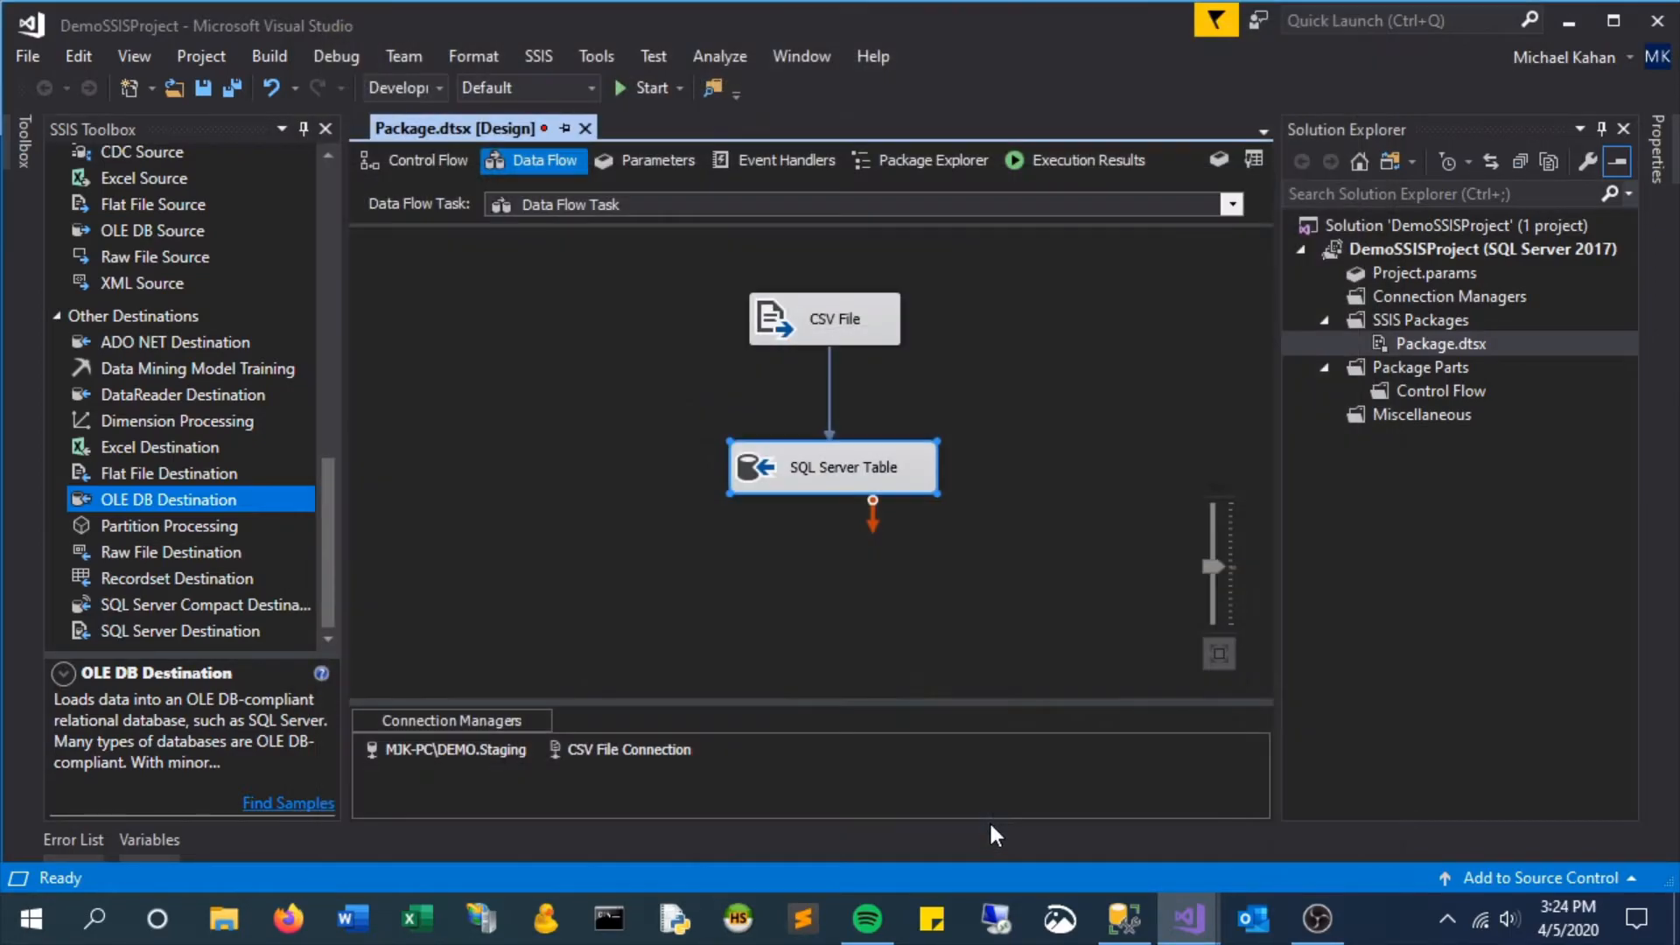
{"action": "left_click", "coordinate": [725, 385]}
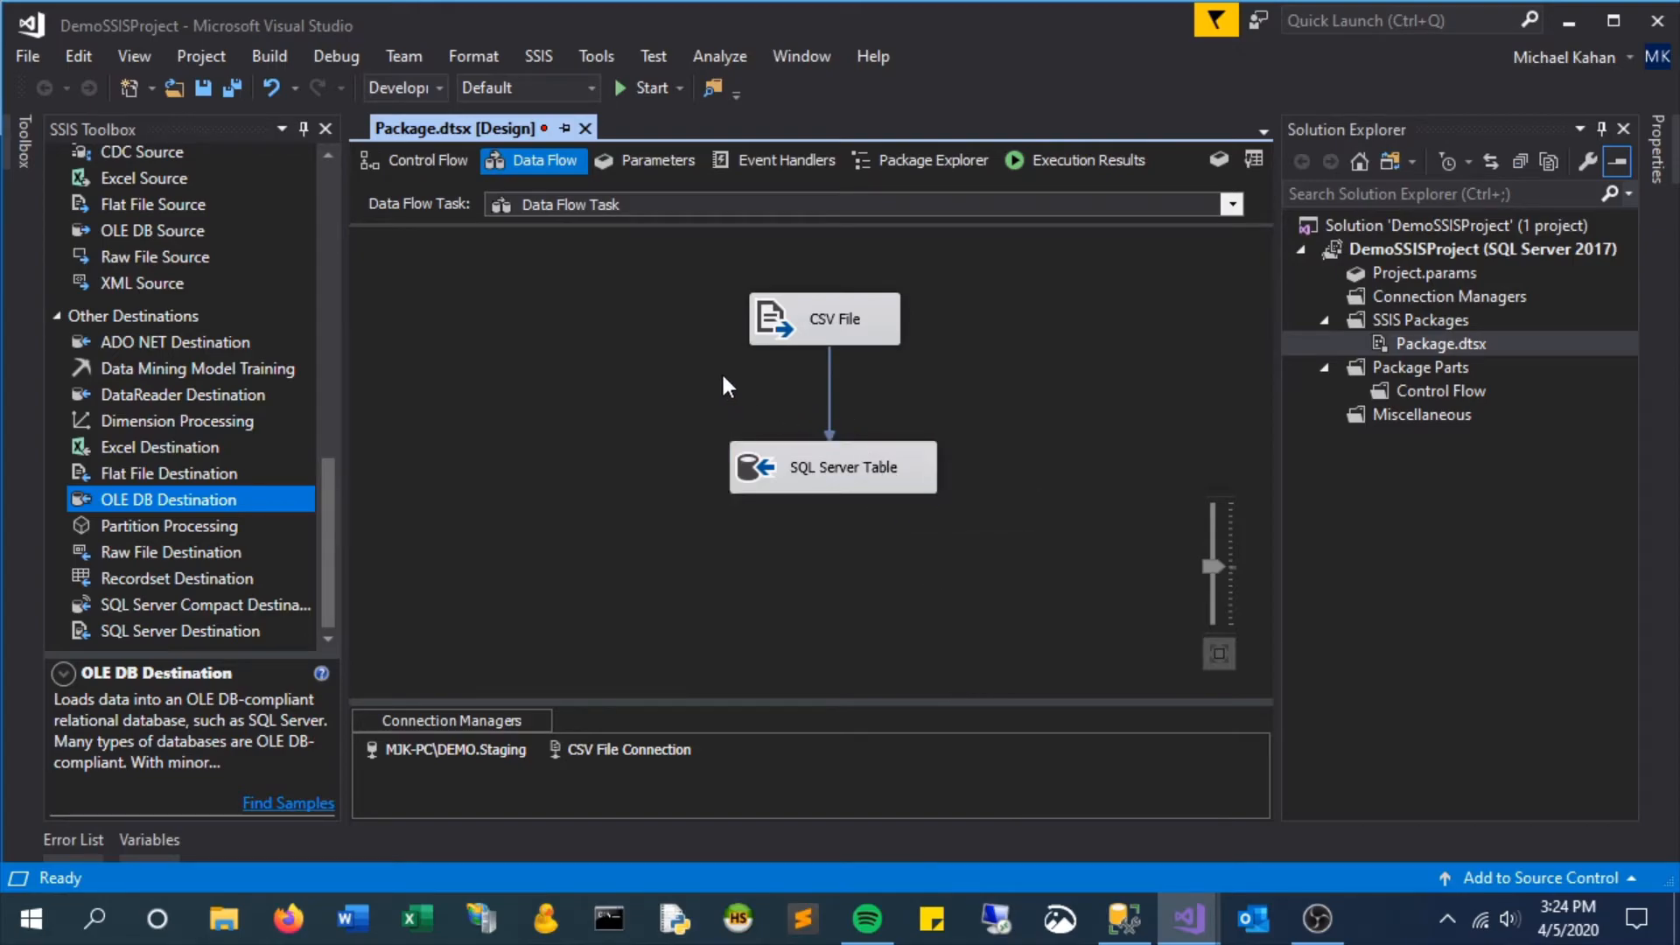
{"action": "mouse_move", "coordinate": [1086, 919]}
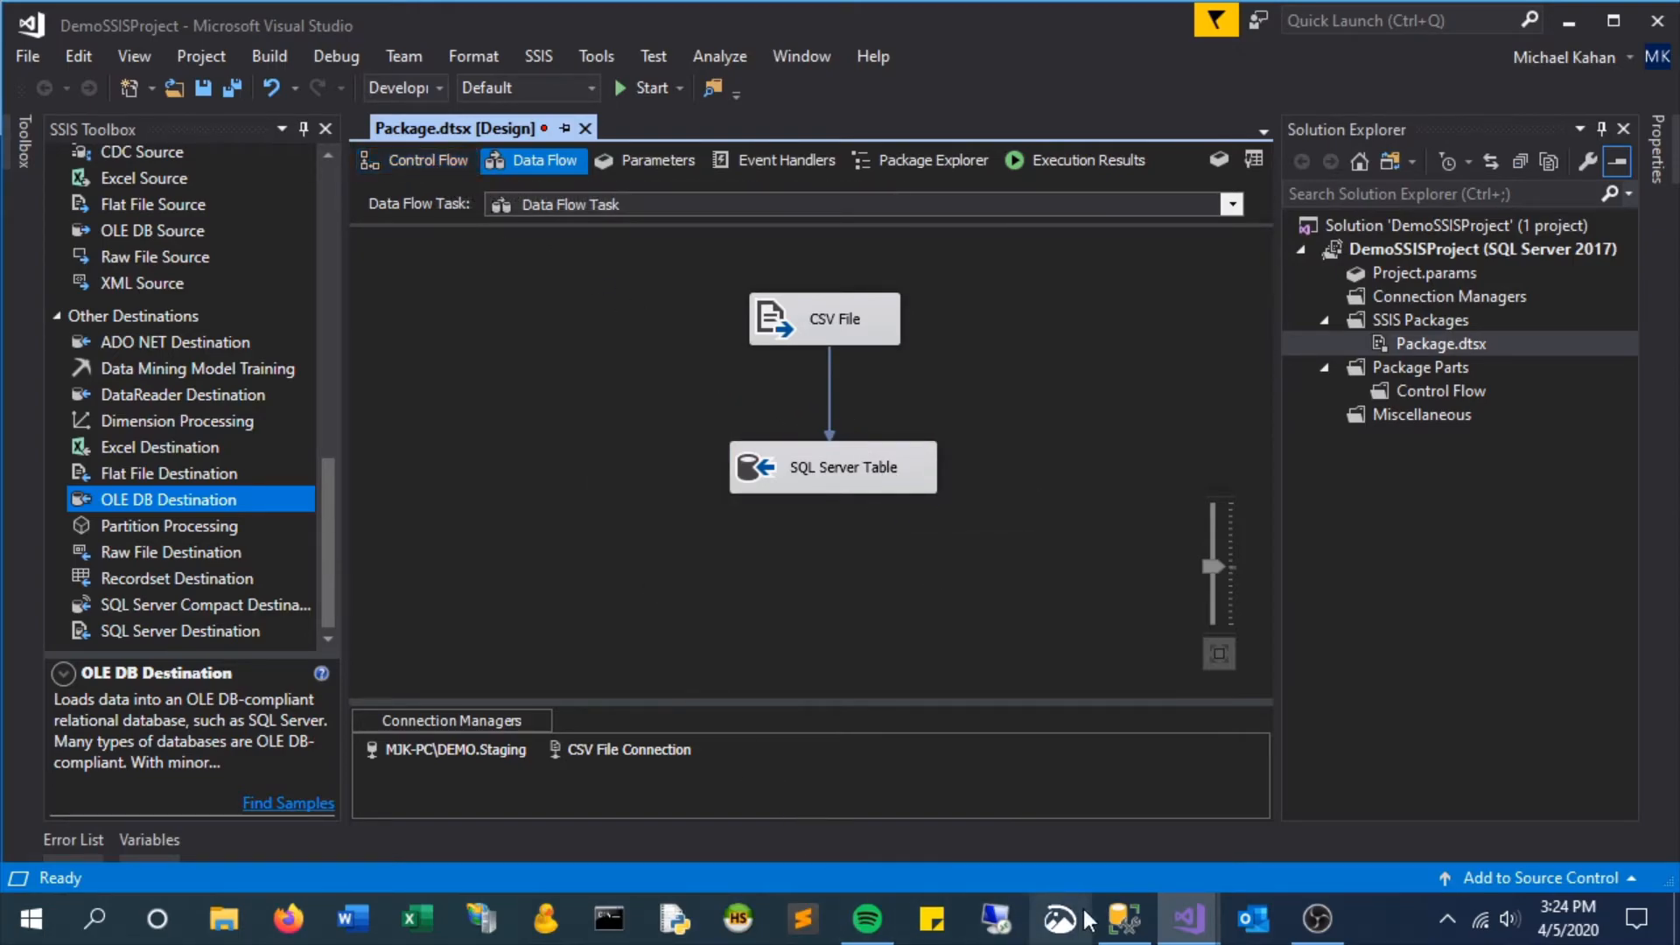
{"action": "left_click", "coordinate": [1122, 918]}
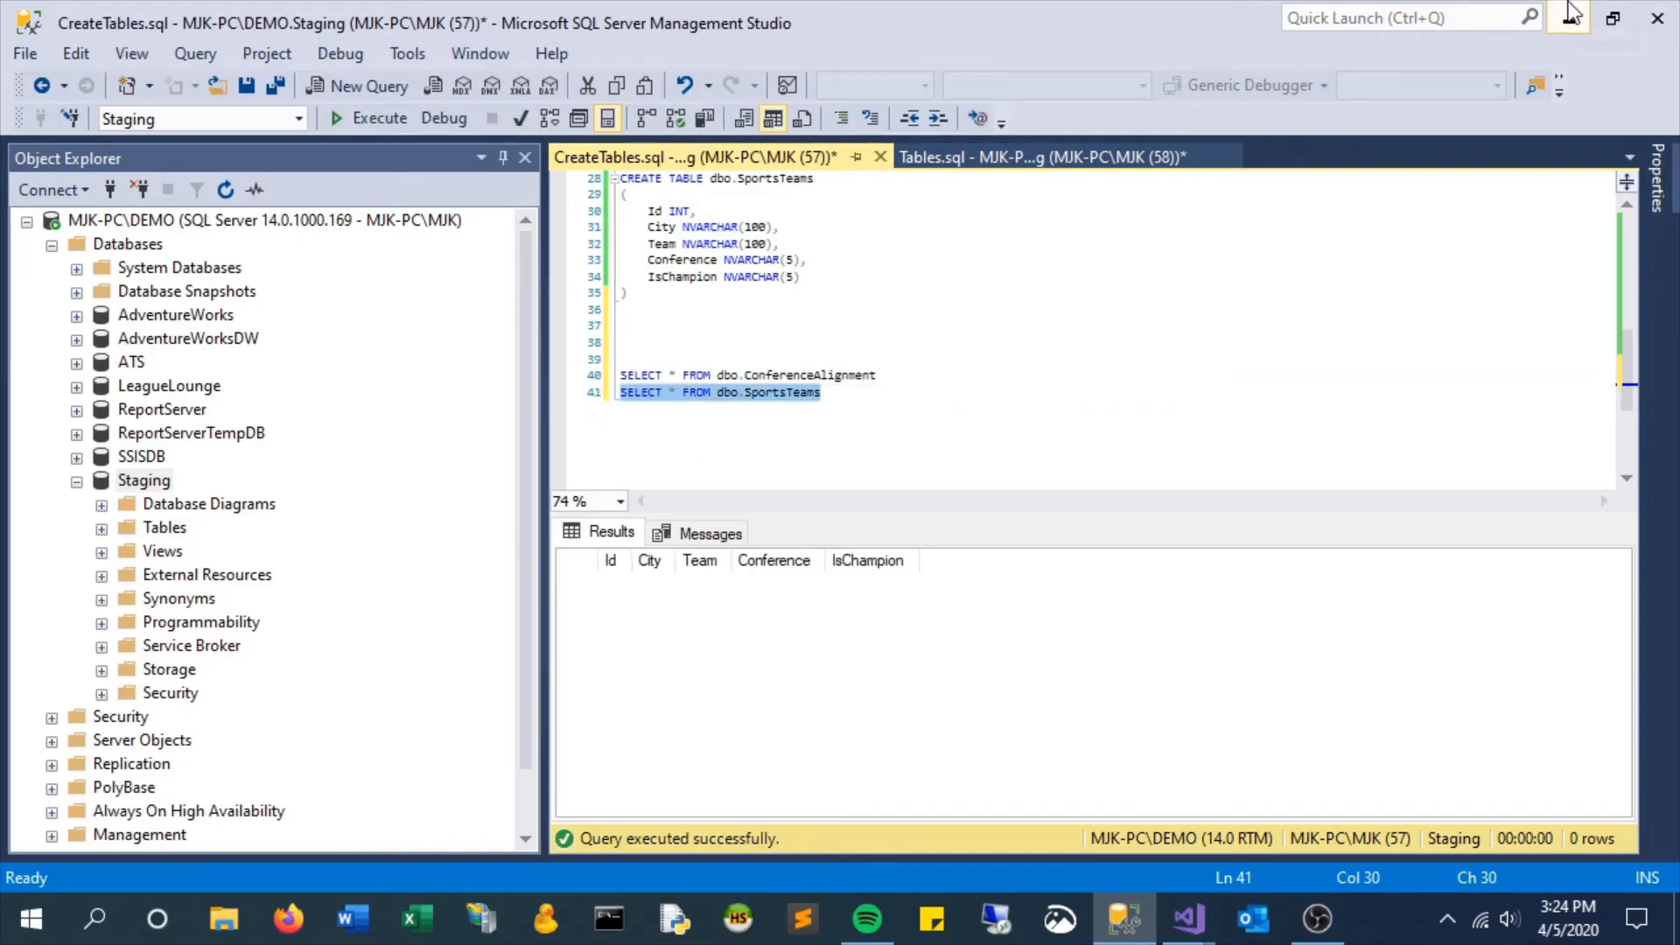
{"action": "left_click", "coordinate": [1185, 919]}
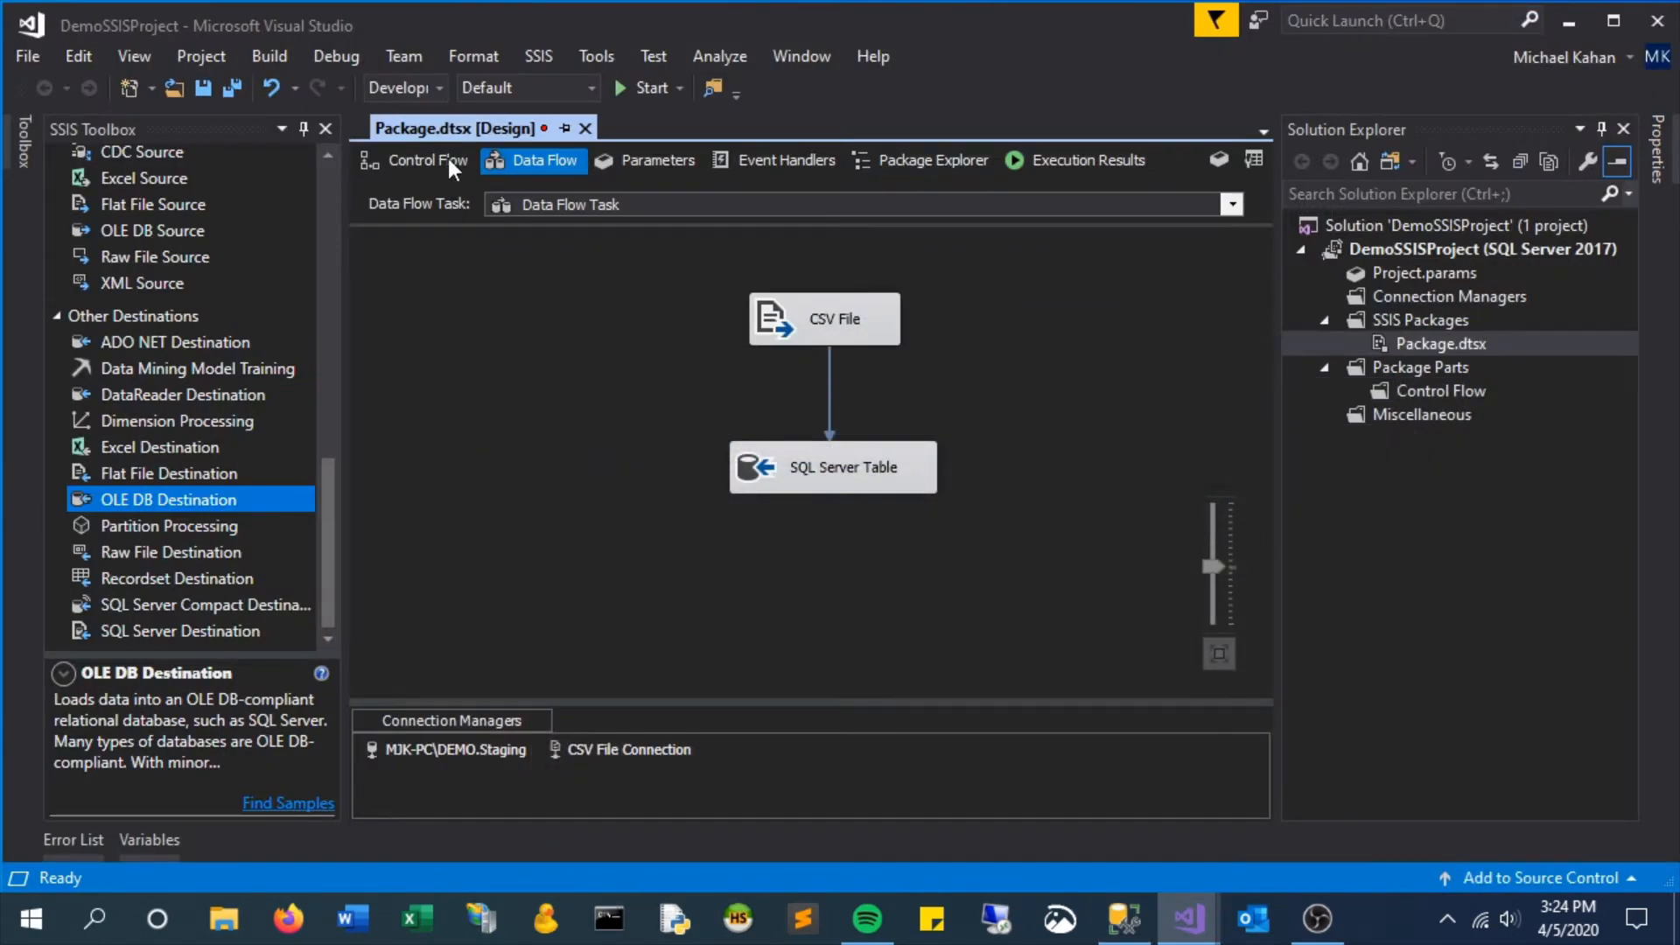
Step: Rename the data flow task to 'Load Team Data from CSV'
{"action": "right_click", "coordinate": [721, 437]}
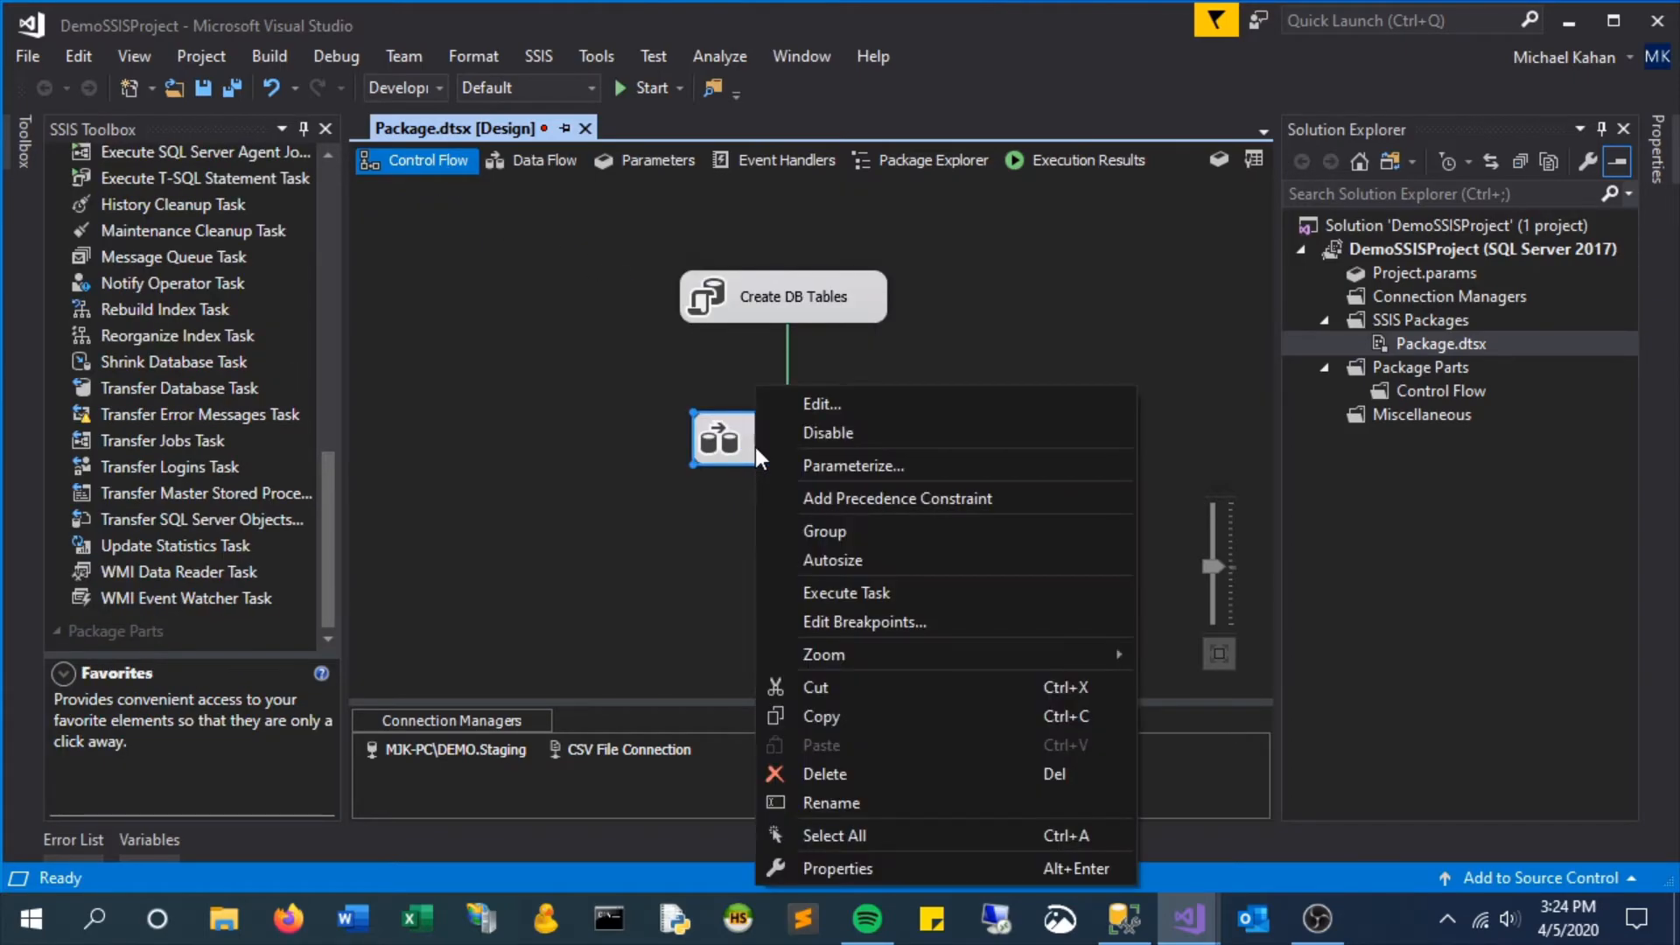
{"action": "left_click", "coordinate": [830, 803]}
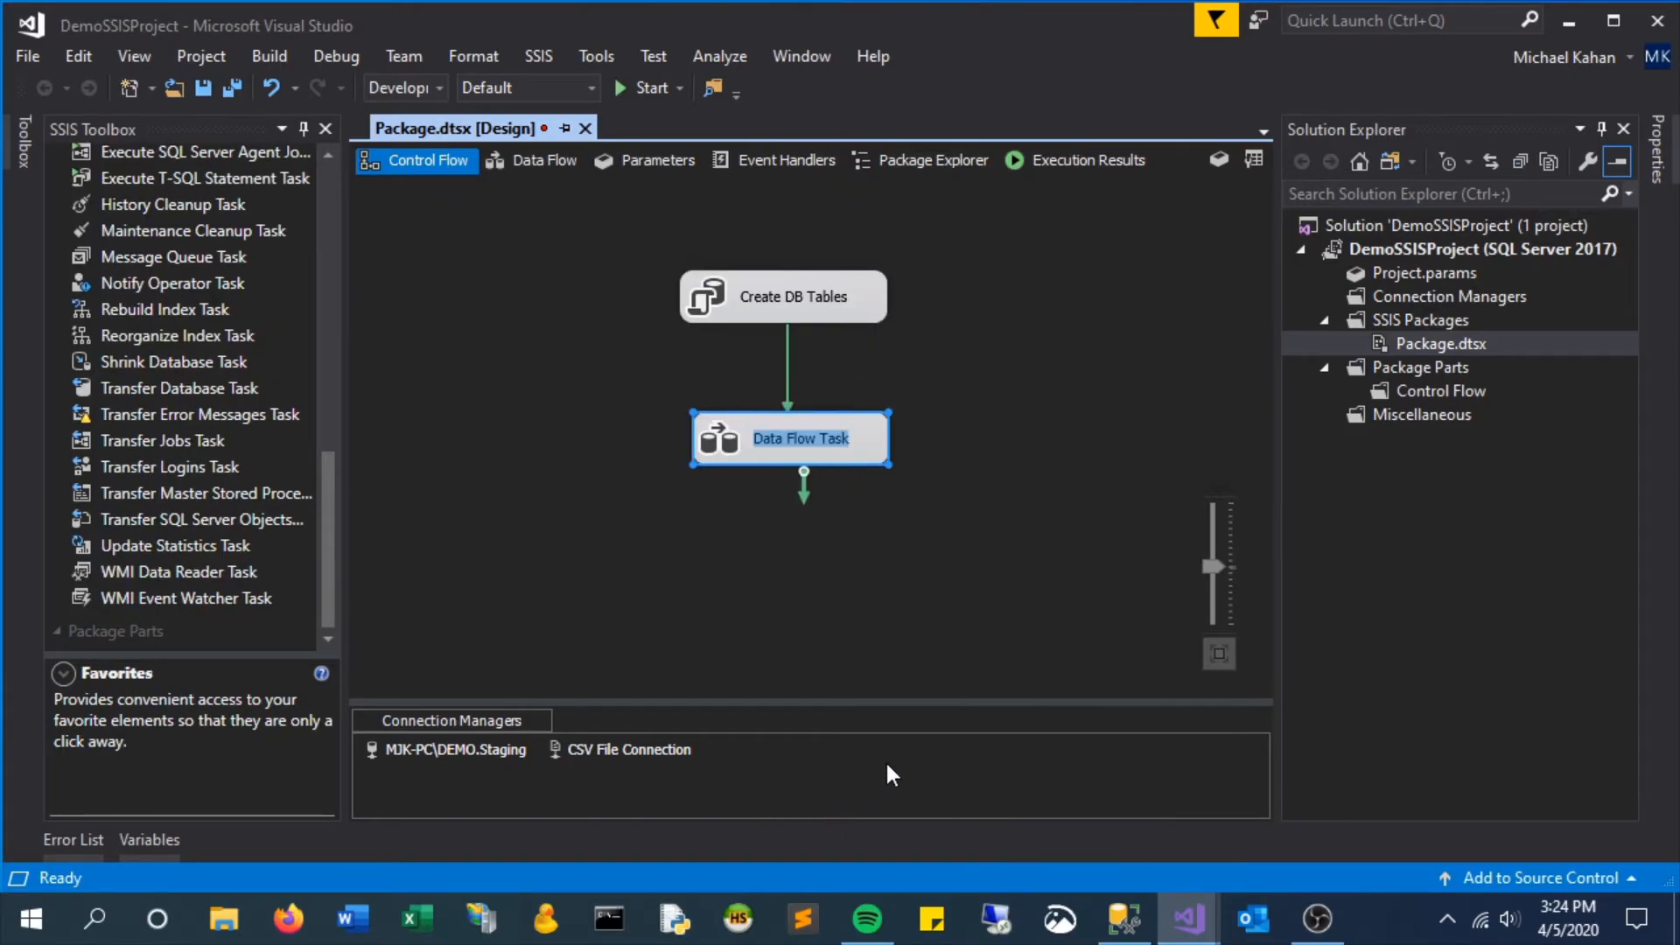
{"action": "type", "text": "Load data from CSV"}
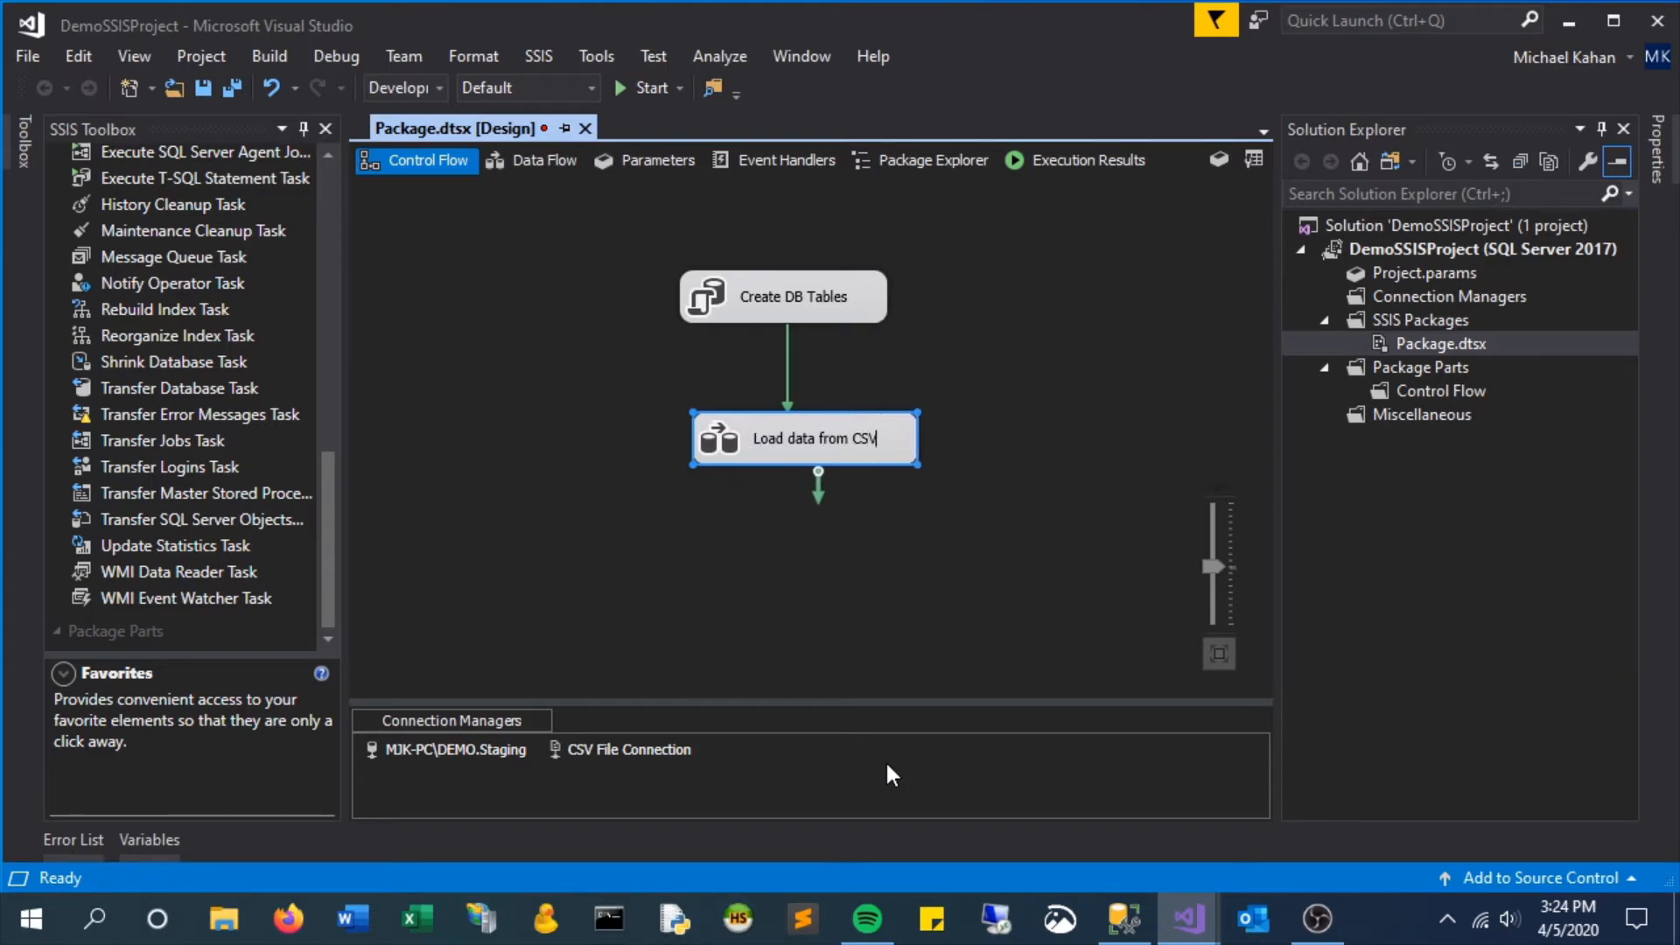
{"action": "left_click", "coordinate": [803, 437]}
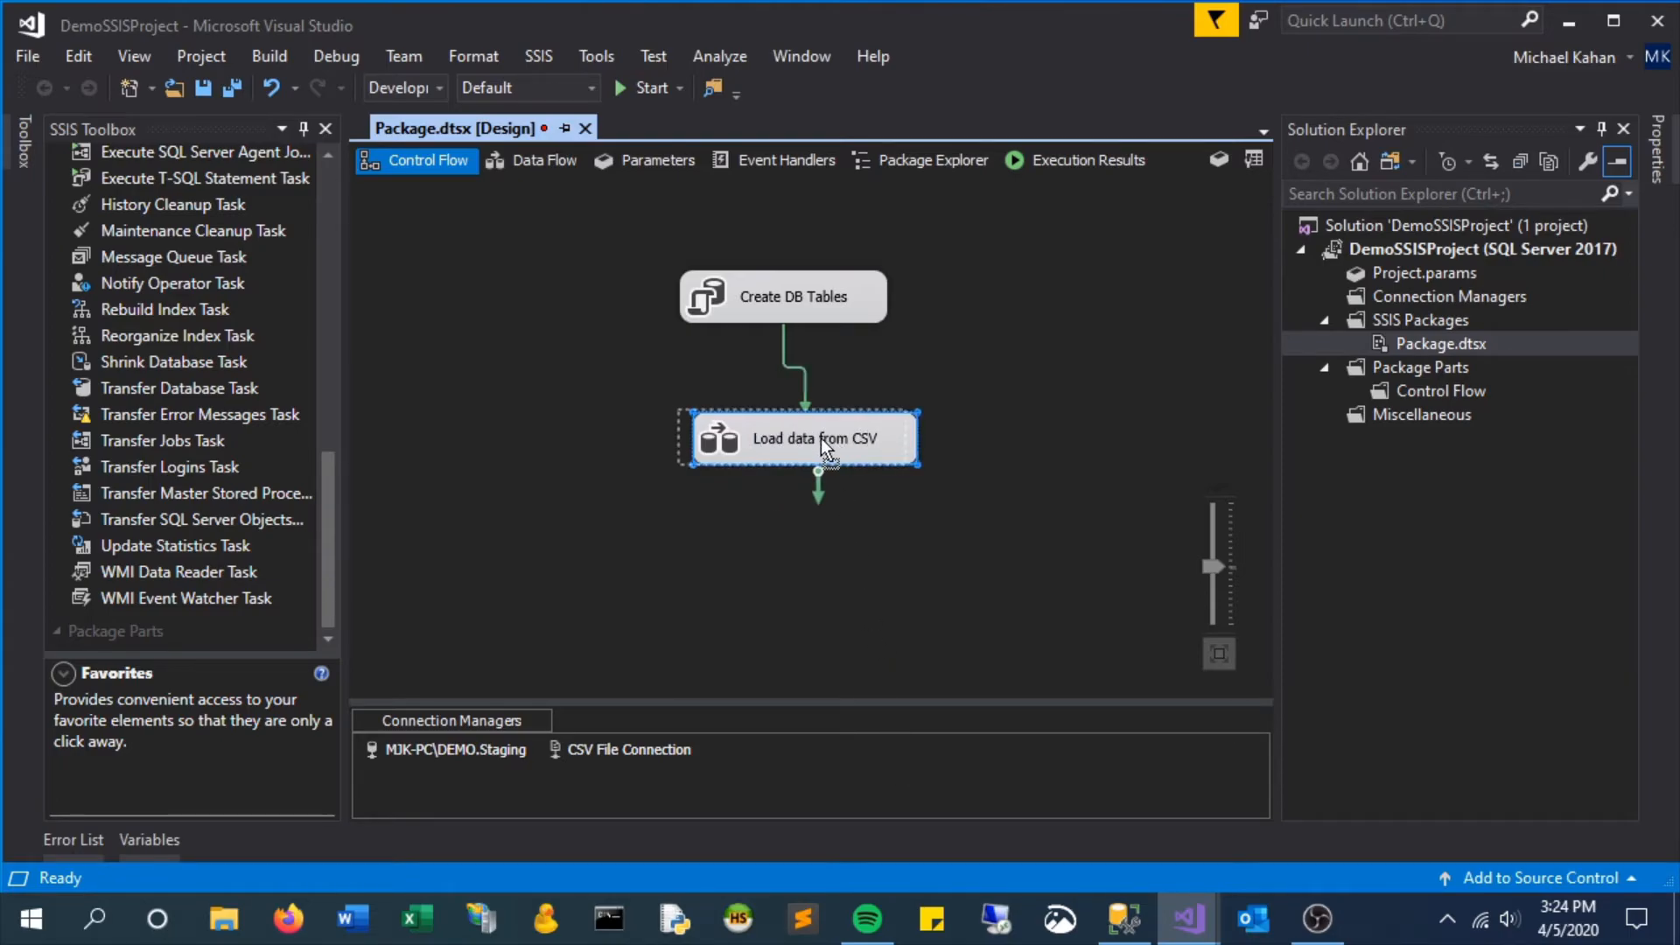
{"action": "double_click", "coordinate": [797, 437]}
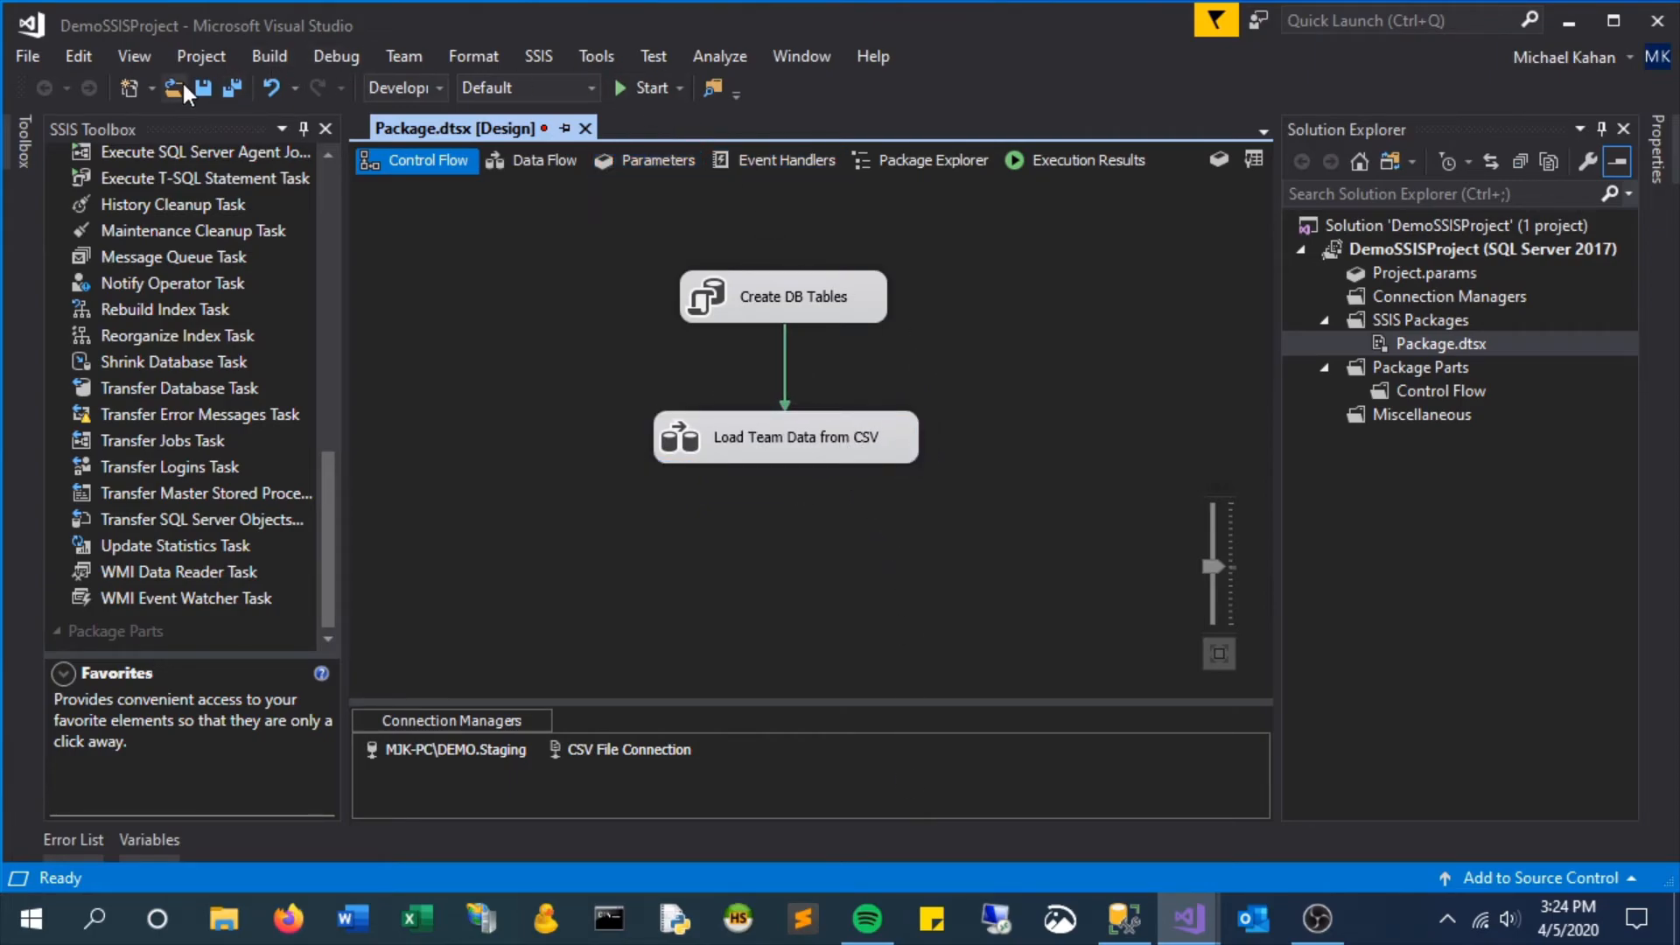
{"action": "mouse_move", "coordinate": [793, 298]}
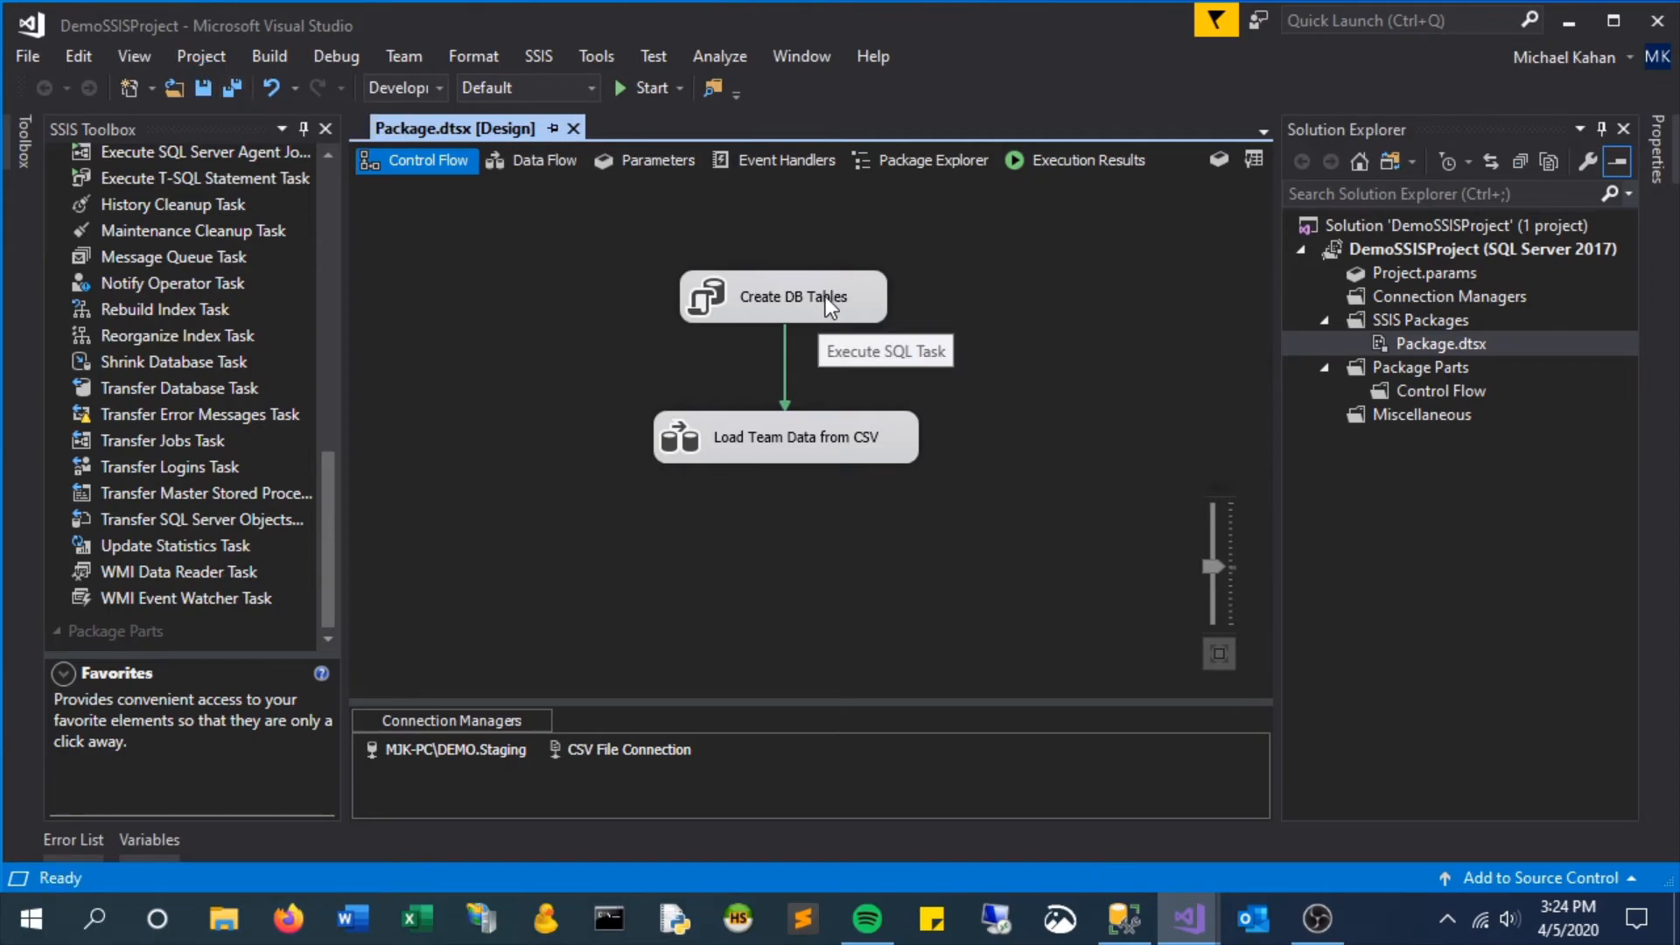
{"action": "mouse_move", "coordinate": [924, 439]}
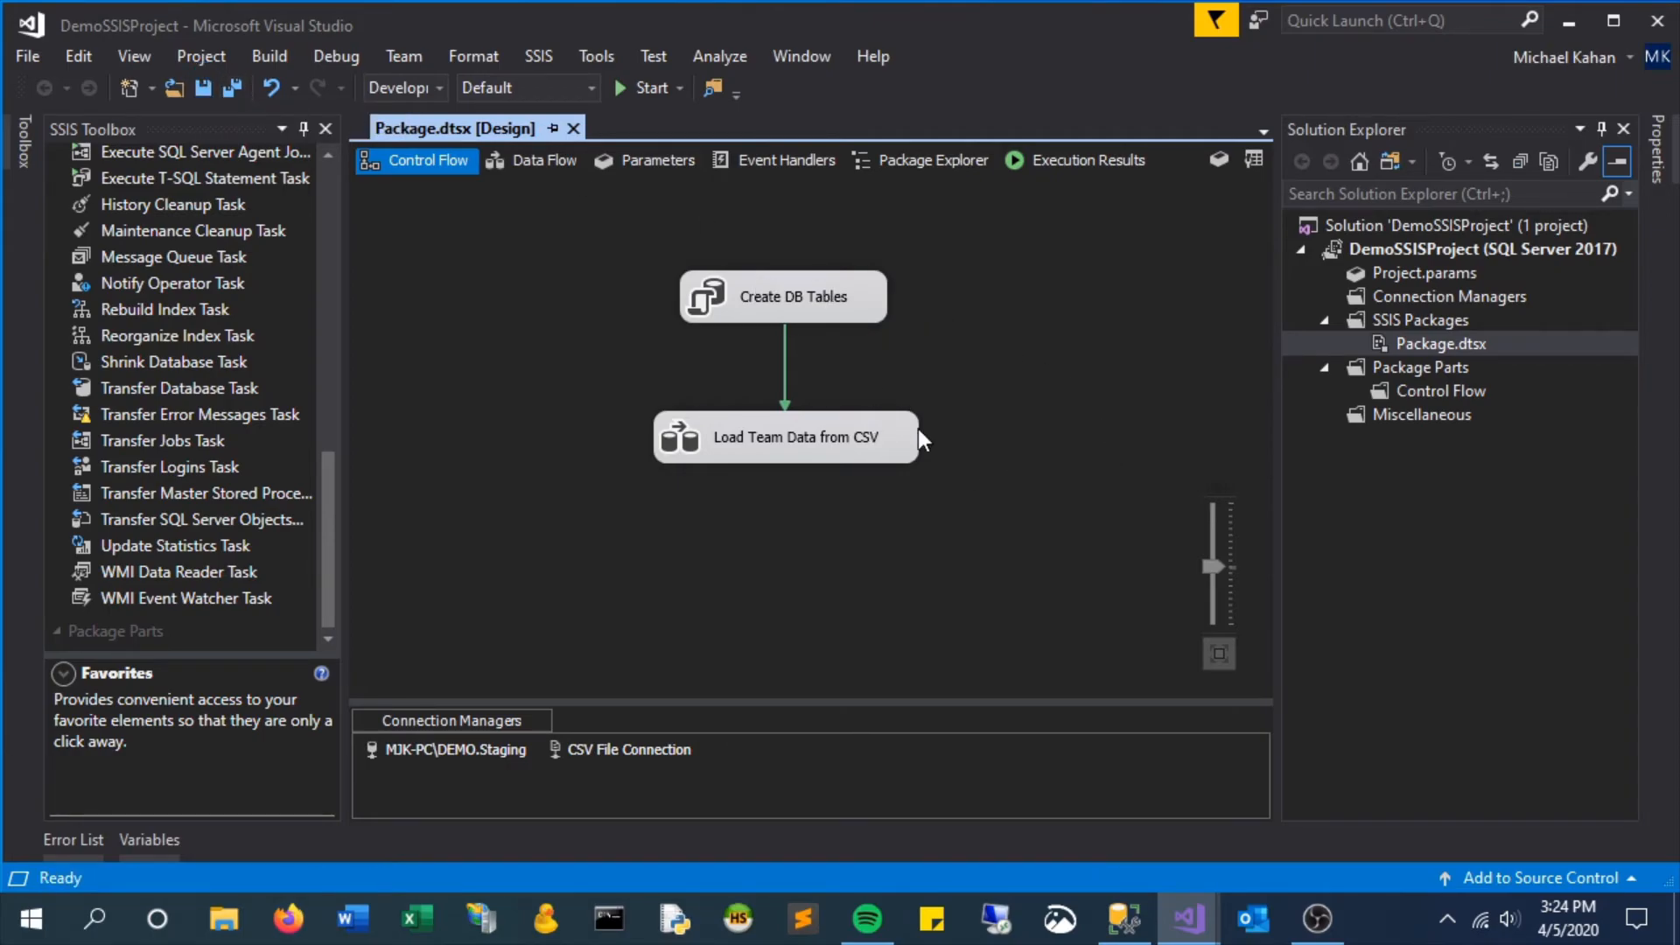
Step: Execute Package.dtsx and confirm in the Data Flow that 5 rows passed from CSV File to SQL Server Table
{"action": "right_click", "coordinate": [1440, 343]}
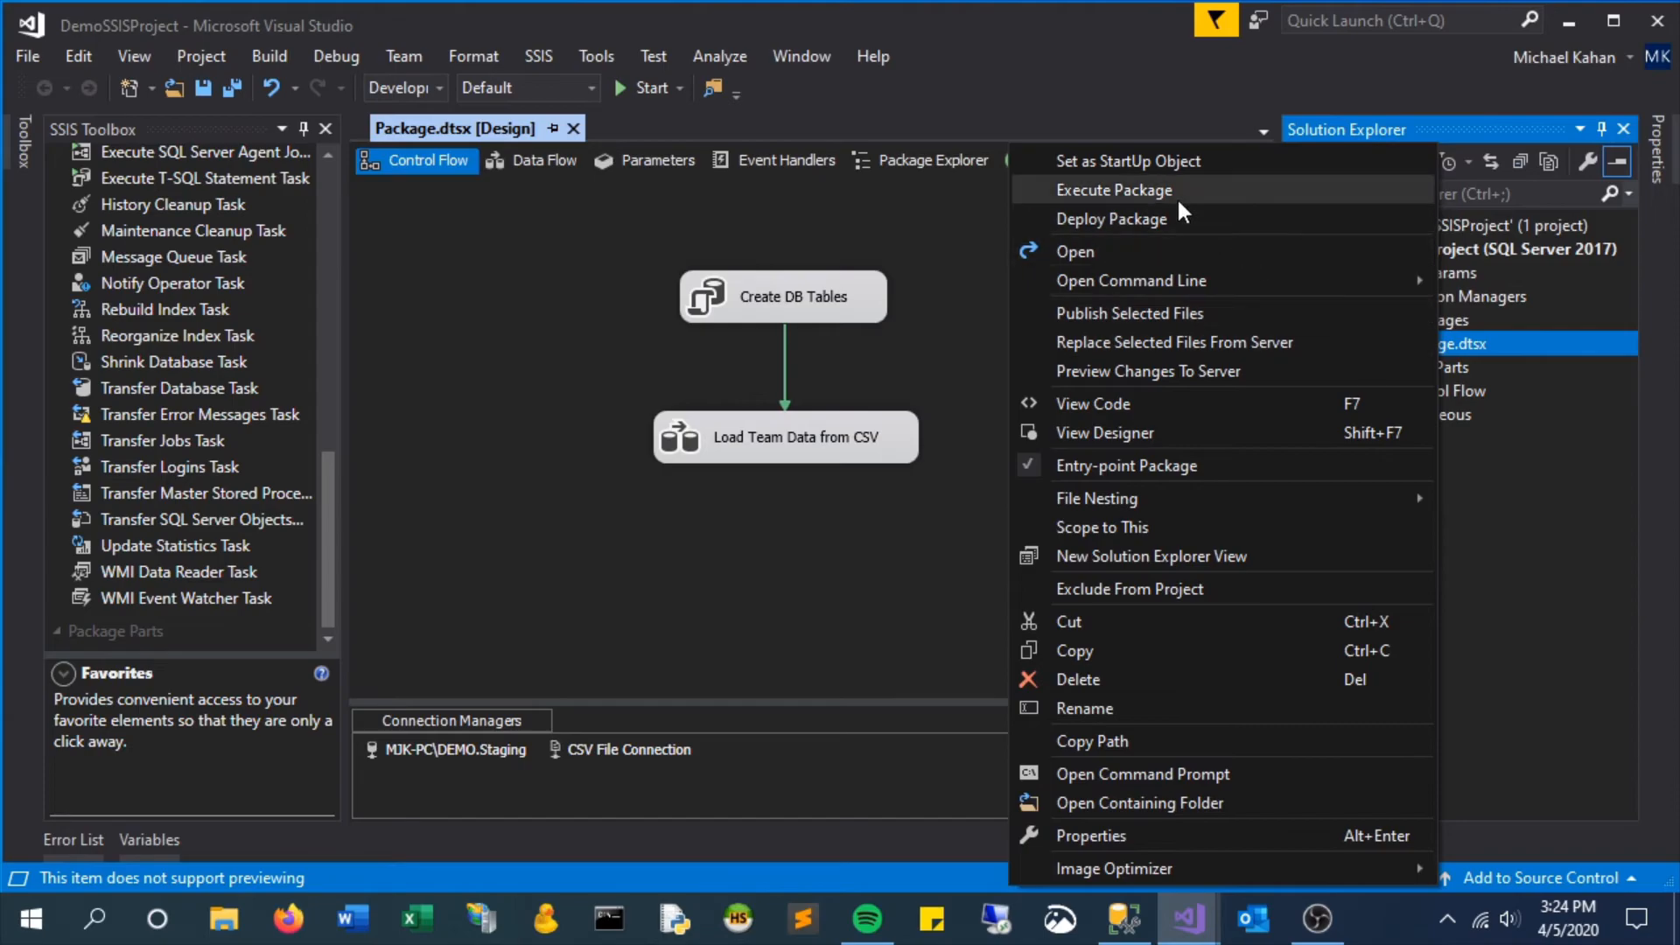
{"action": "left_click", "coordinate": [1113, 189]}
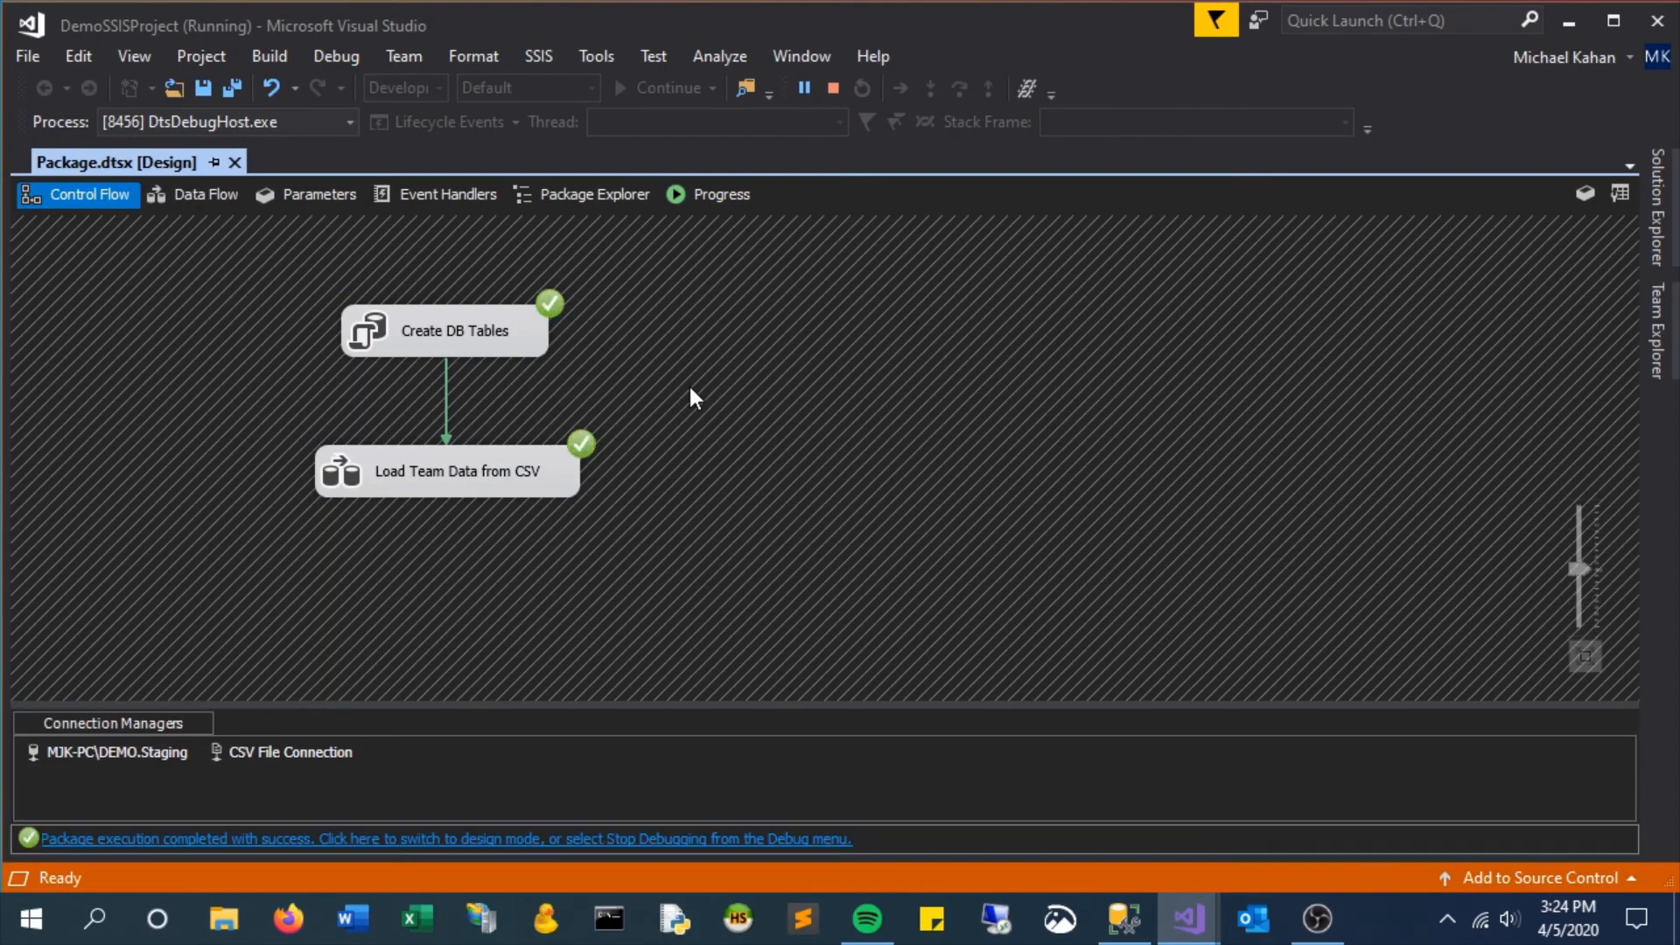
{"action": "left_click", "coordinate": [207, 194]}
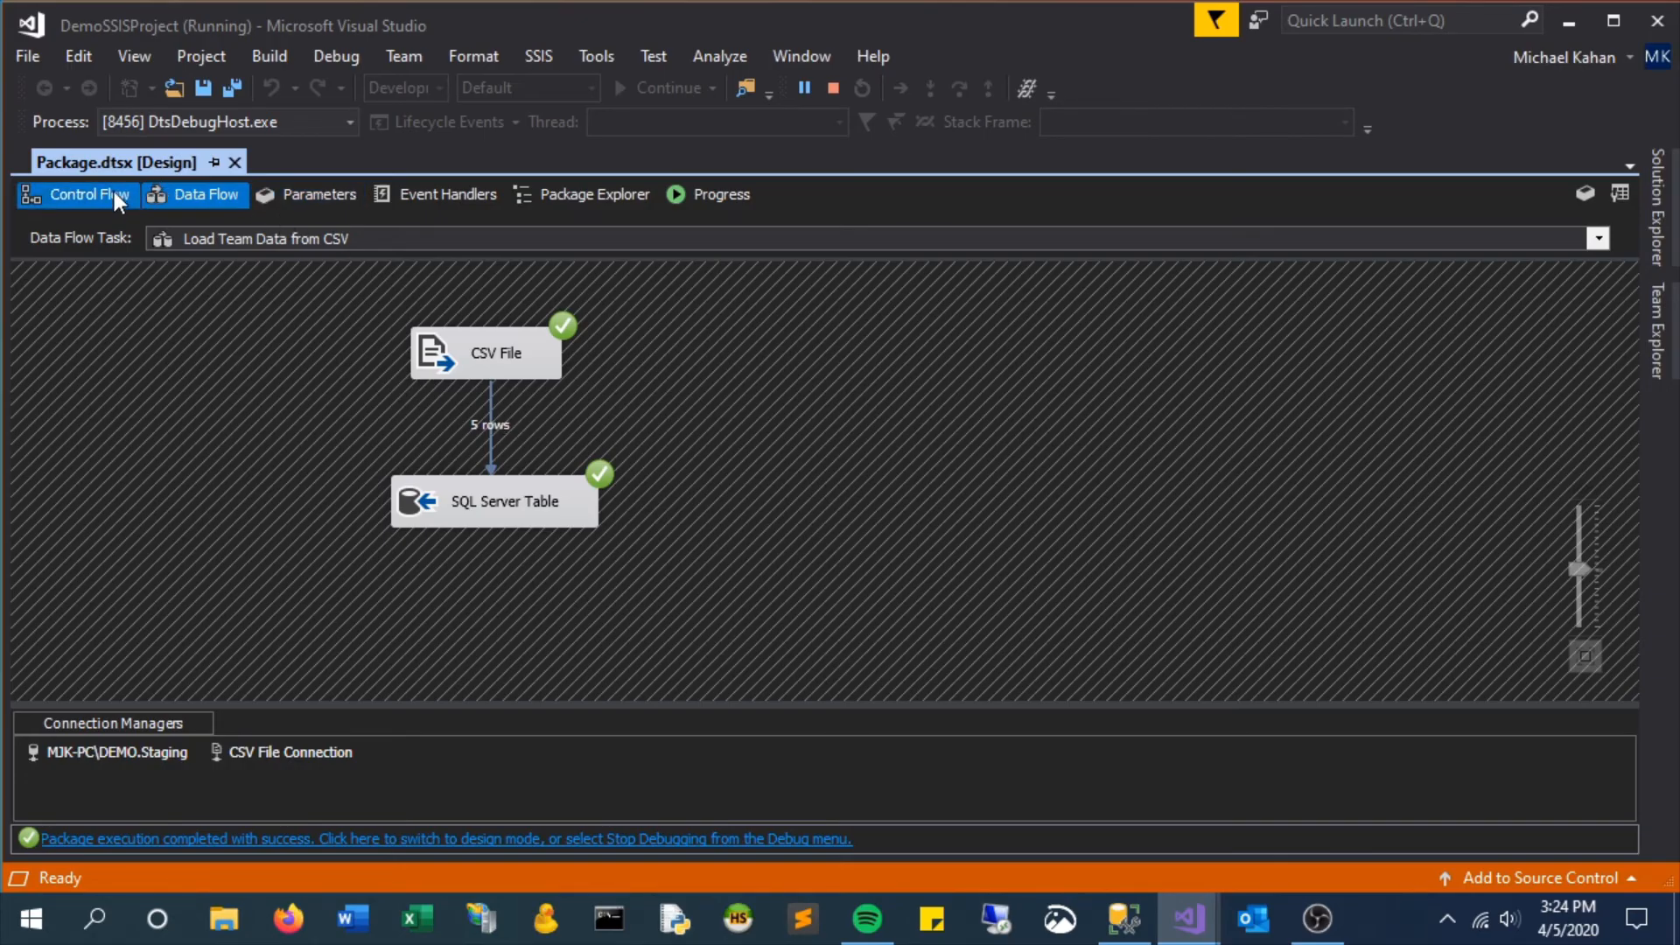
{"action": "left_click", "coordinate": [87, 195]}
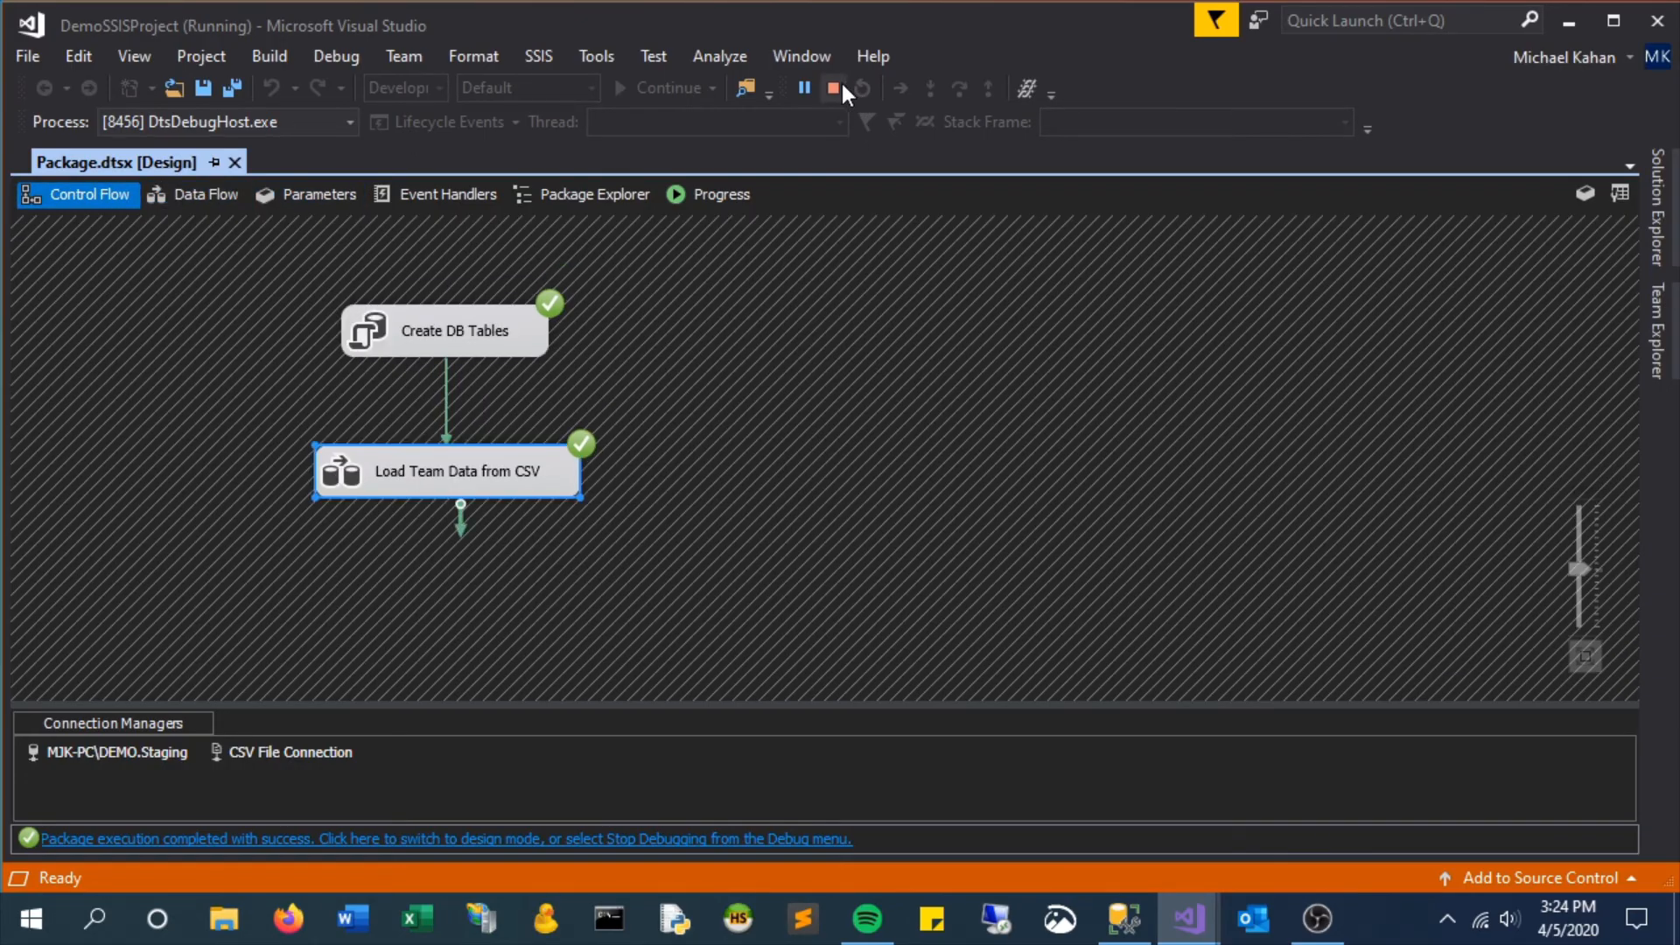
Step: Stop debugging and rerun SELECT * FROM dbo.SportsTeams in SSMS, returning the five loaded teams
{"action": "left_click", "coordinate": [1124, 919]}
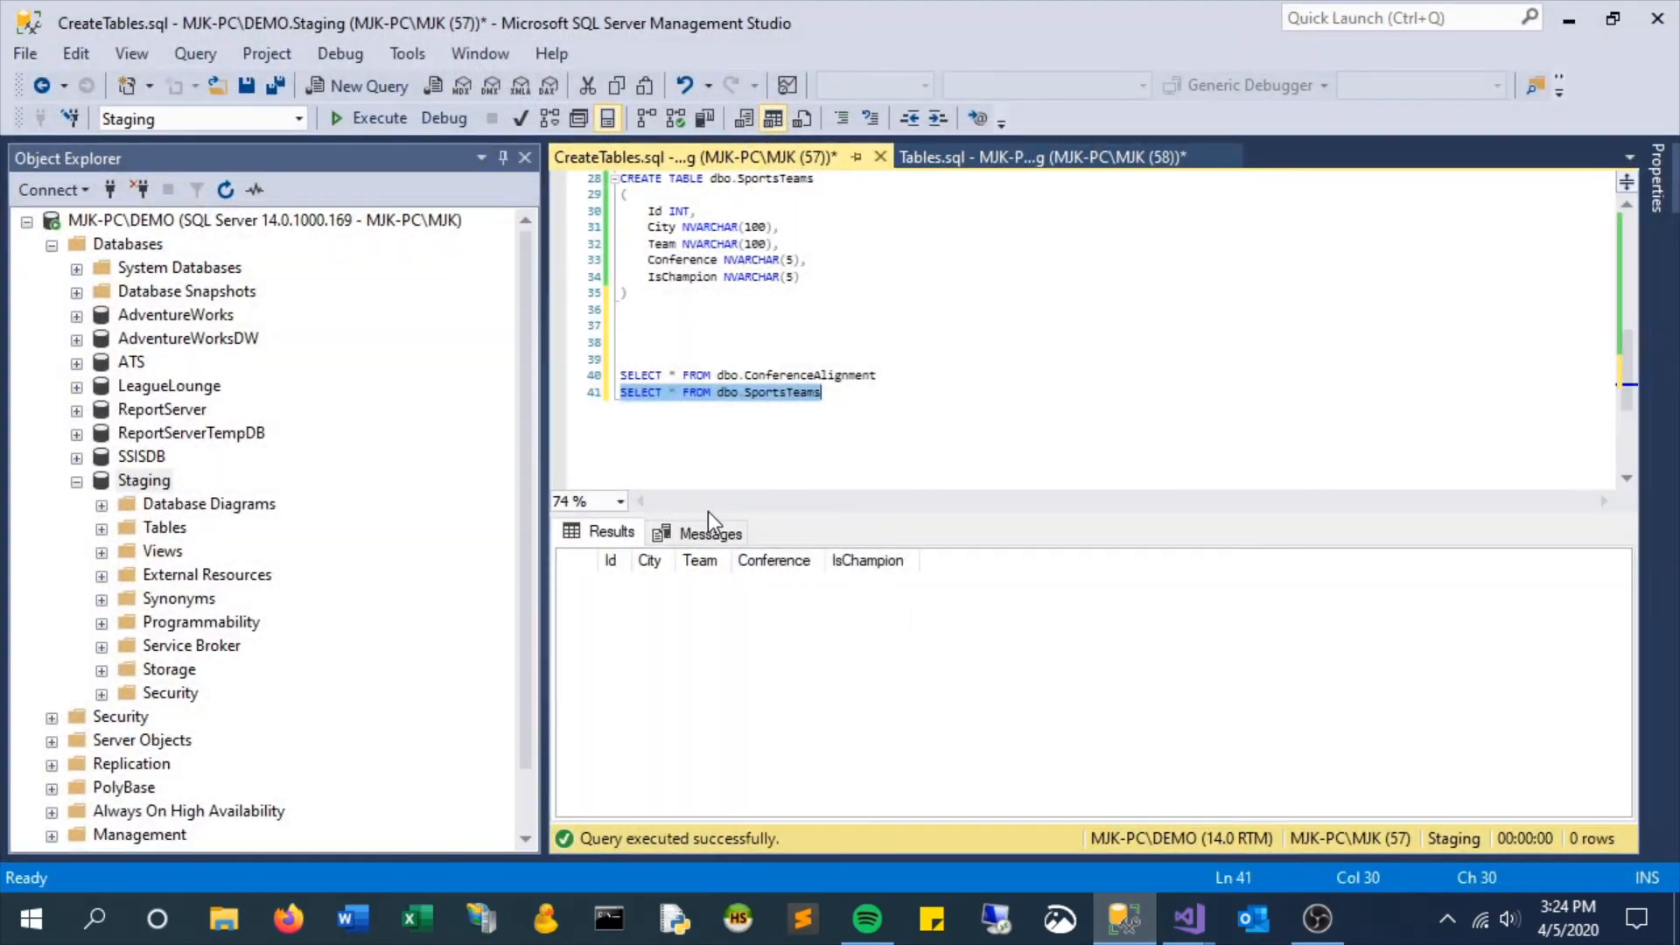
{"action": "mouse_move", "coordinate": [601, 408]}
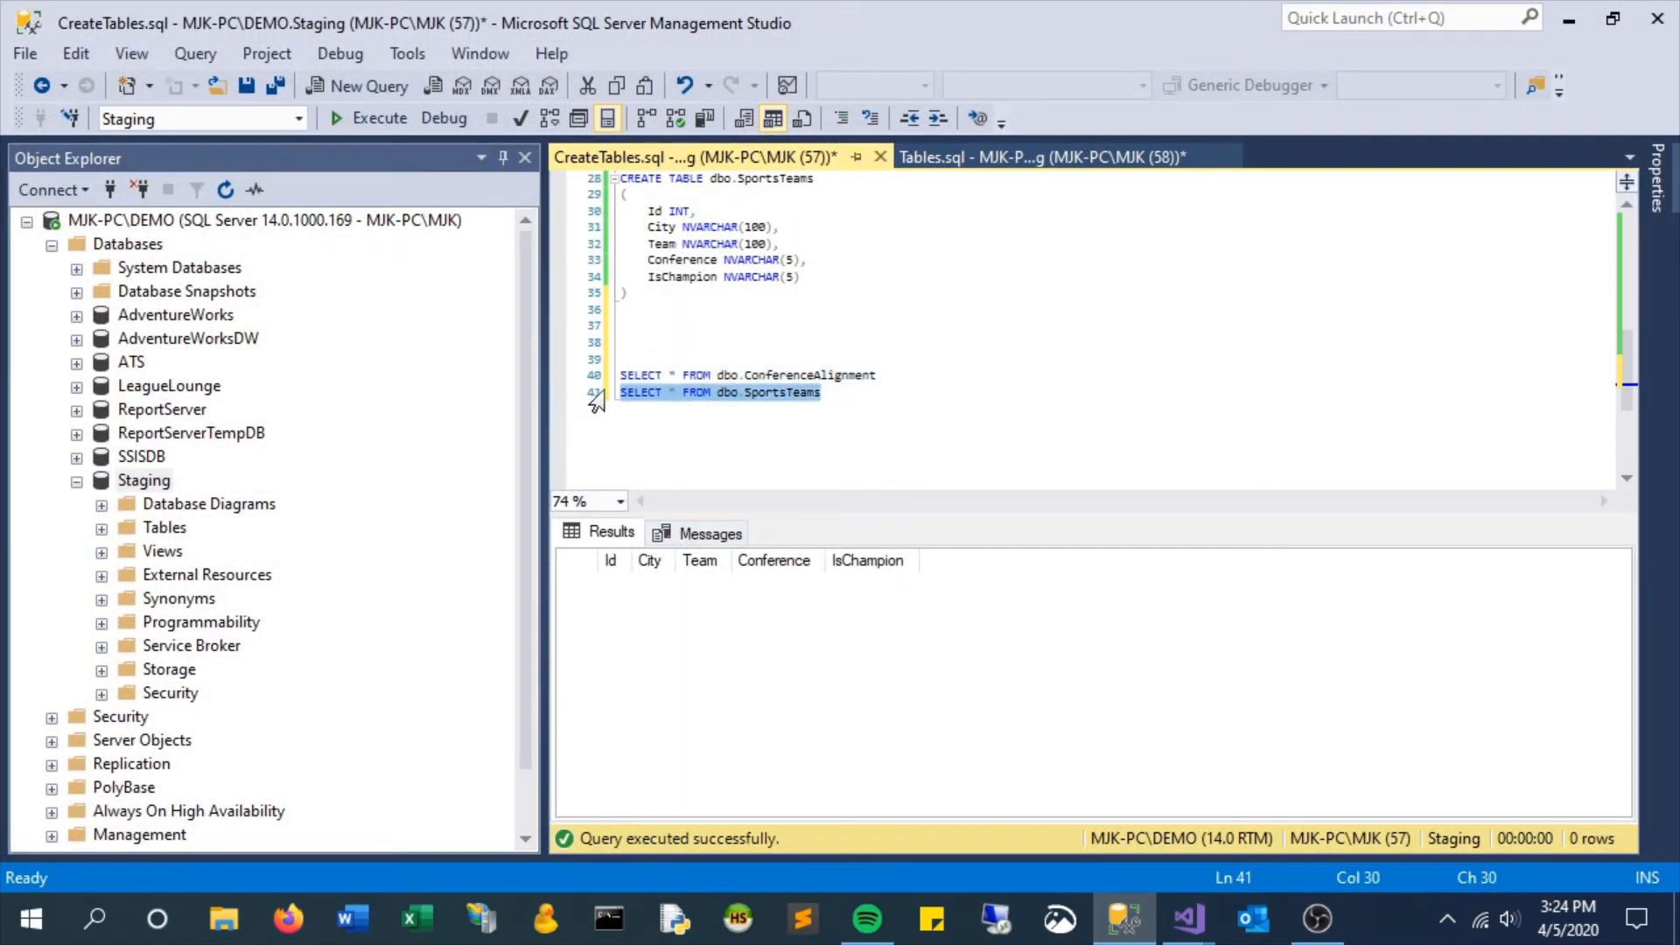
{"action": "left_click", "coordinate": [378, 117]}
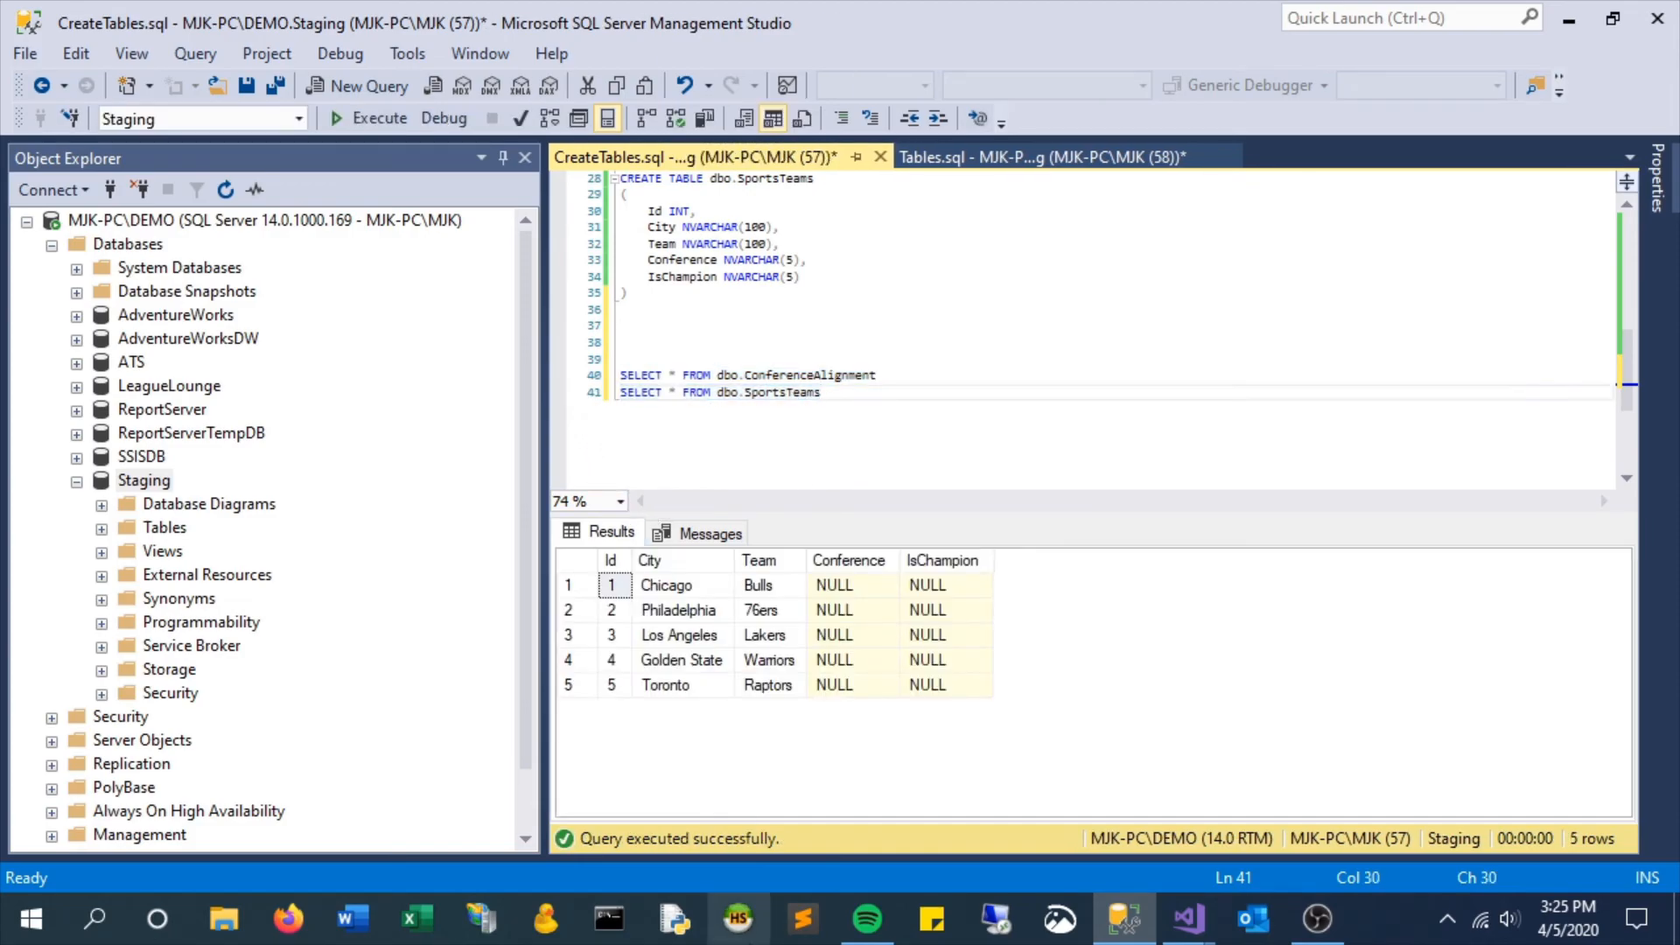
{"action": "left_click", "coordinate": [1184, 919]}
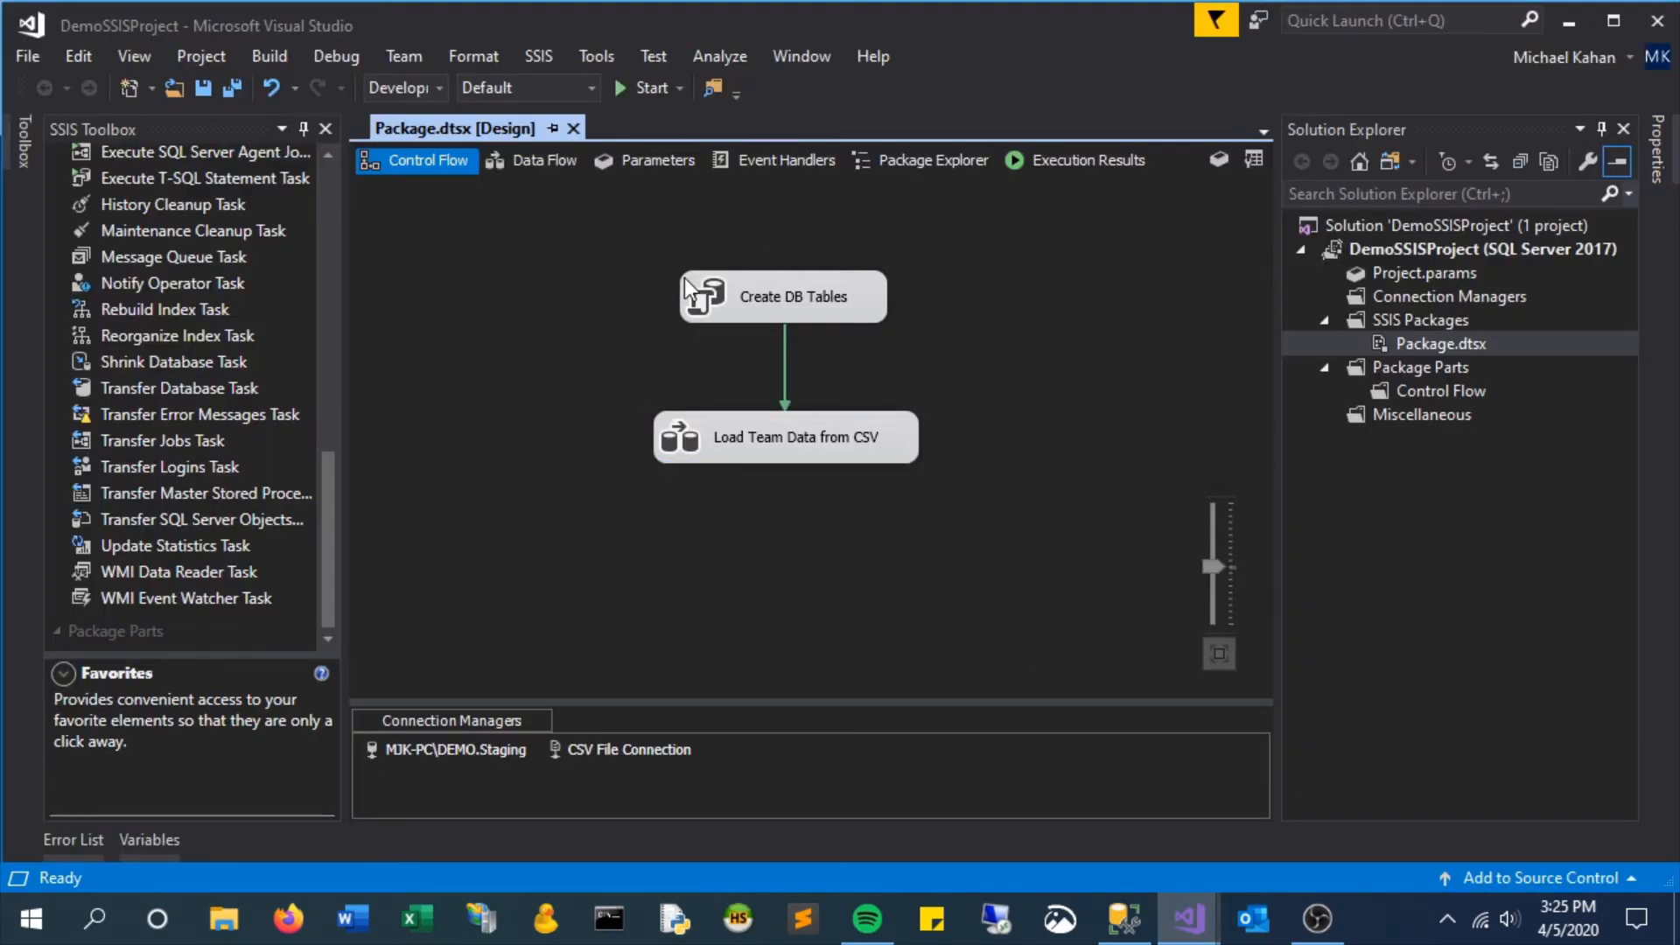
{"action": "mouse_move", "coordinate": [731, 289]}
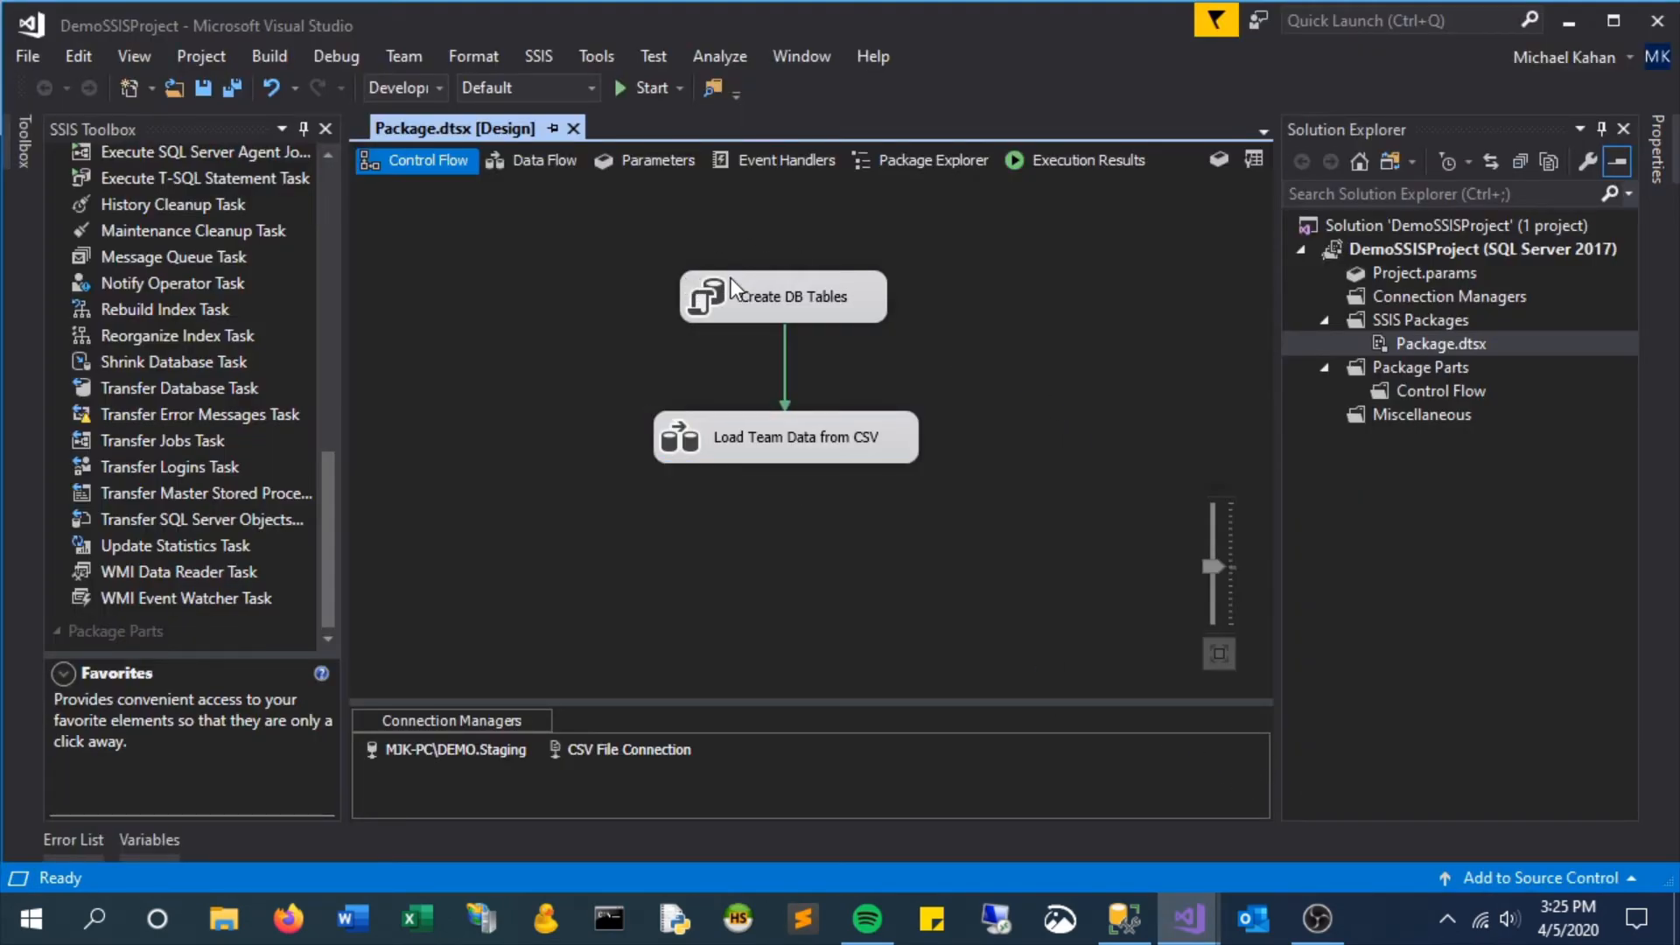
{"action": "mouse_move", "coordinate": [685, 220]}
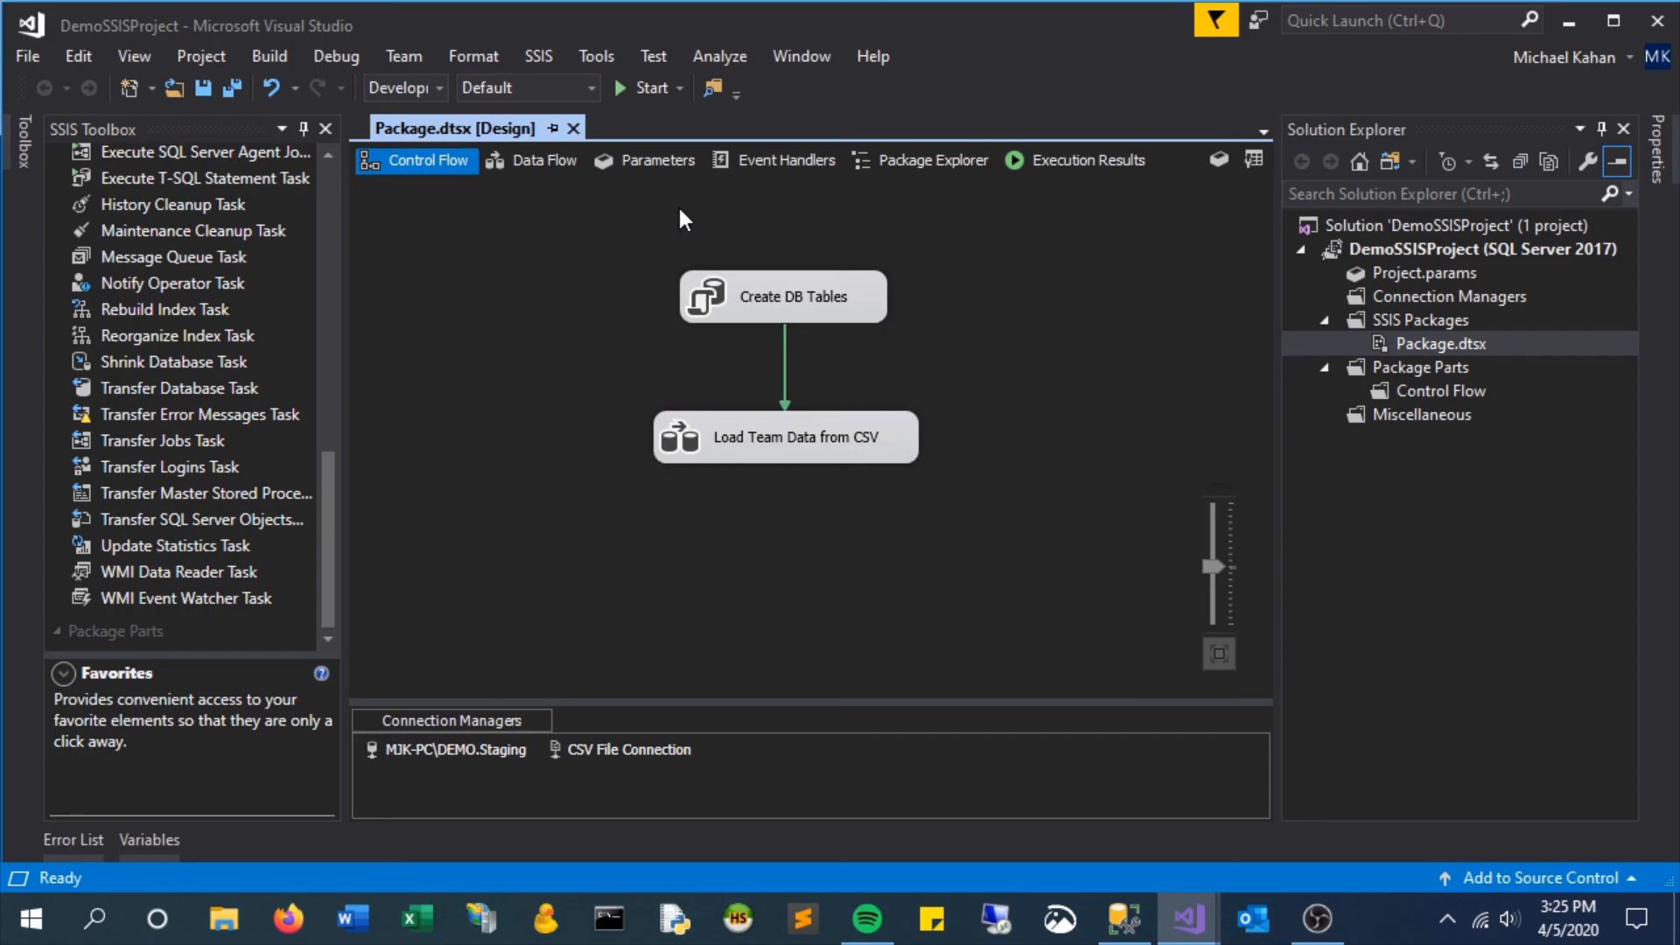